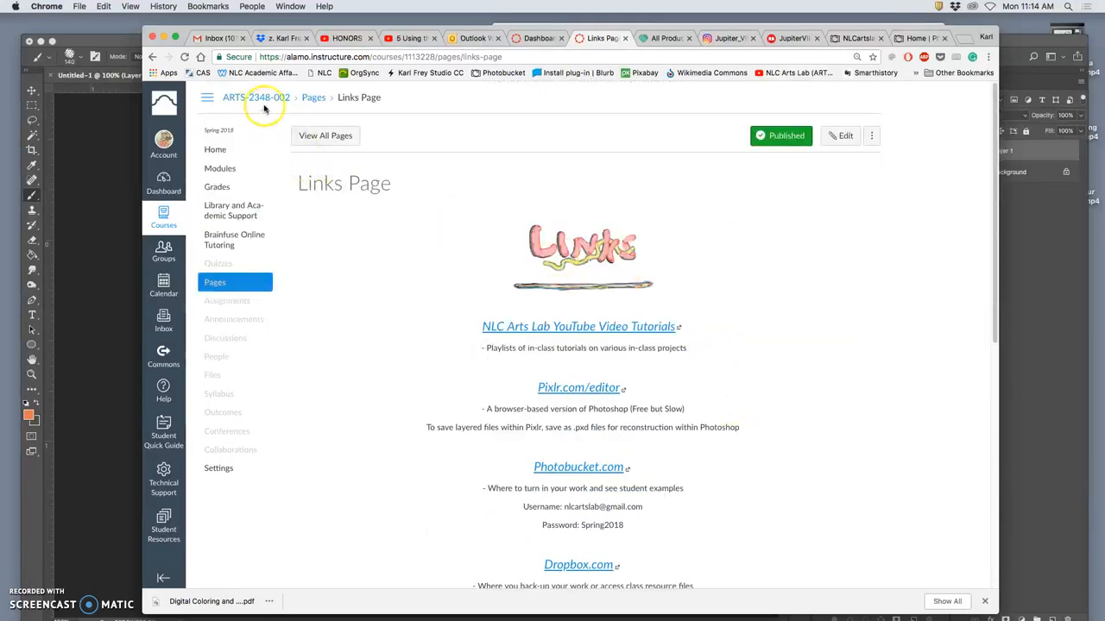
- From the course home, reach the Links Page and open the Digital Coloring & Painting Handout
click(255, 97)
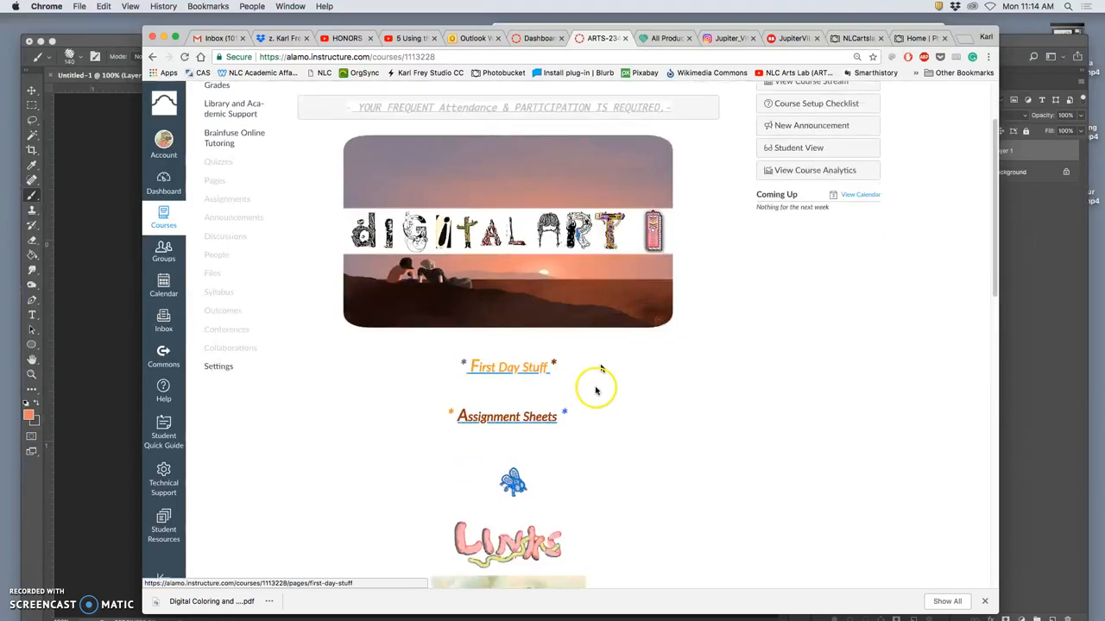
click(508, 542)
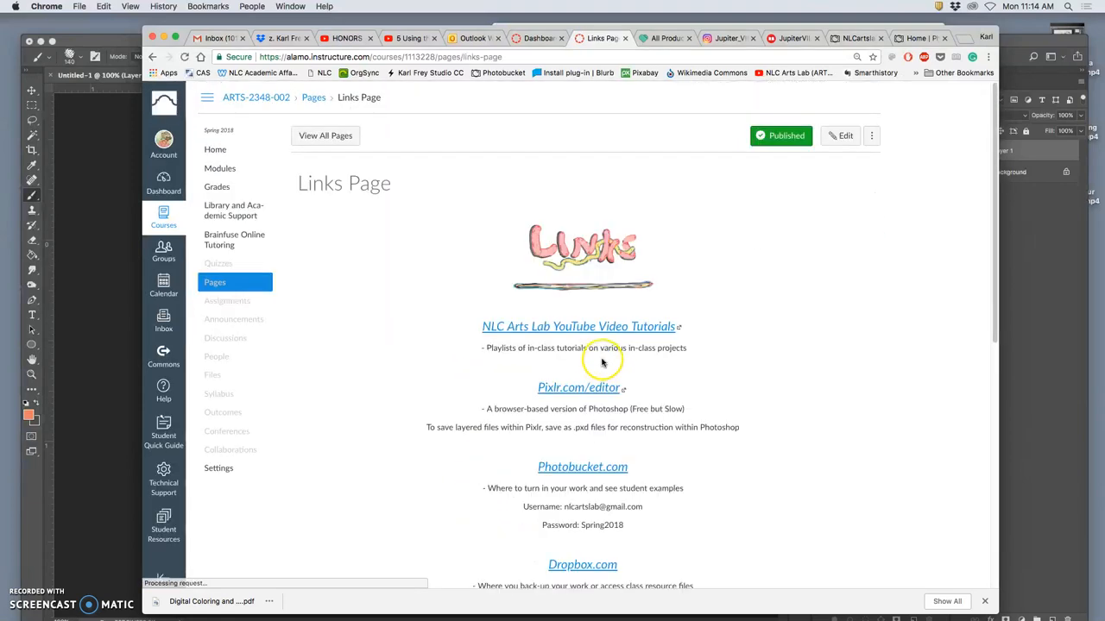
scroll(down, 3)
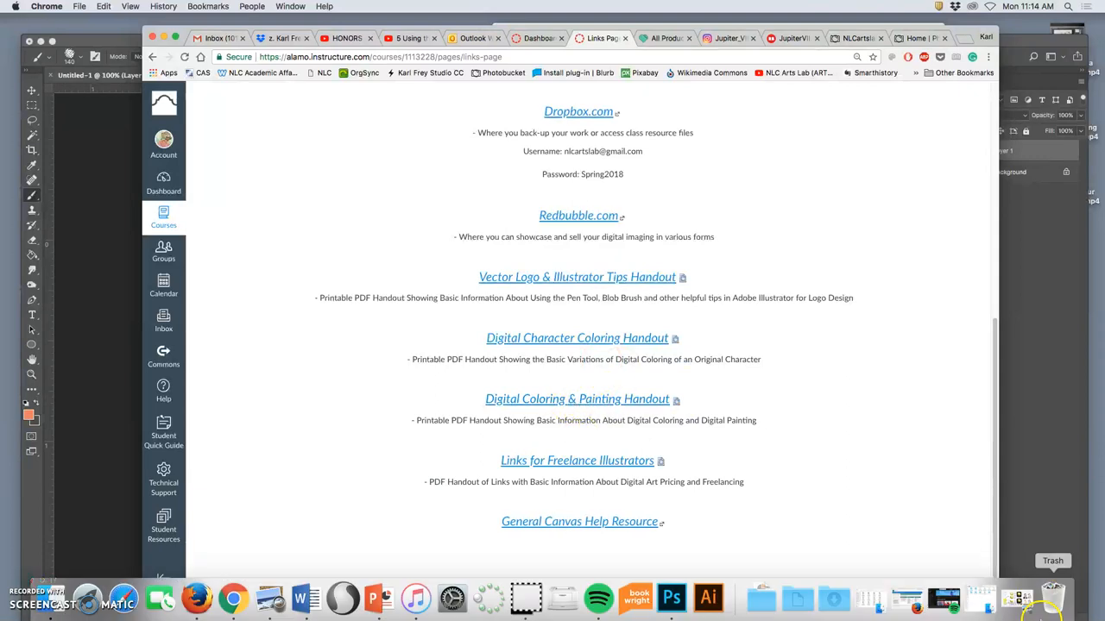
click(577, 399)
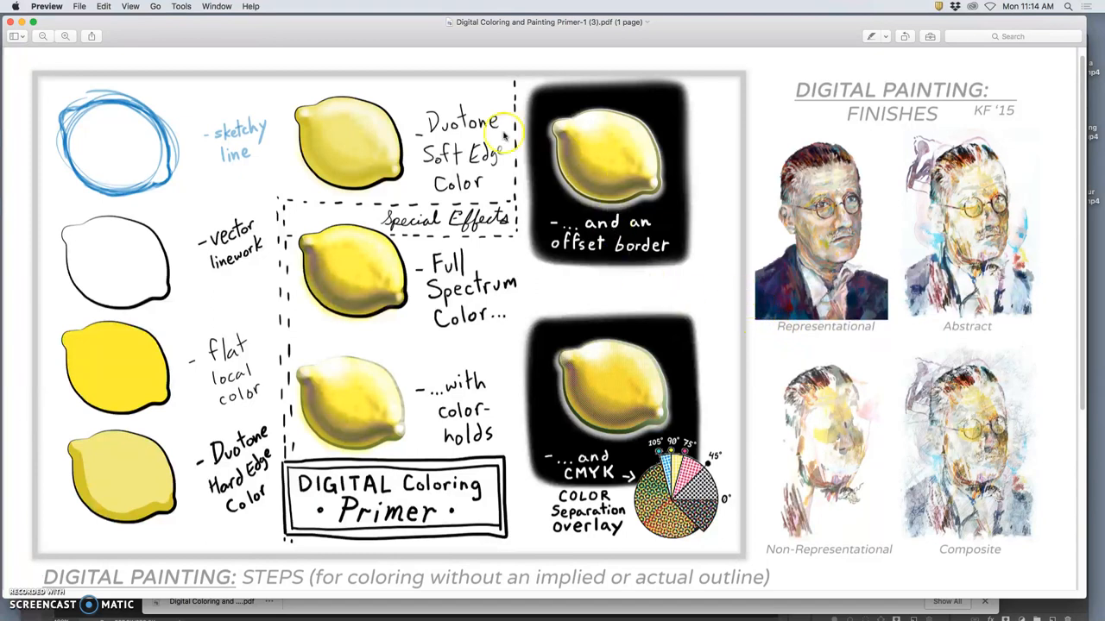
mouse_move(278, 324)
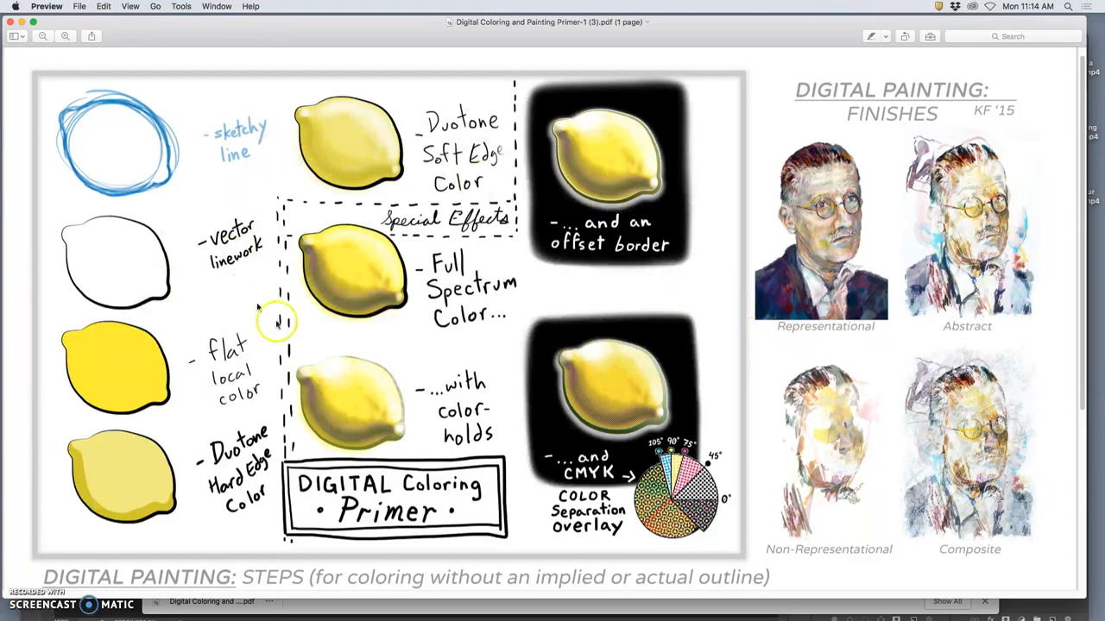
mouse_move(164, 310)
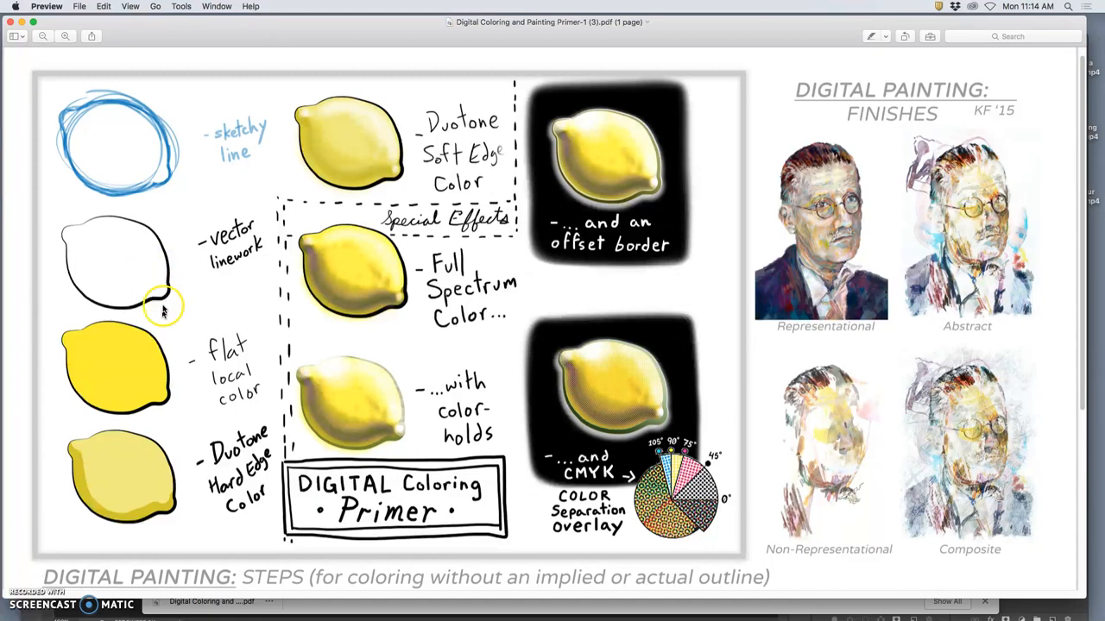
mouse_move(157, 473)
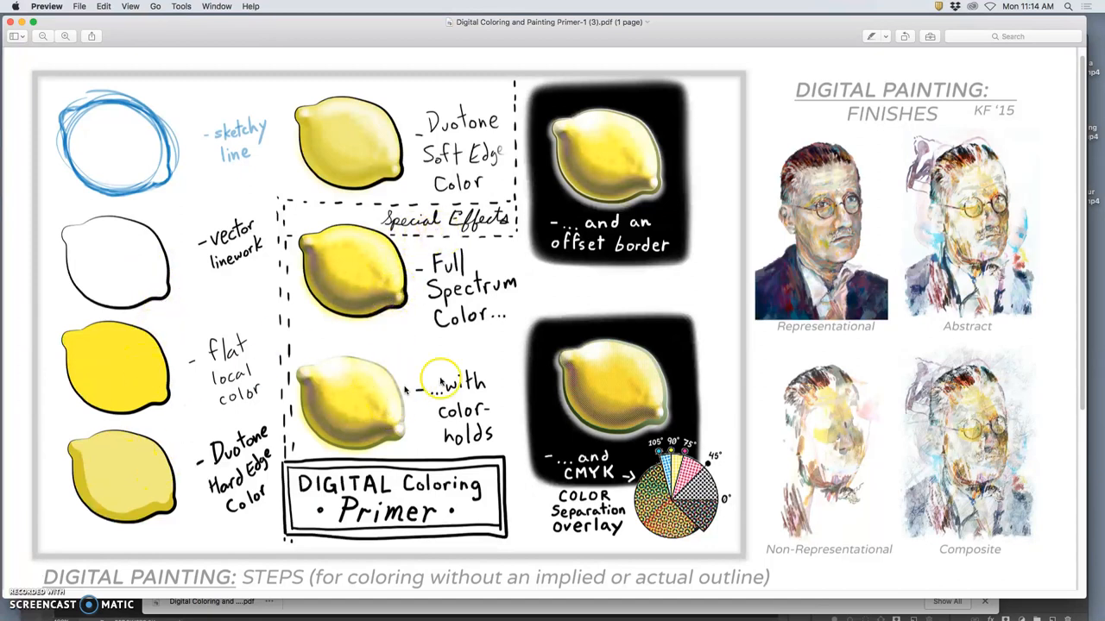
mouse_move(624, 394)
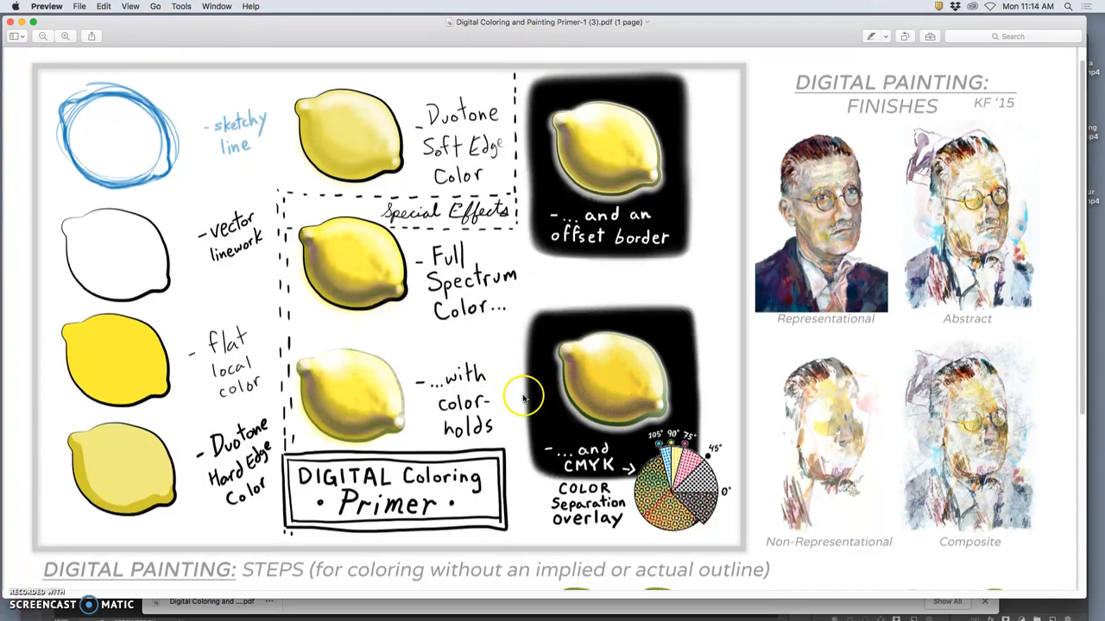
- Scroll the handout down to the Digital Painting Steps with the kiwi and apple stages
scroll(down, 3)
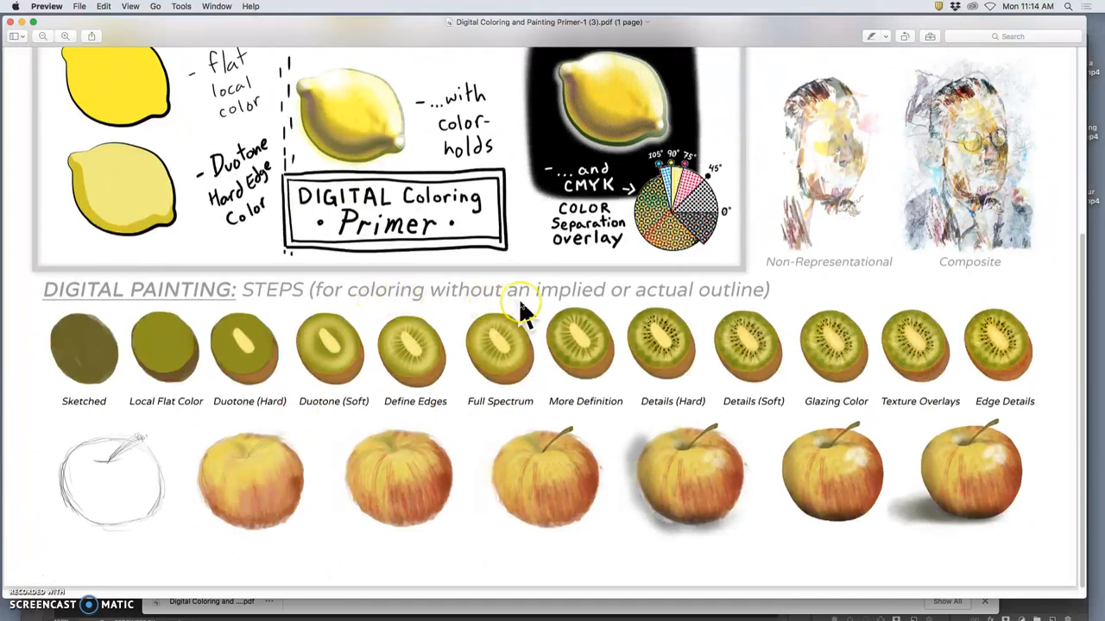
mouse_move(586, 302)
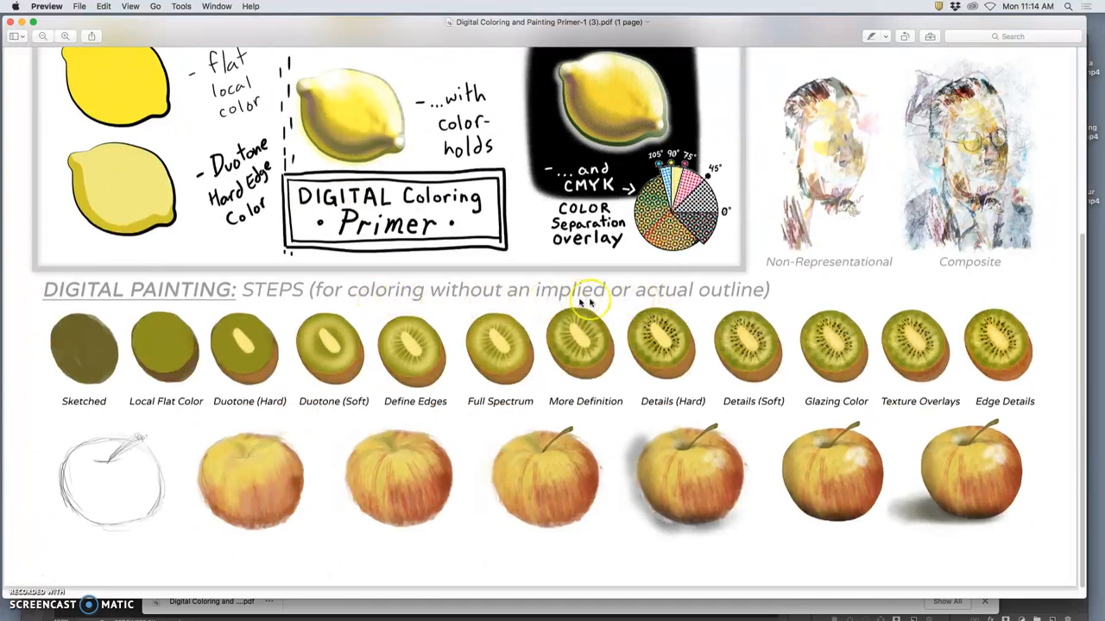
mouse_move(120, 508)
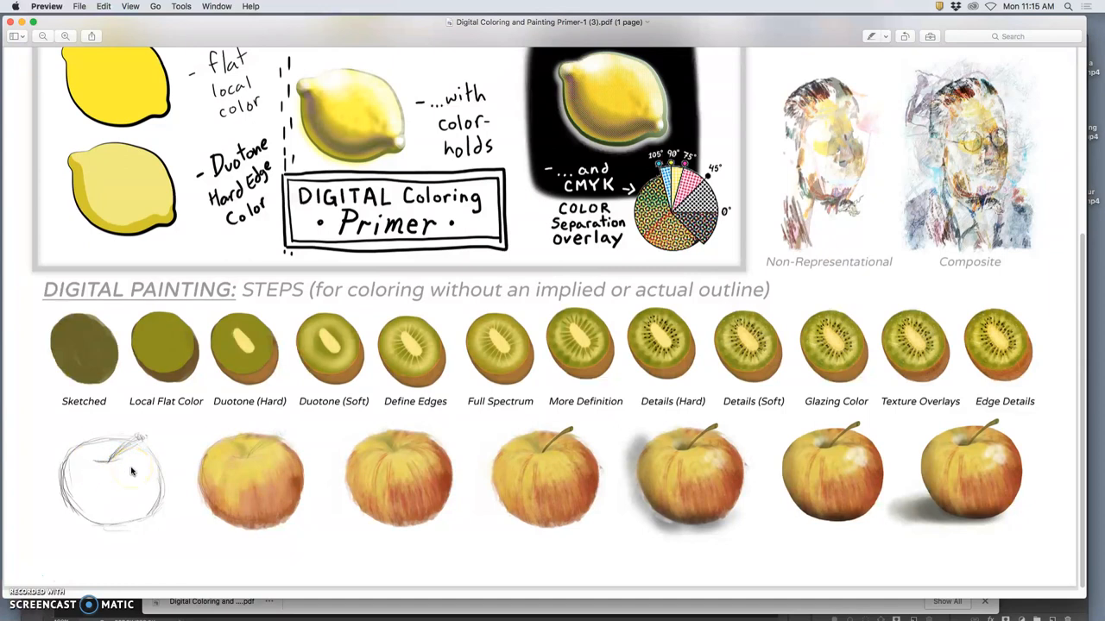
mouse_move(176, 365)
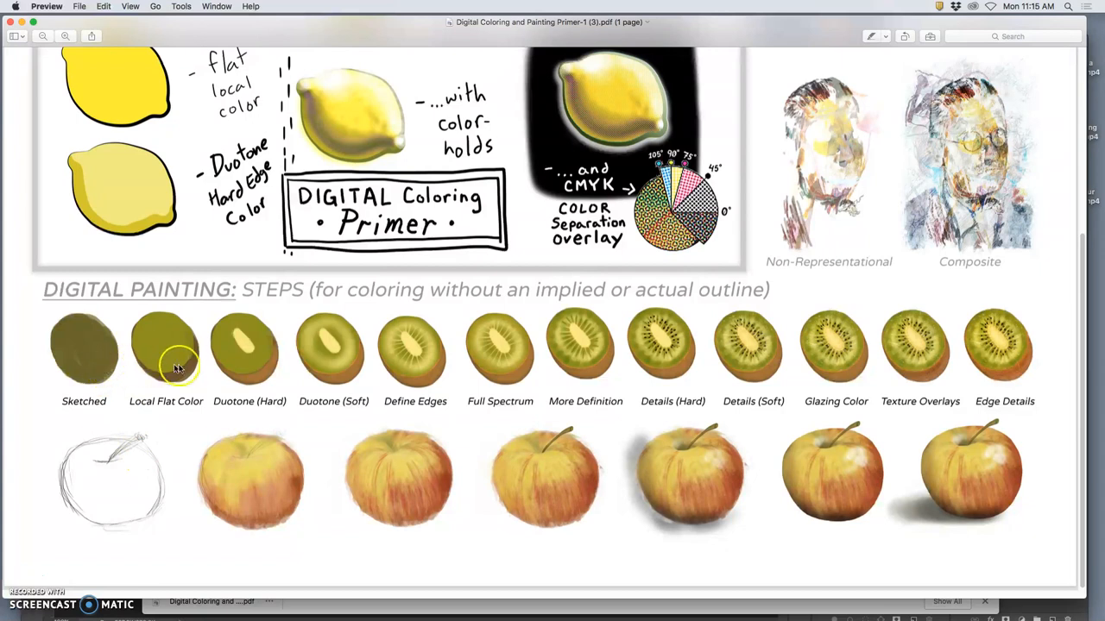
mouse_move(268, 394)
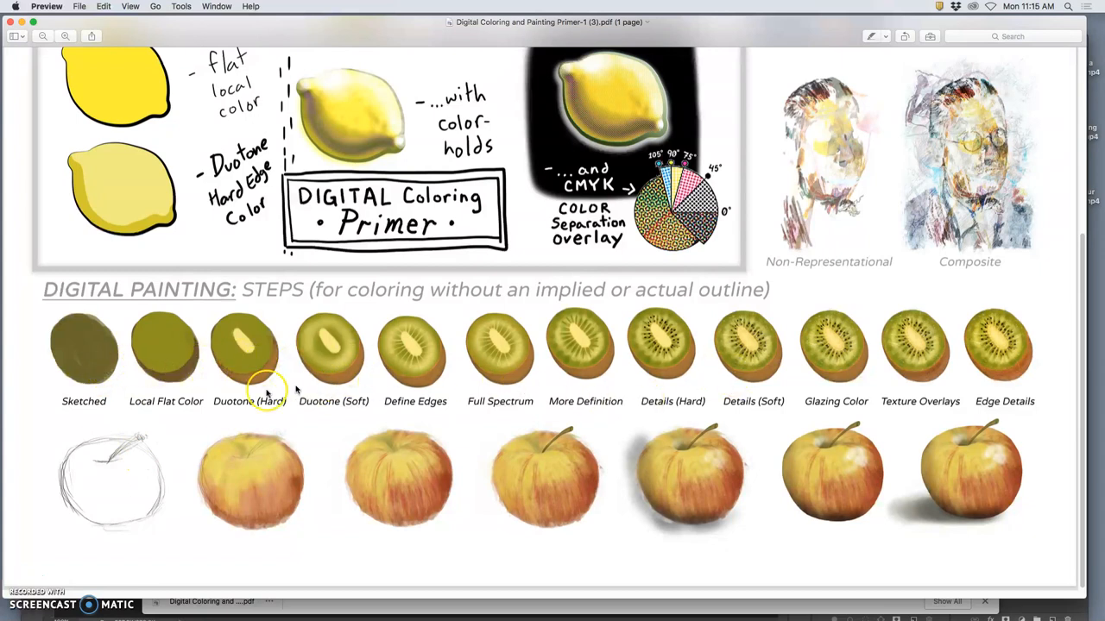
mouse_move(227, 490)
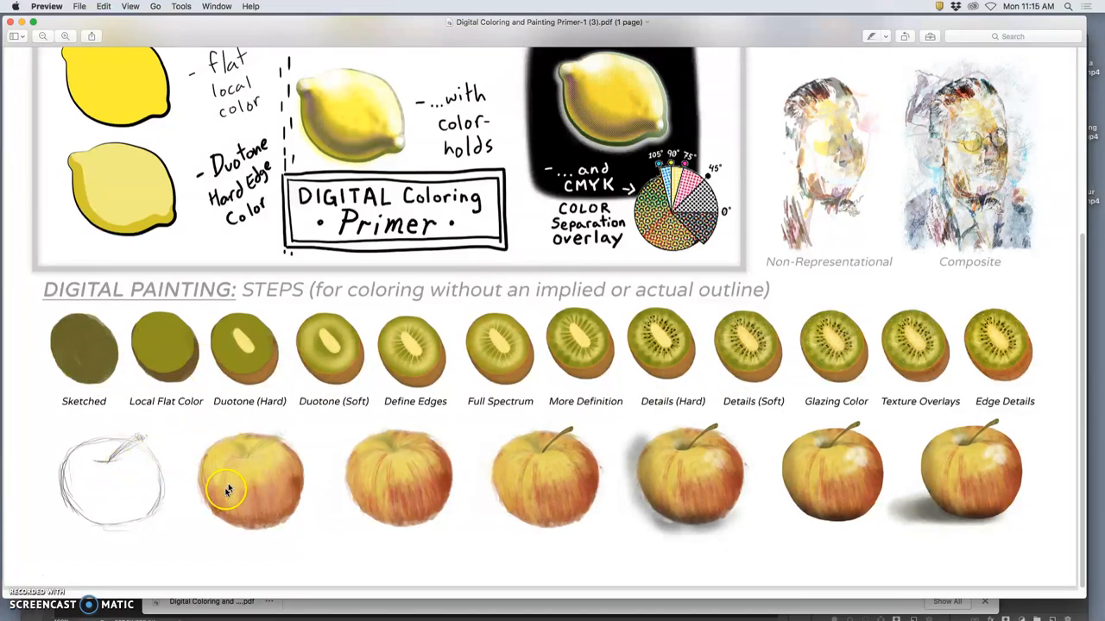
mouse_move(894, 476)
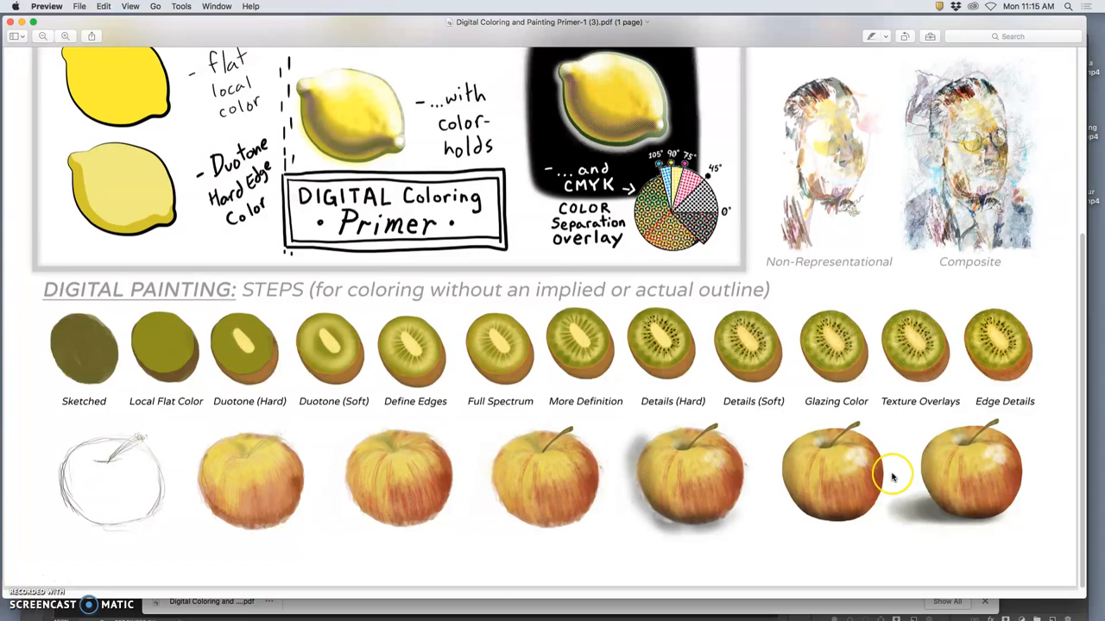
mouse_move(568, 507)
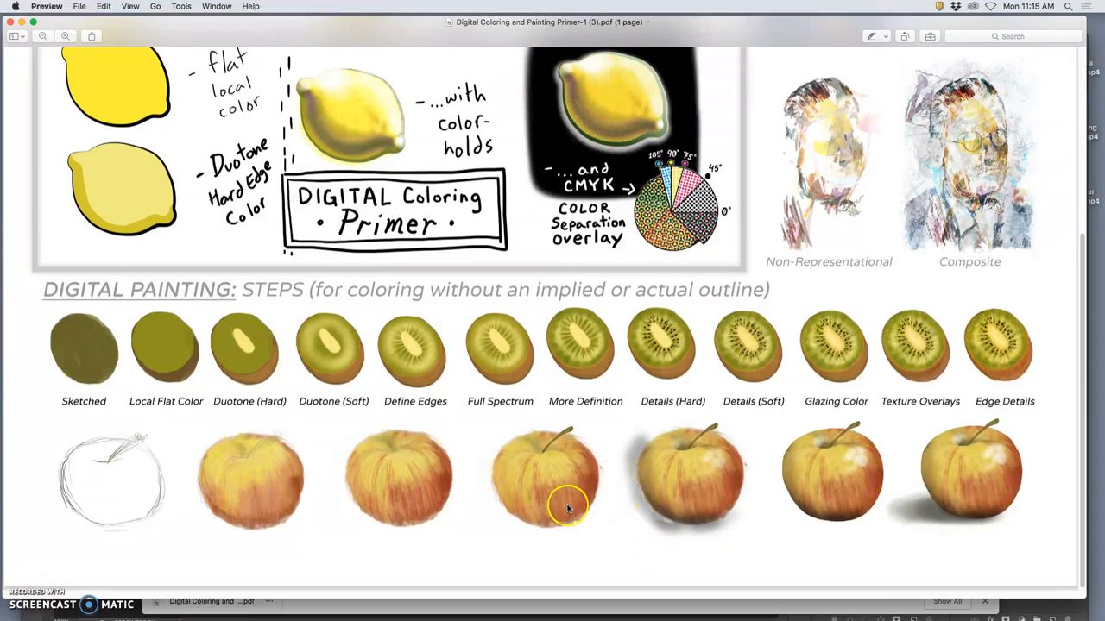
mouse_move(751, 500)
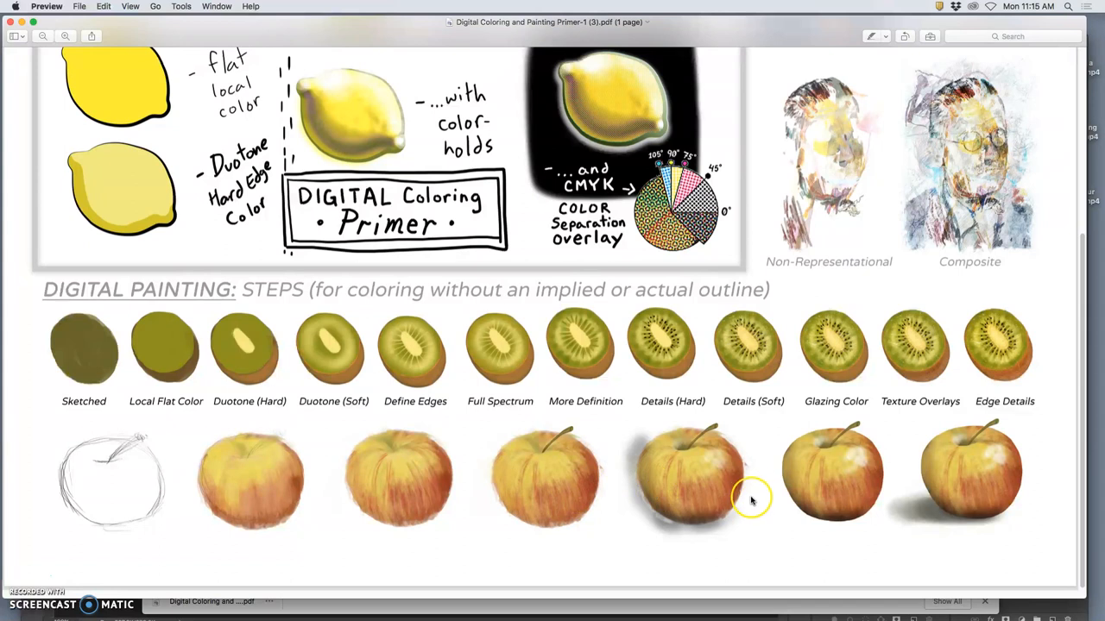
mouse_move(984, 378)
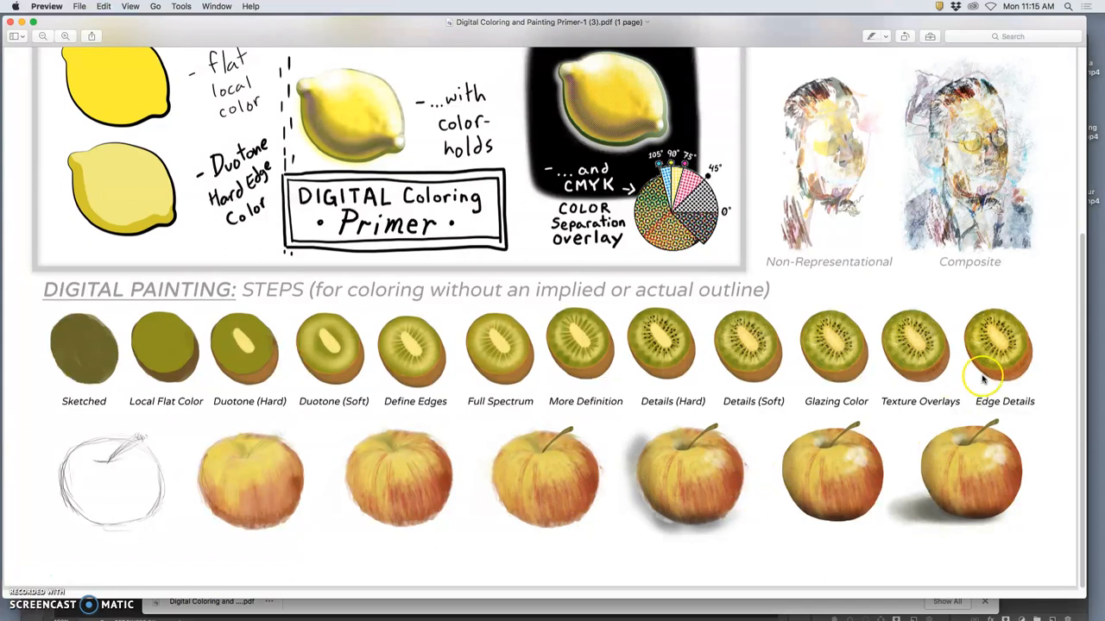
mouse_move(1025, 387)
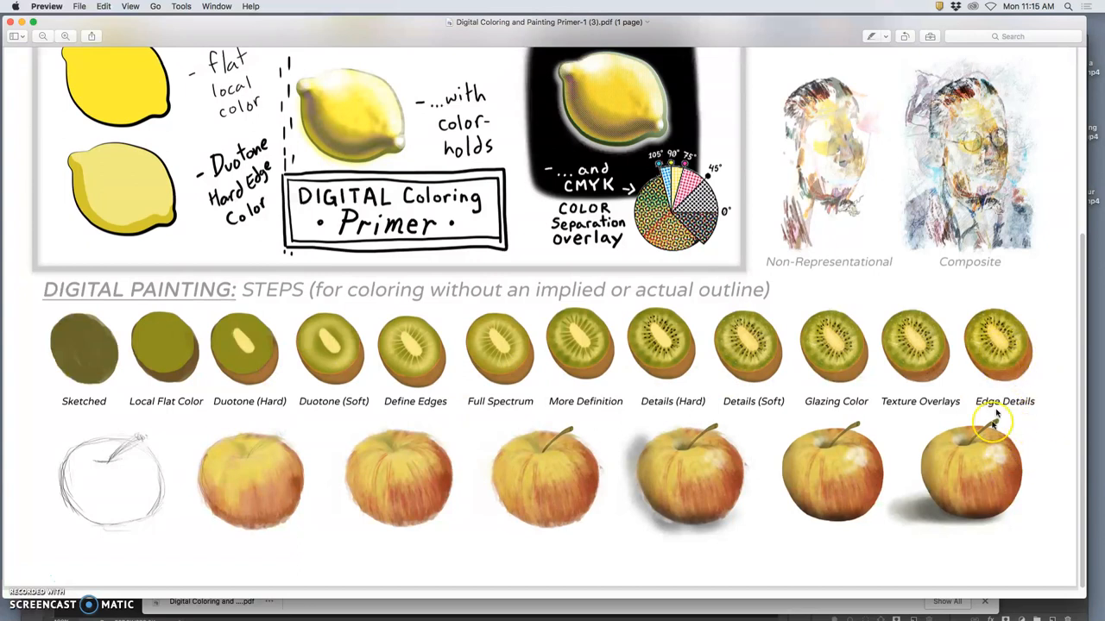
mouse_move(992, 380)
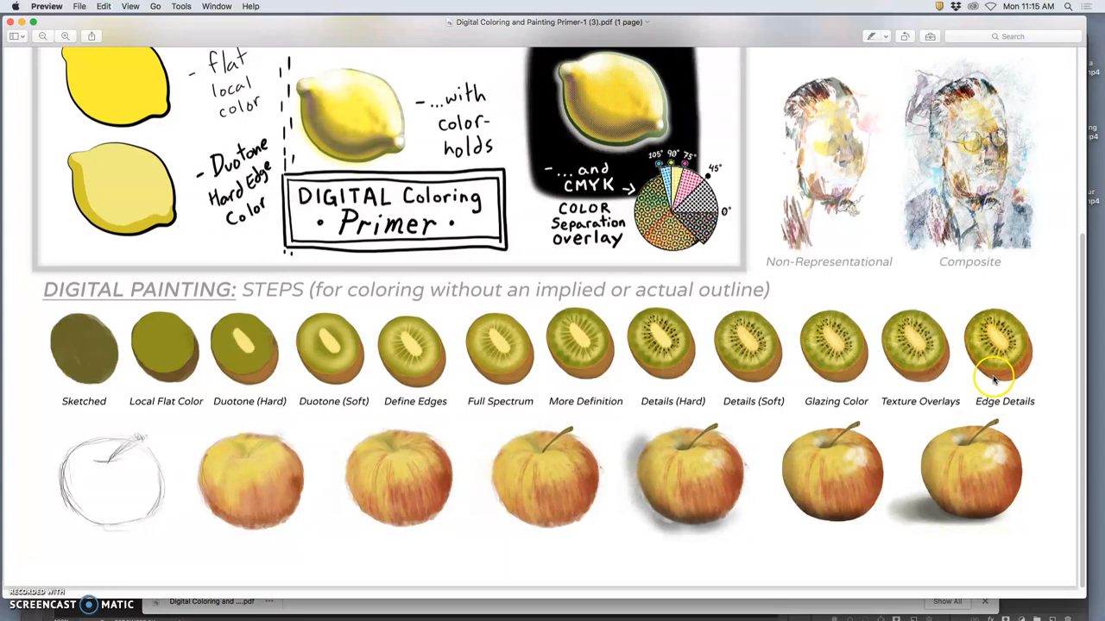
mouse_move(369, 414)
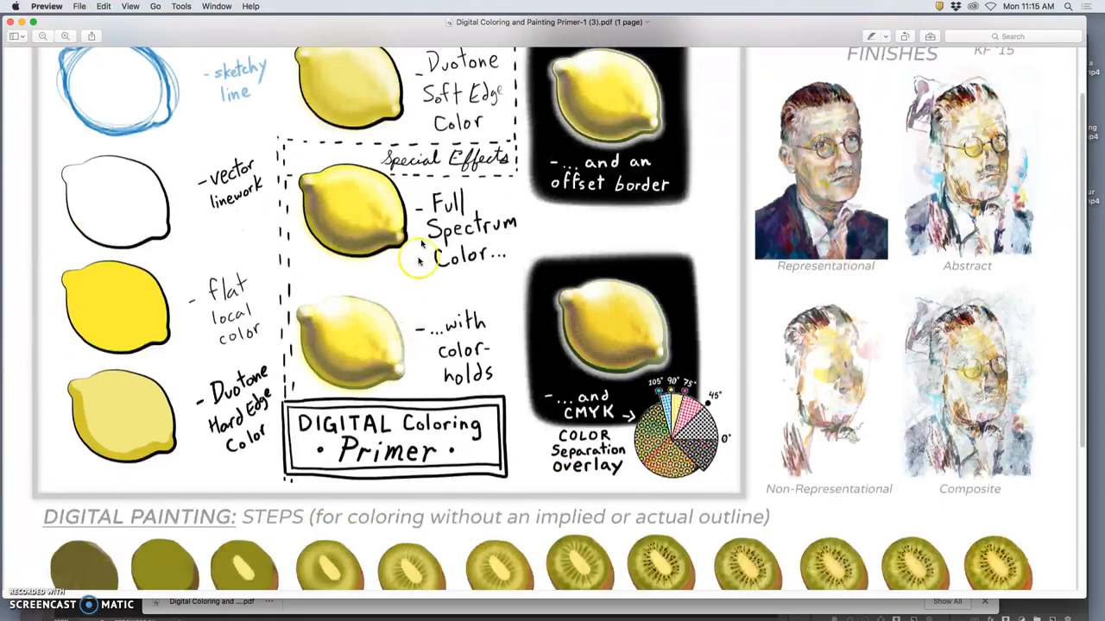
scroll(down, 3)
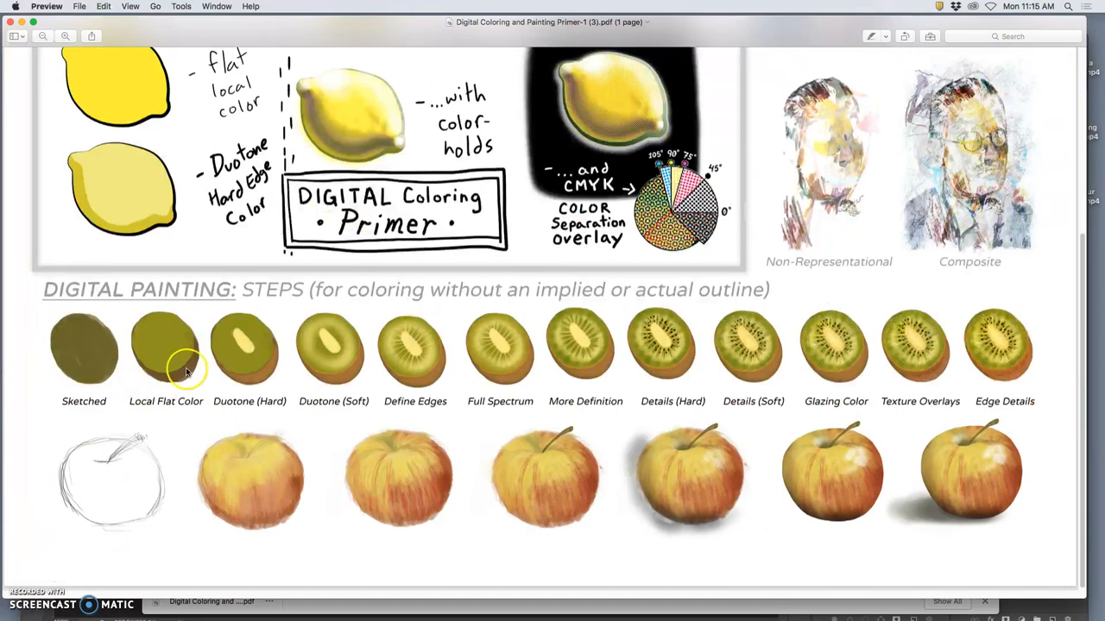
mouse_move(240, 360)
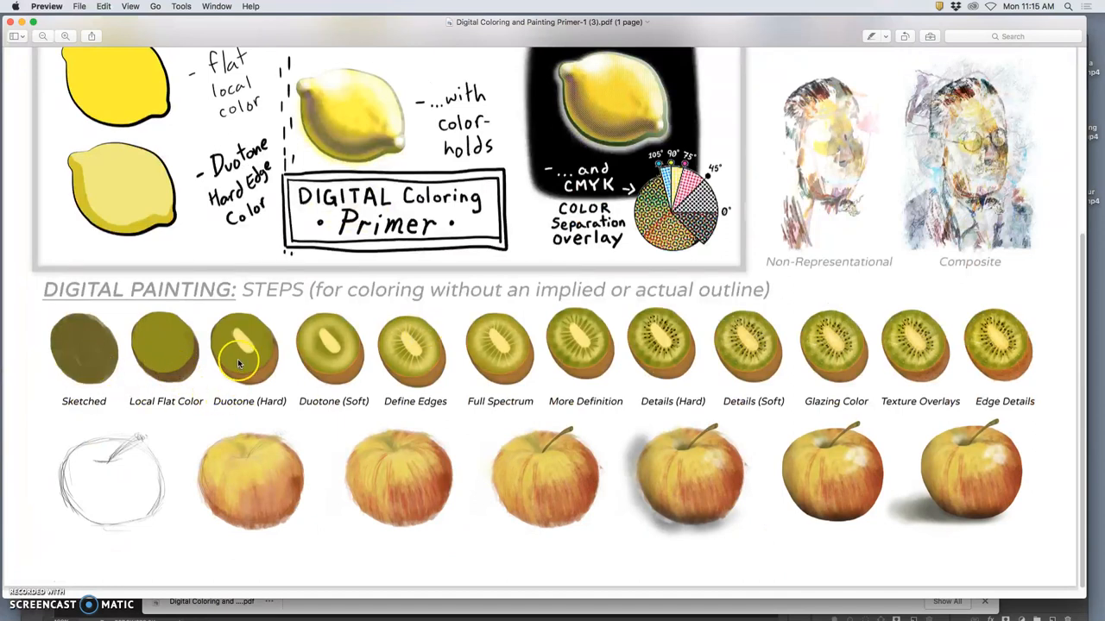
mouse_move(302, 378)
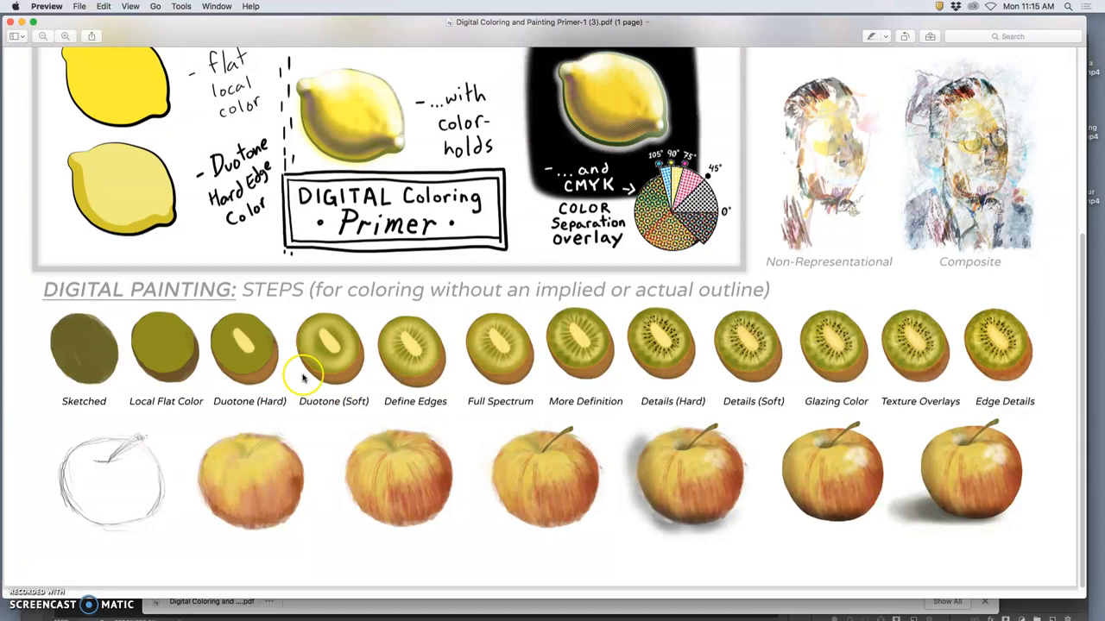
mouse_move(463, 376)
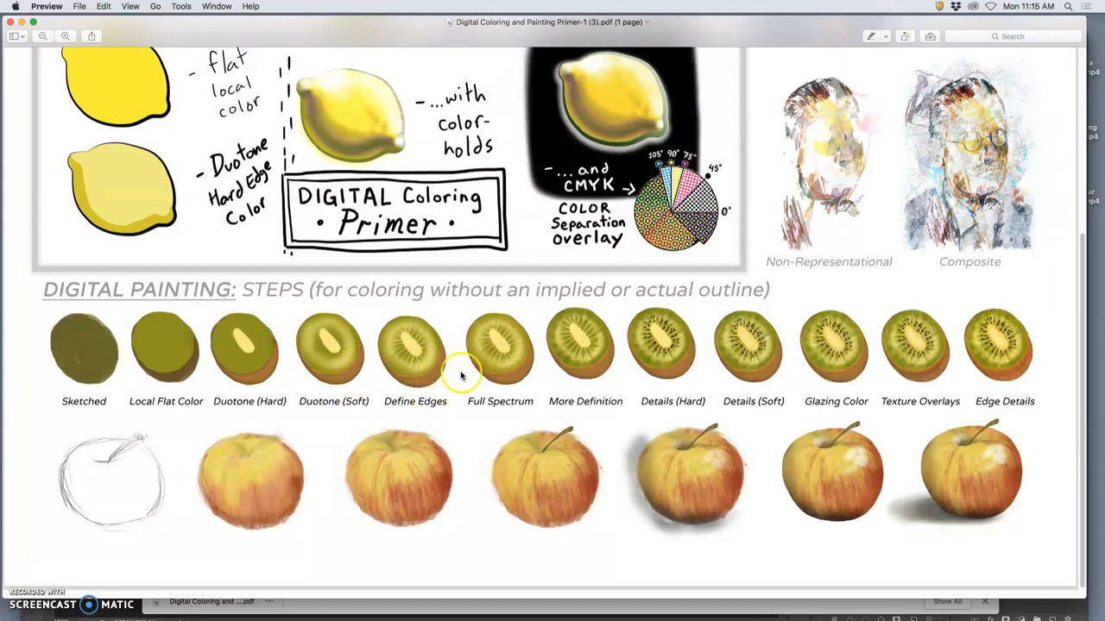
mouse_move(681, 354)
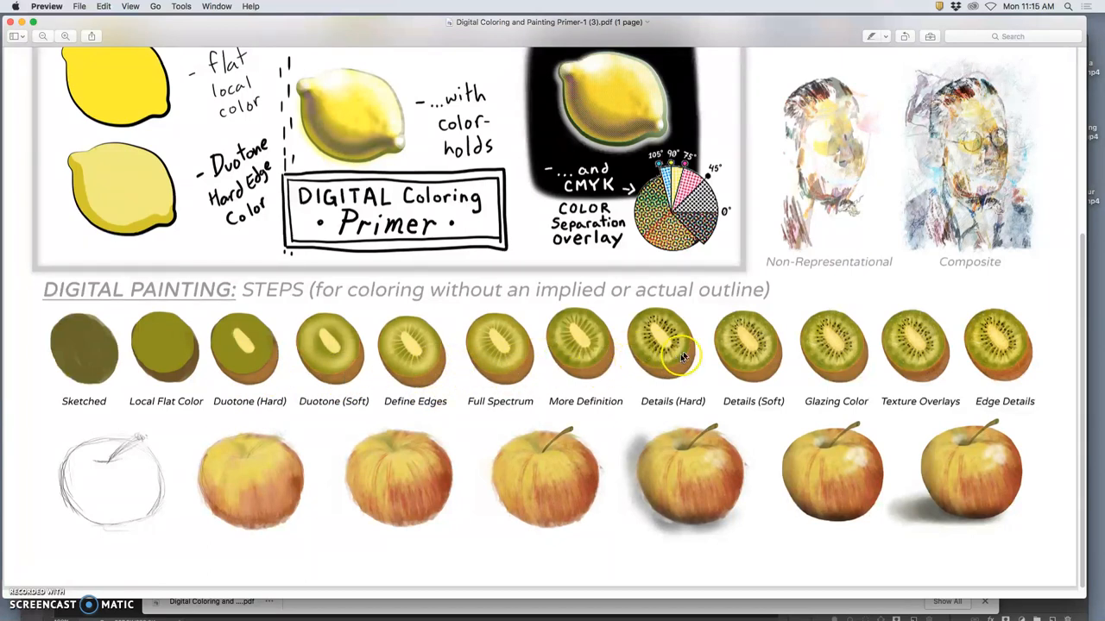
mouse_move(832, 342)
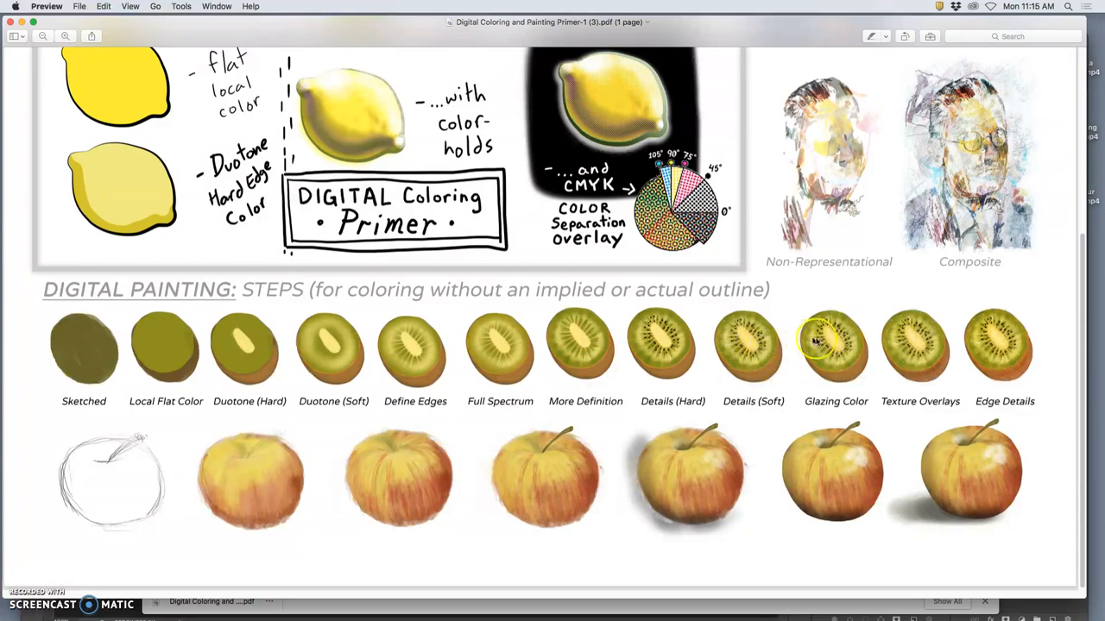
mouse_move(1022, 362)
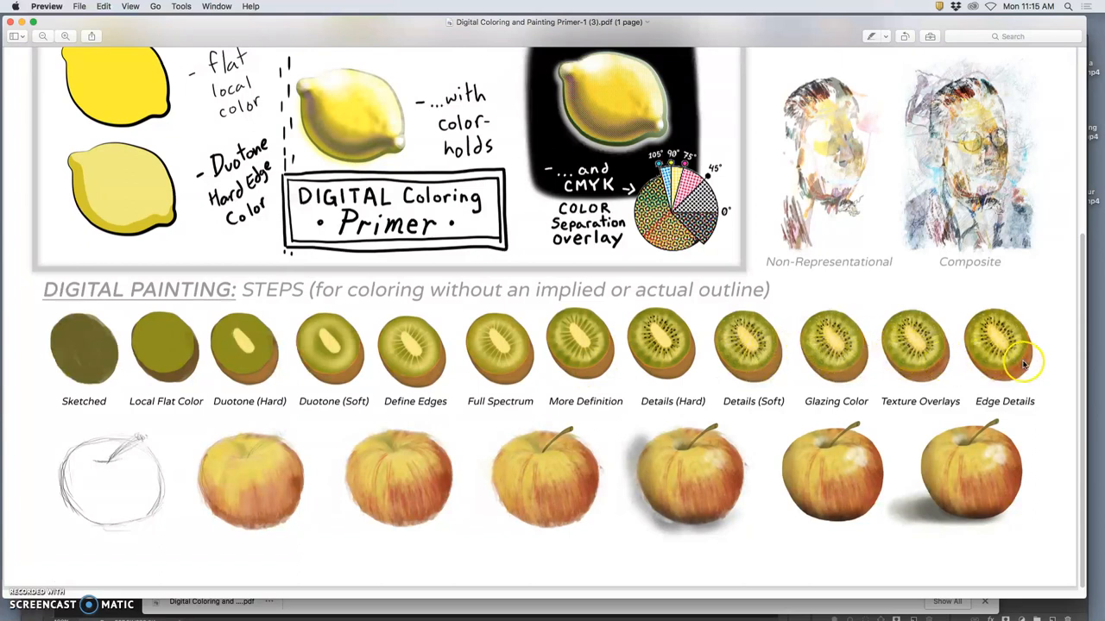
mouse_move(1011, 361)
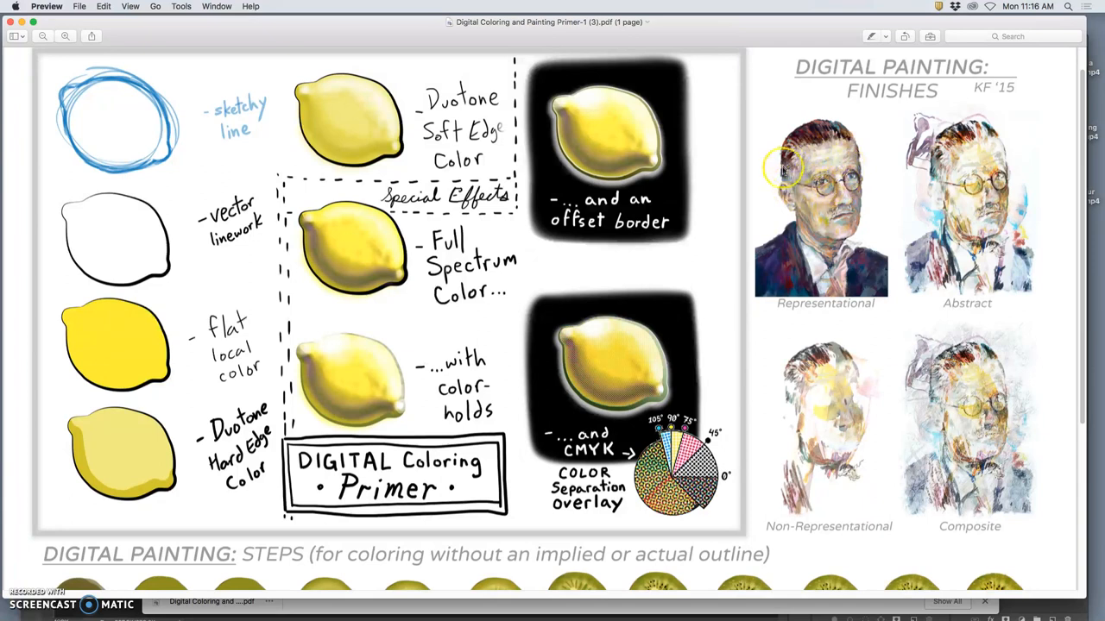
mouse_move(913, 275)
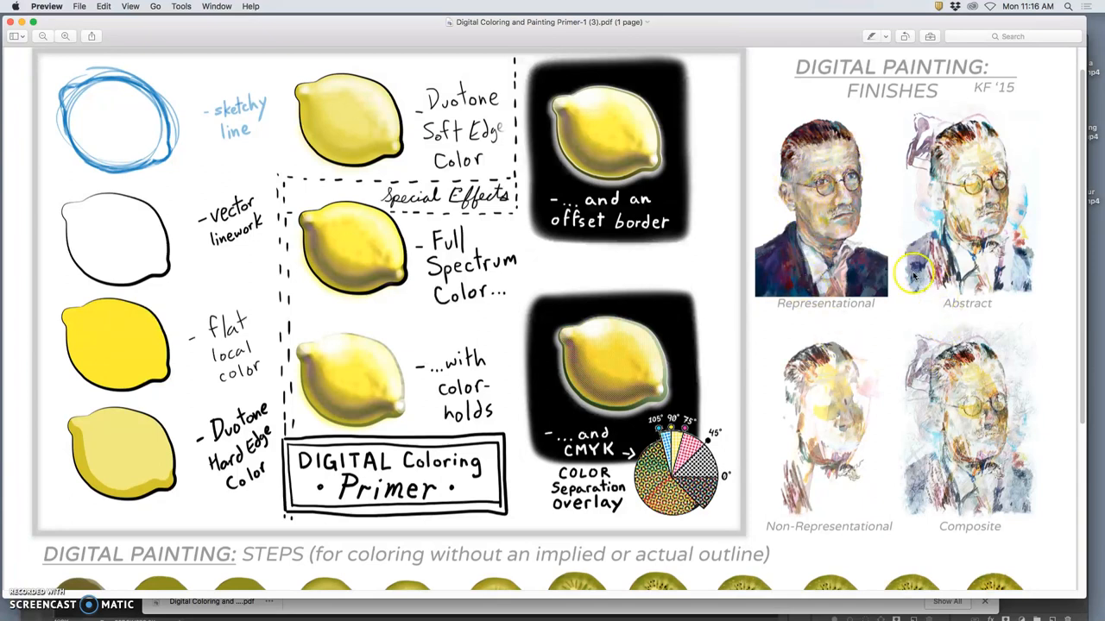
scroll(down, 3)
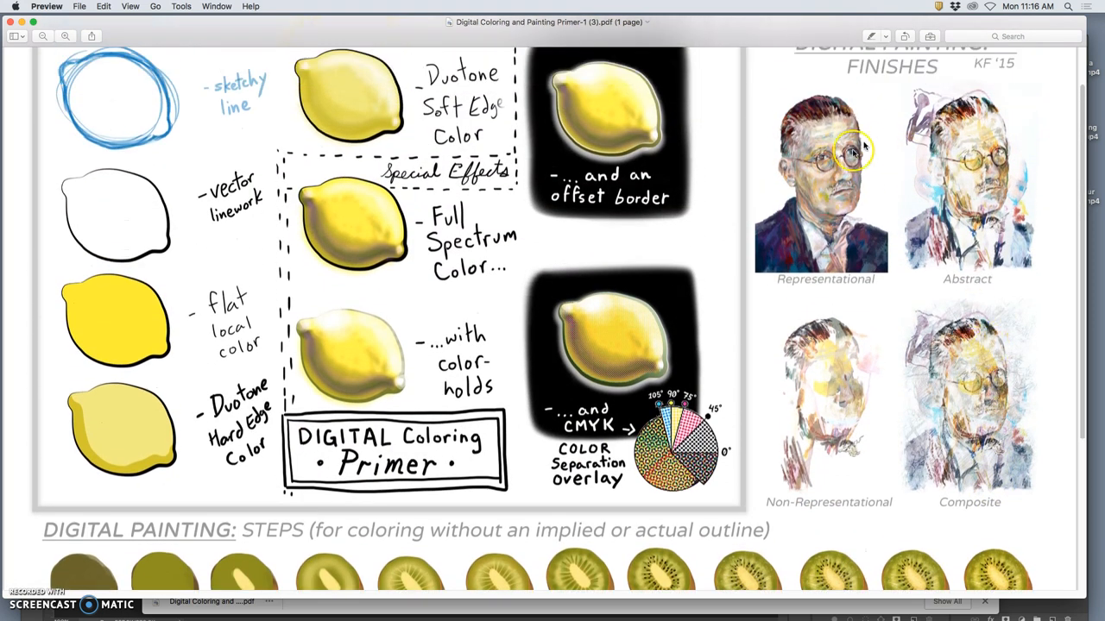
mouse_move(811, 204)
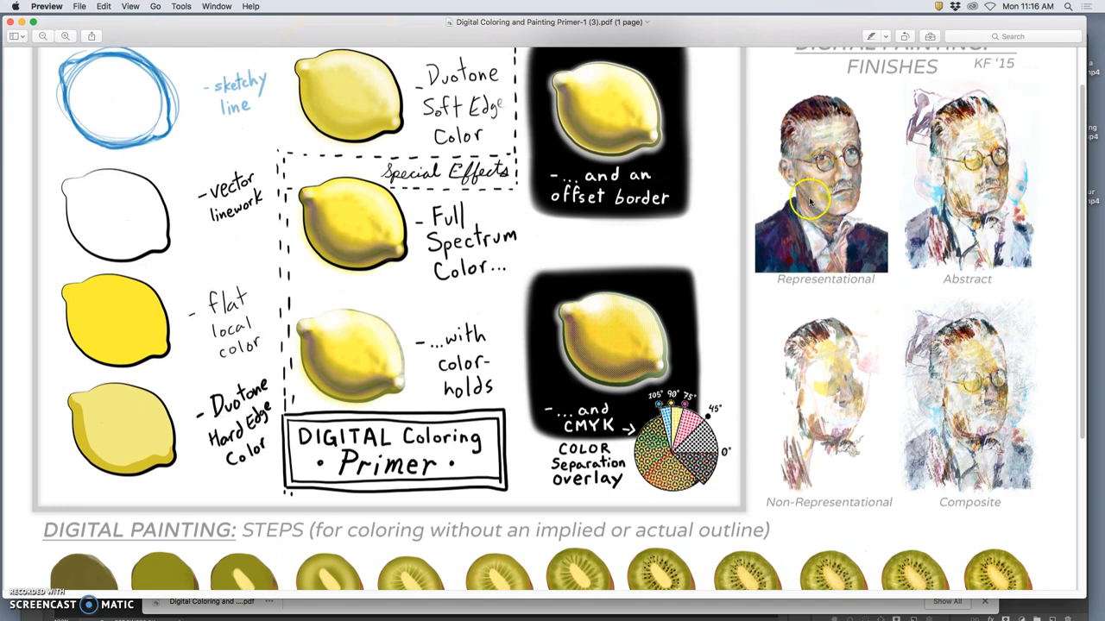
mouse_move(829, 226)
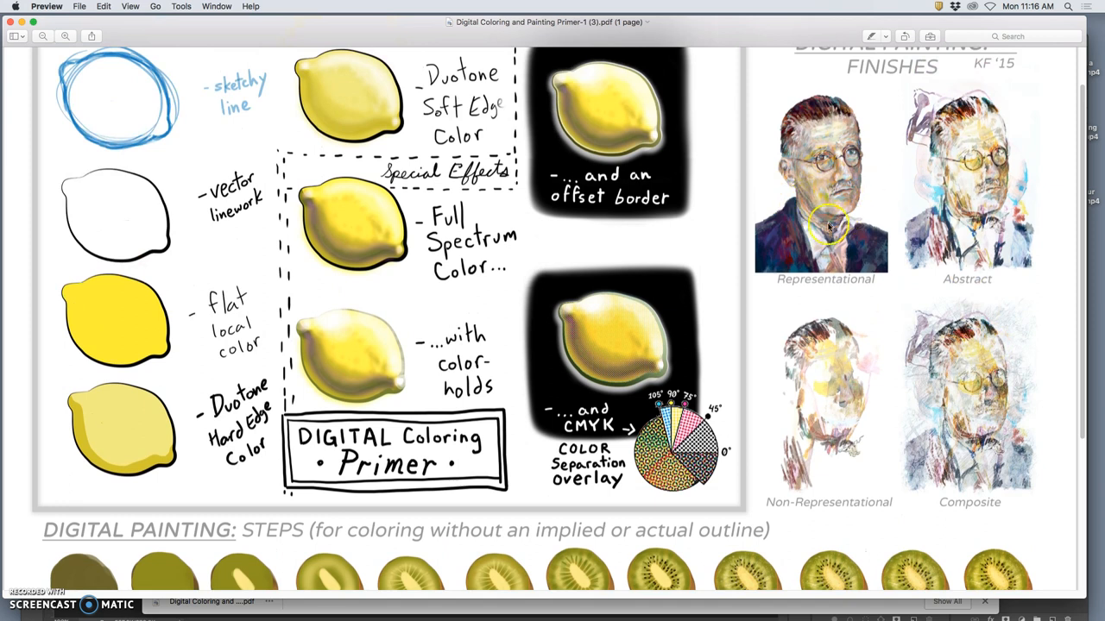
mouse_move(842, 242)
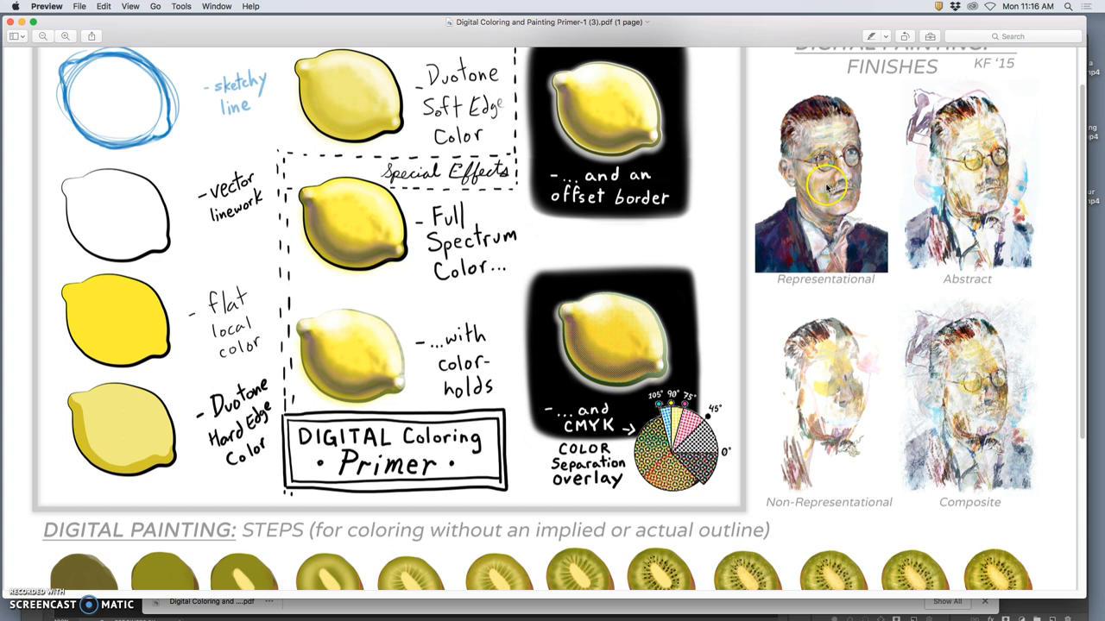
mouse_move(980, 233)
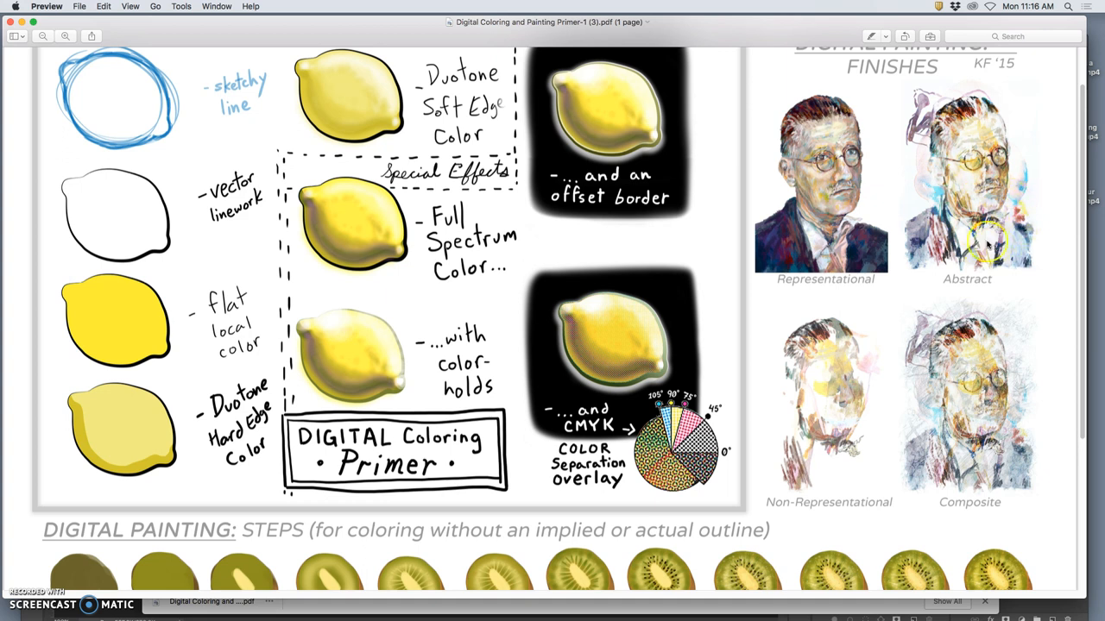
mouse_move(1009, 303)
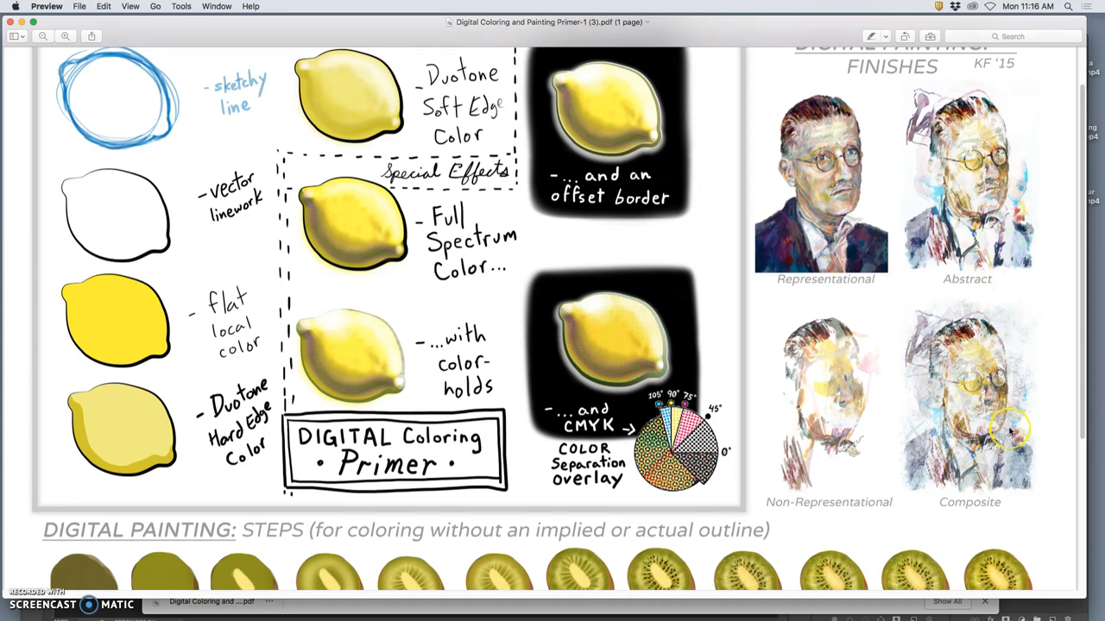
mouse_move(991, 416)
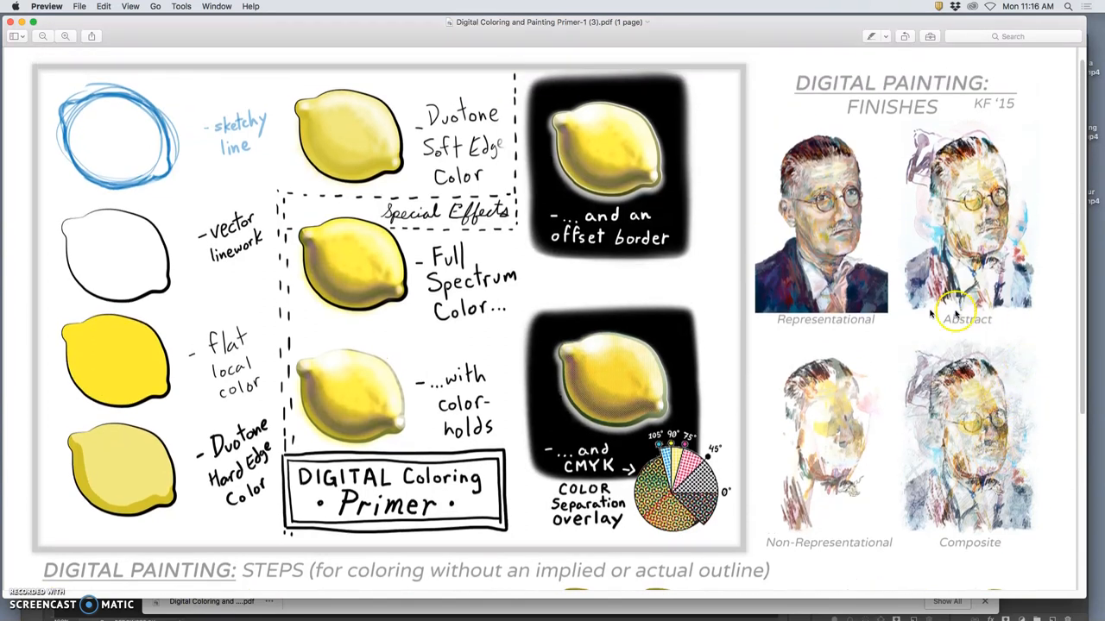
- Scroll further through the coloring primer before leaving it for the Irish Notables folder
scroll(down, 3)
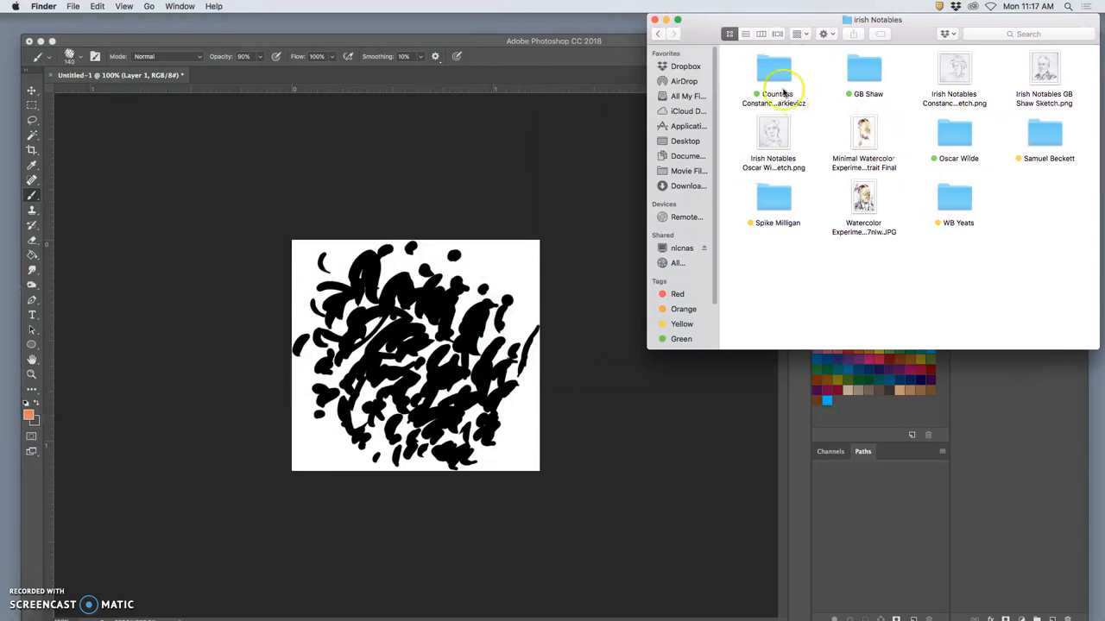
- Open the Countess Markievicz portrait photo and fantasia painting in Photoshop, then return to Irish Notables
double_click(774, 72)
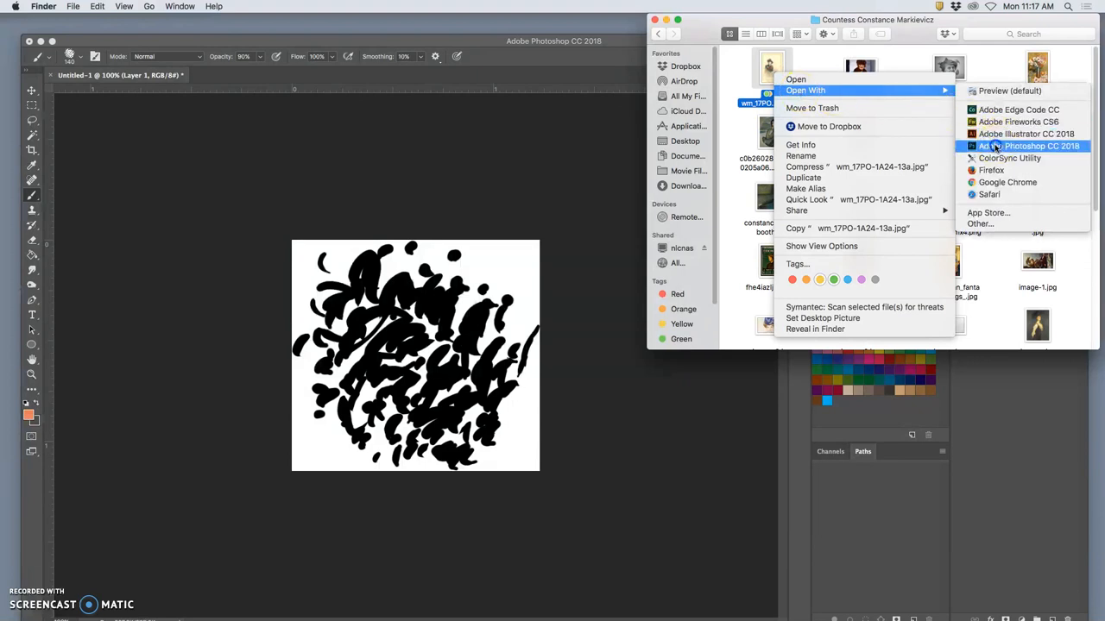
click(1029, 145)
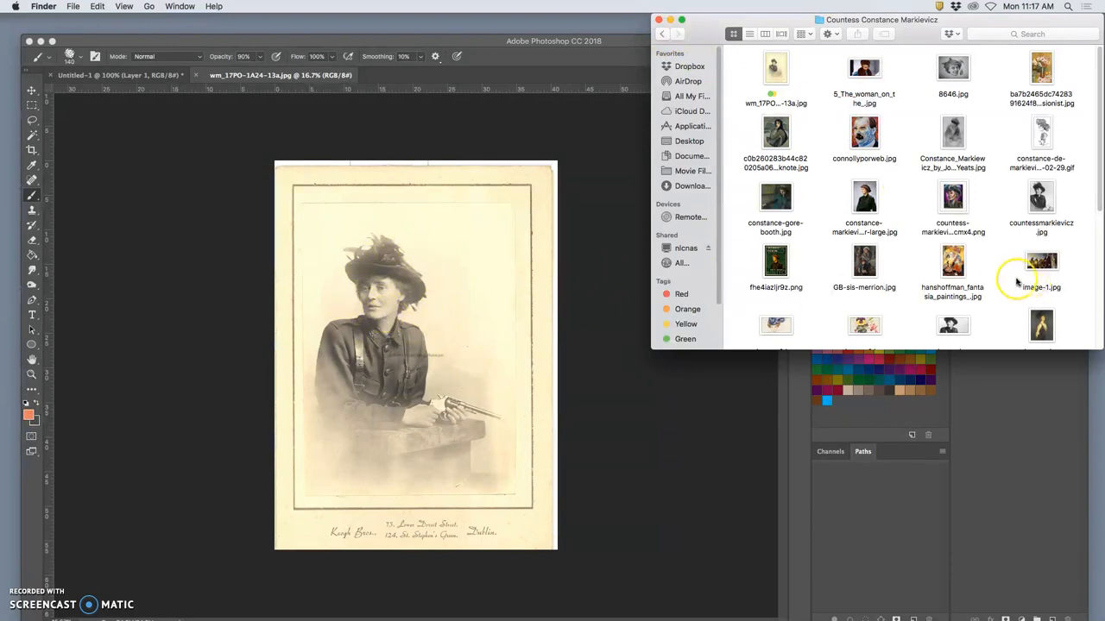
mouse_move(1001, 276)
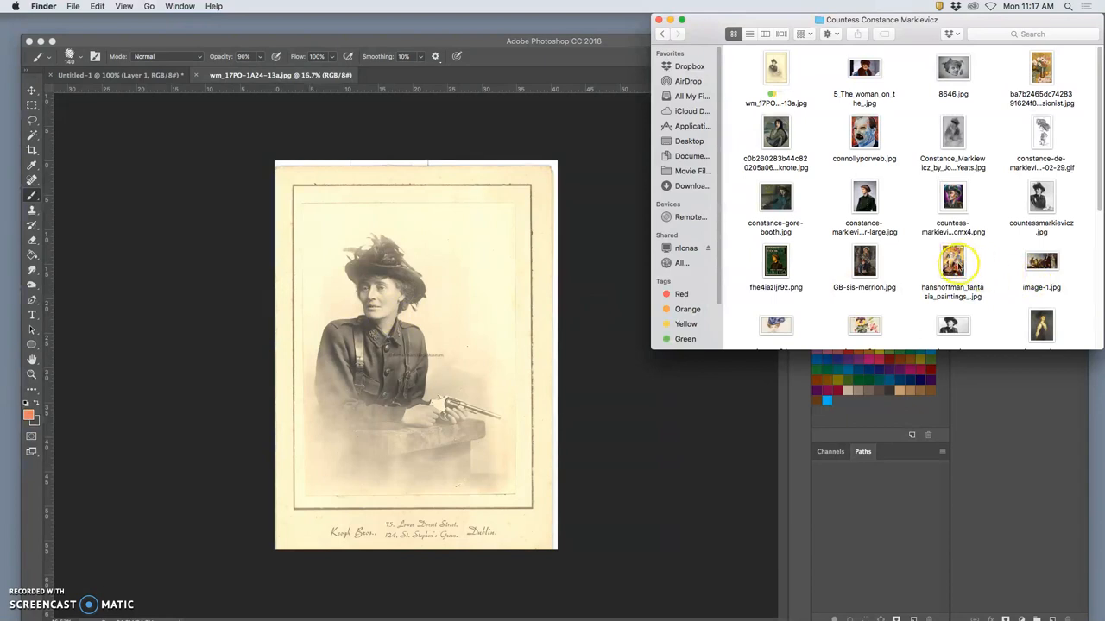
right_click(953, 266)
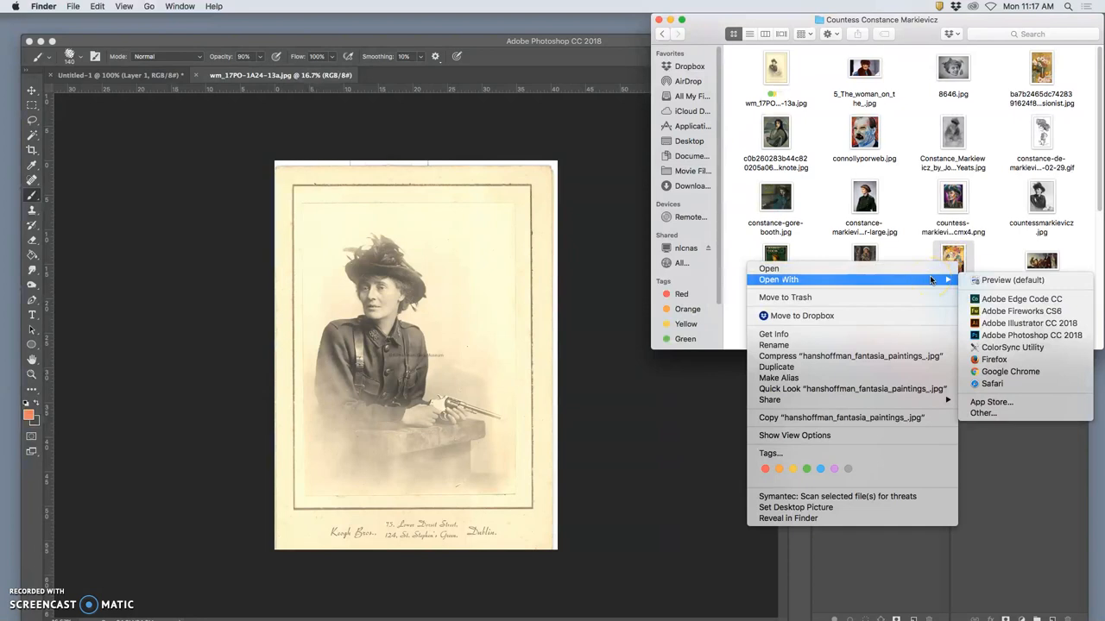
click(1029, 323)
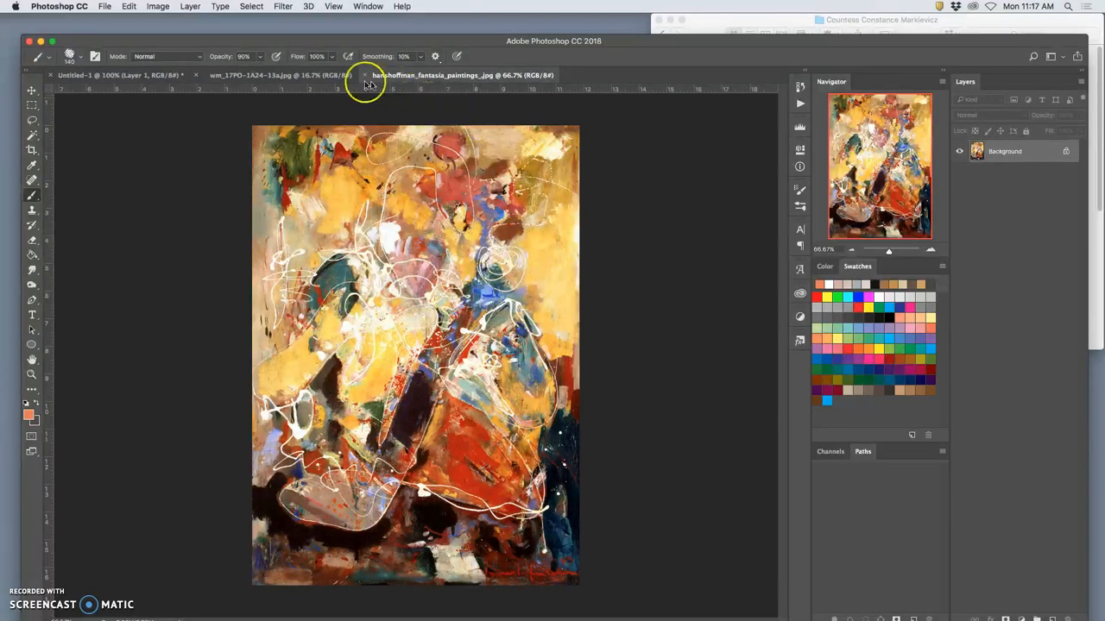
mouse_move(349, 83)
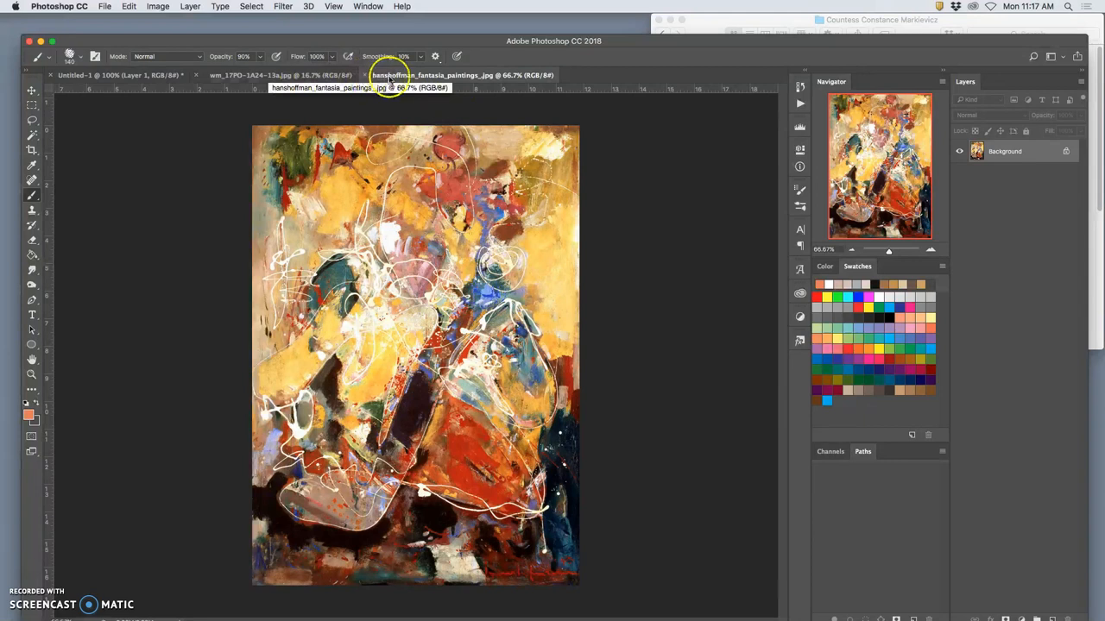
click(259, 76)
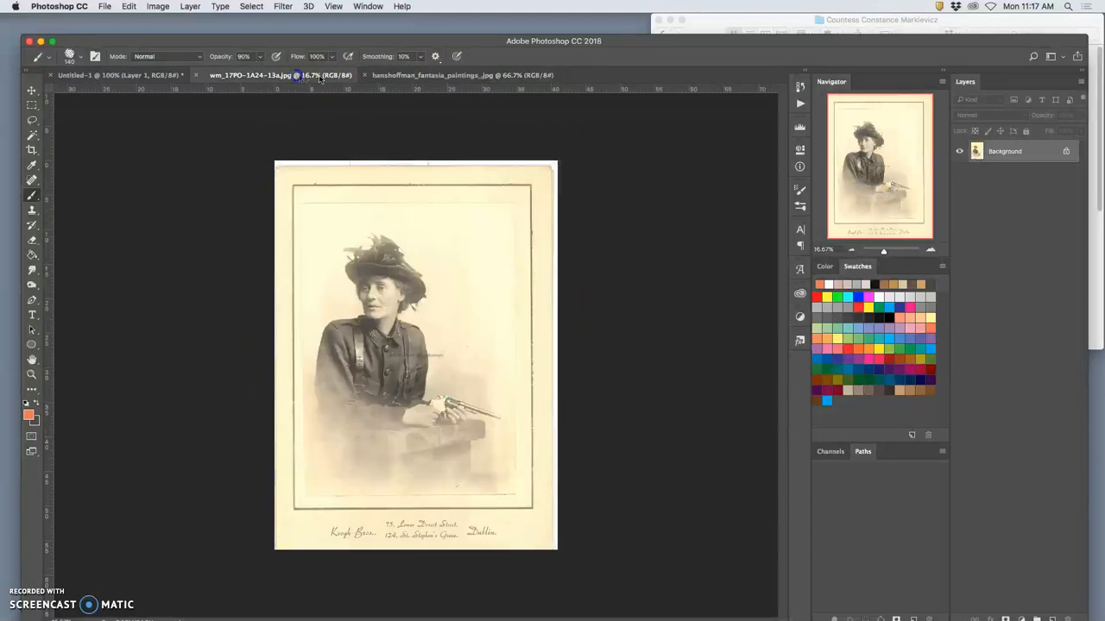
click(87, 76)
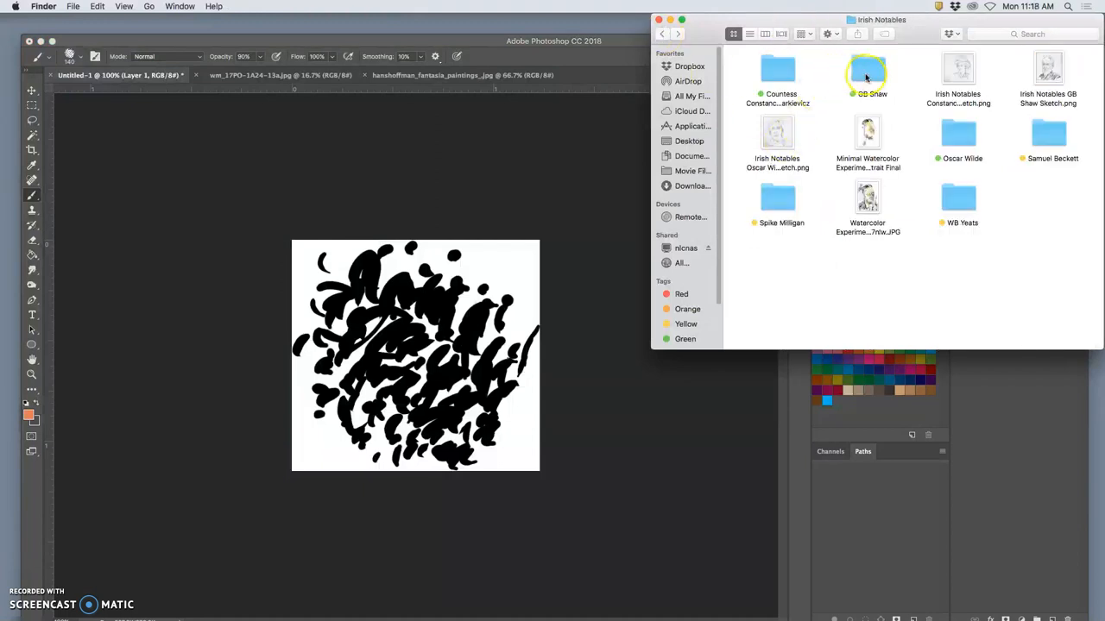
- Open the 1936 GB Shaw photo and watercolour portrait screenshot in Photoshop, then select the Oscar Wilde folder
double_click(866, 73)
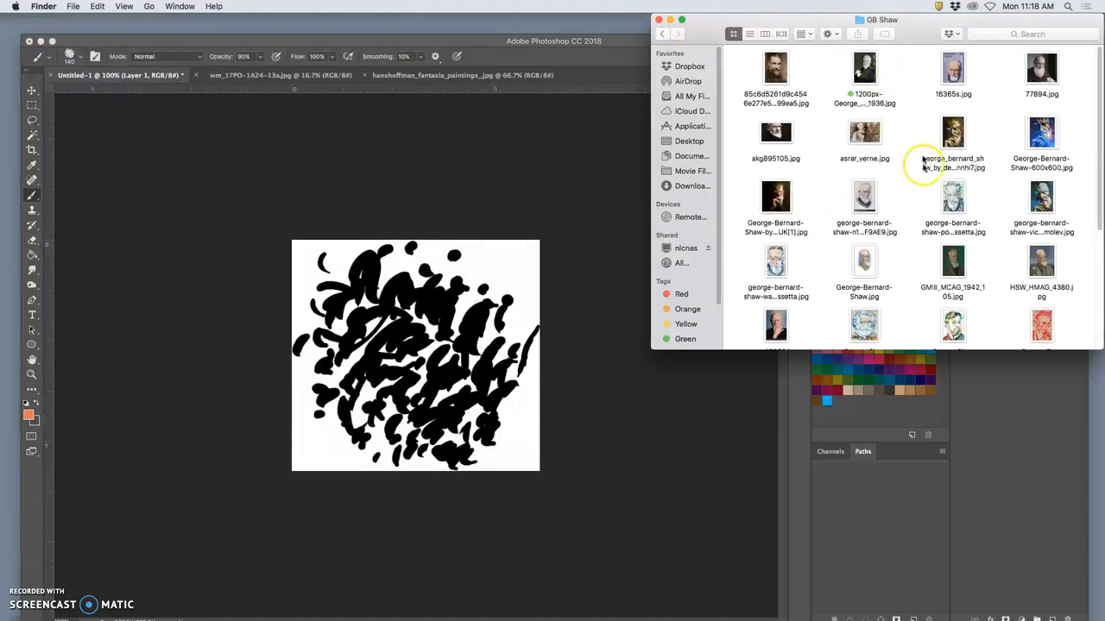
mouse_move(913, 195)
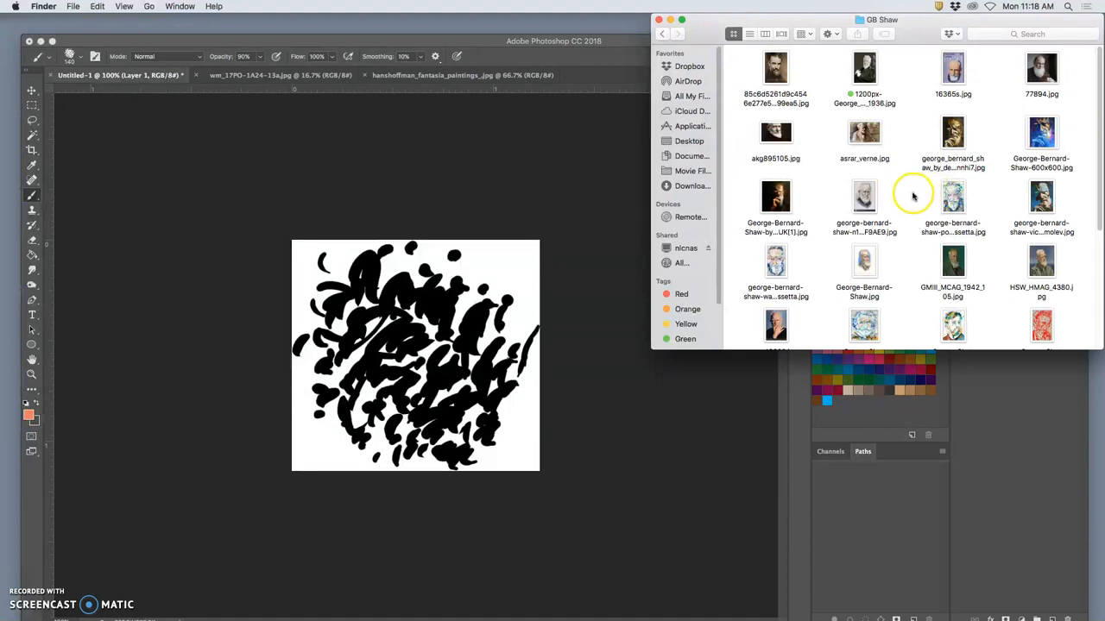
right_click(863, 67)
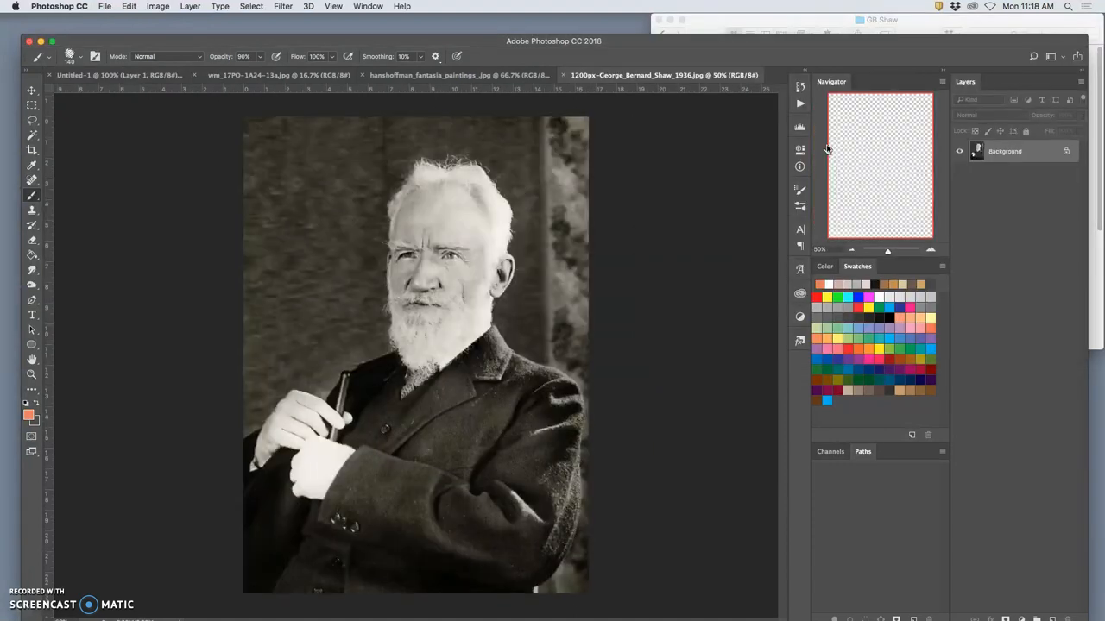
click(880, 20)
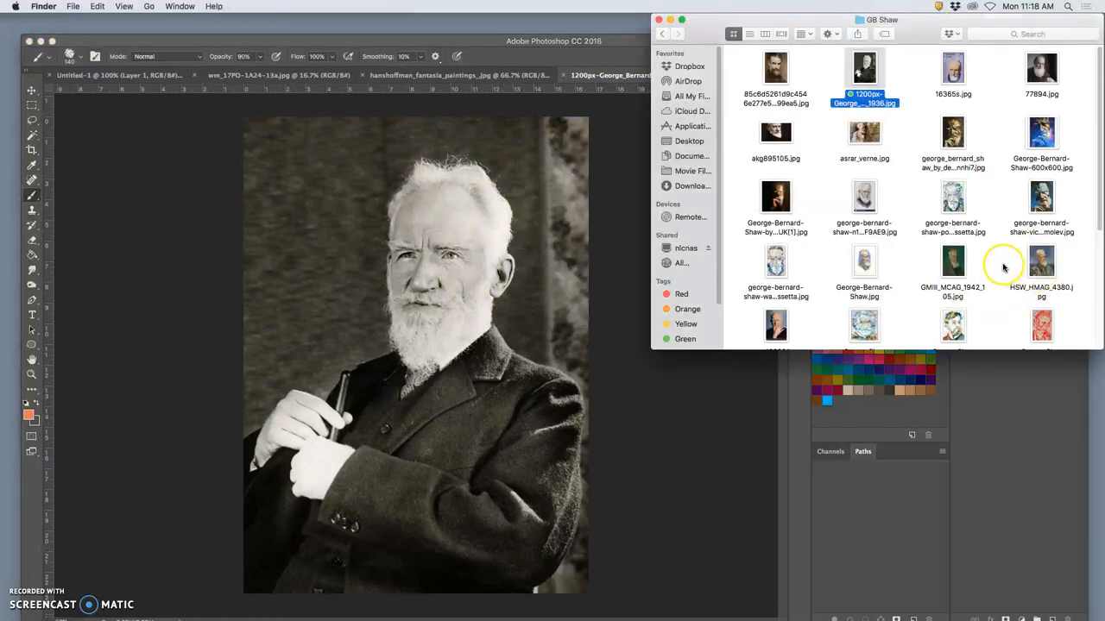
scroll(down, 3)
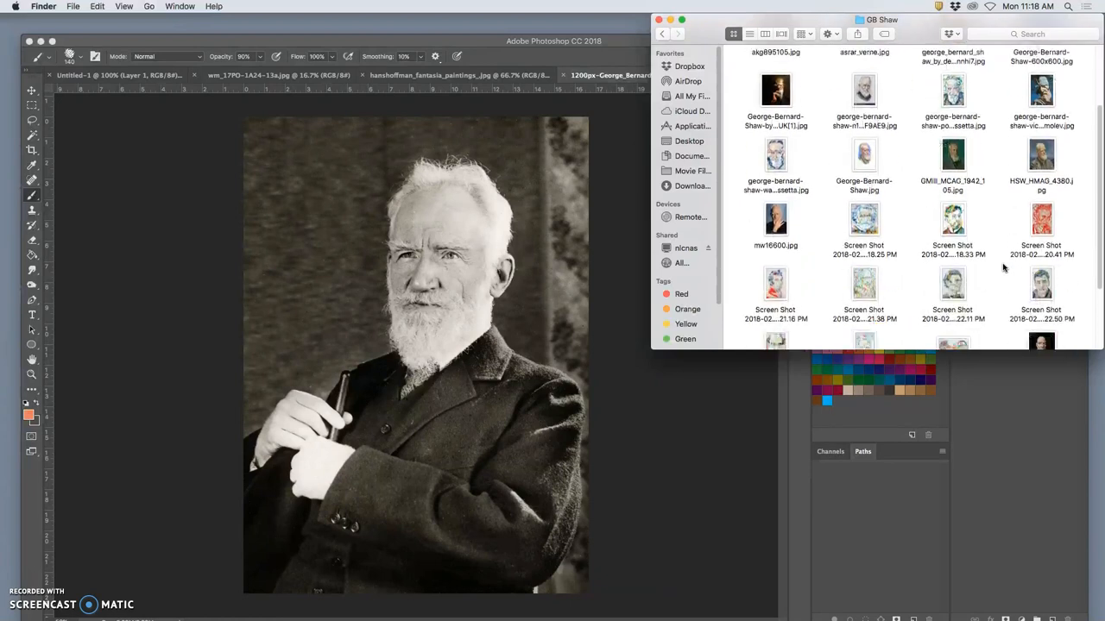
scroll(down, 3)
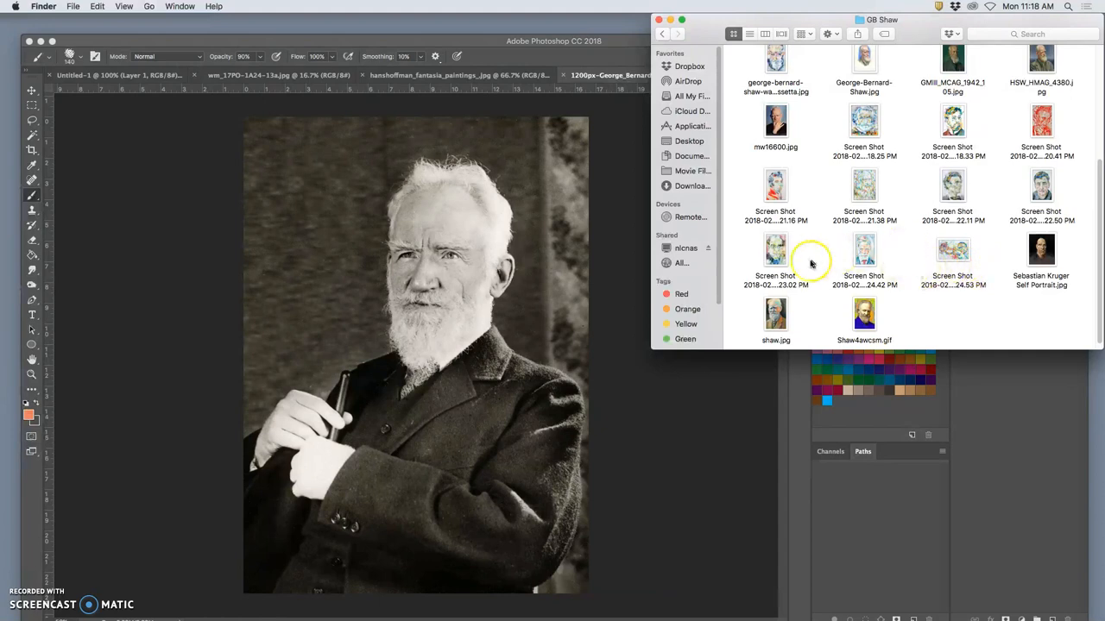
right_click(775, 251)
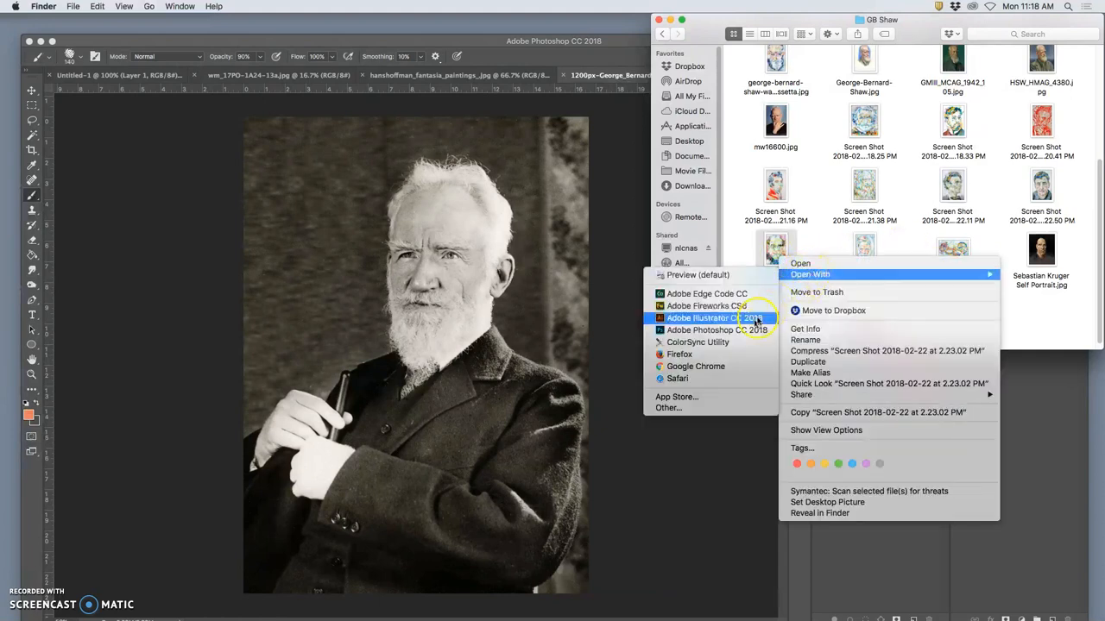
click(717, 330)
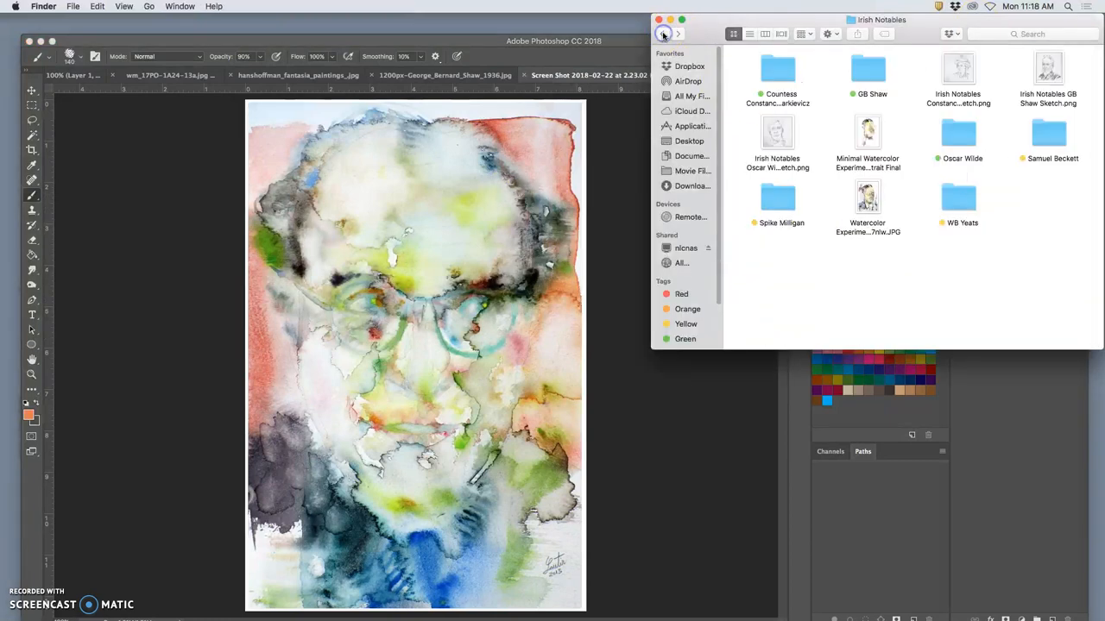
click(958, 135)
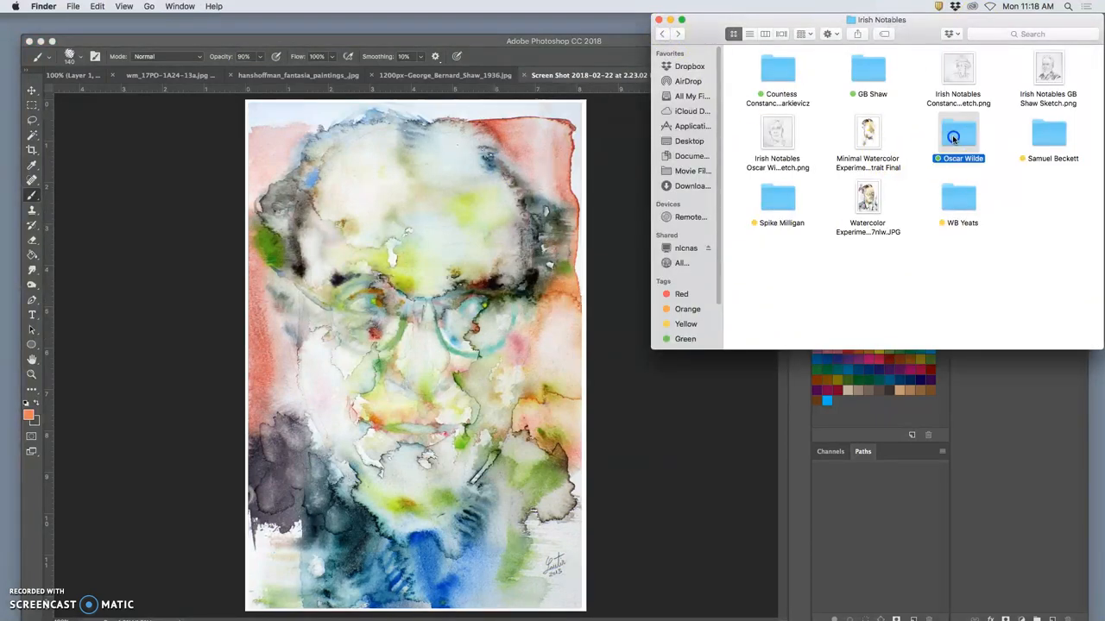
- Open the Oscar Wilde photo in Photoshop and browse further down the Wilde folder
double_click(958, 135)
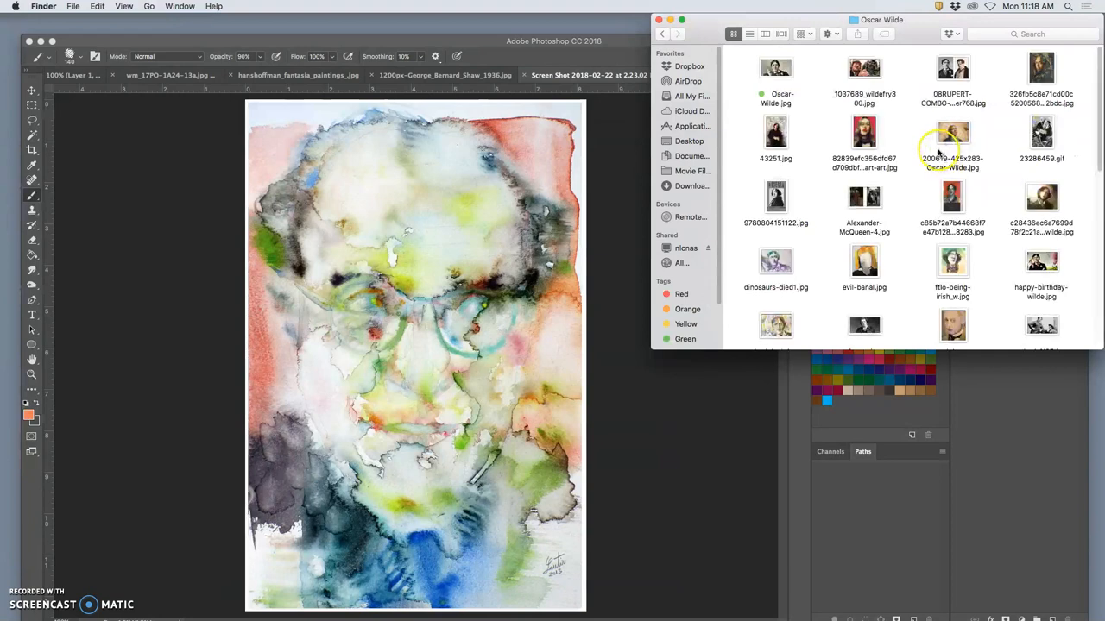
click(775, 69)
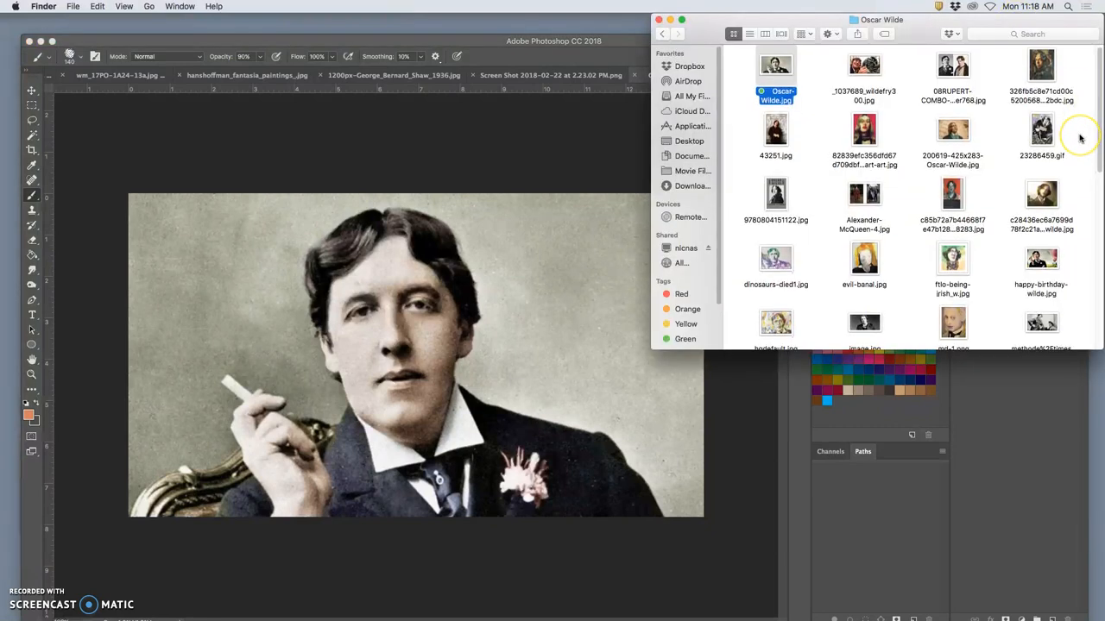
scroll(down, 3)
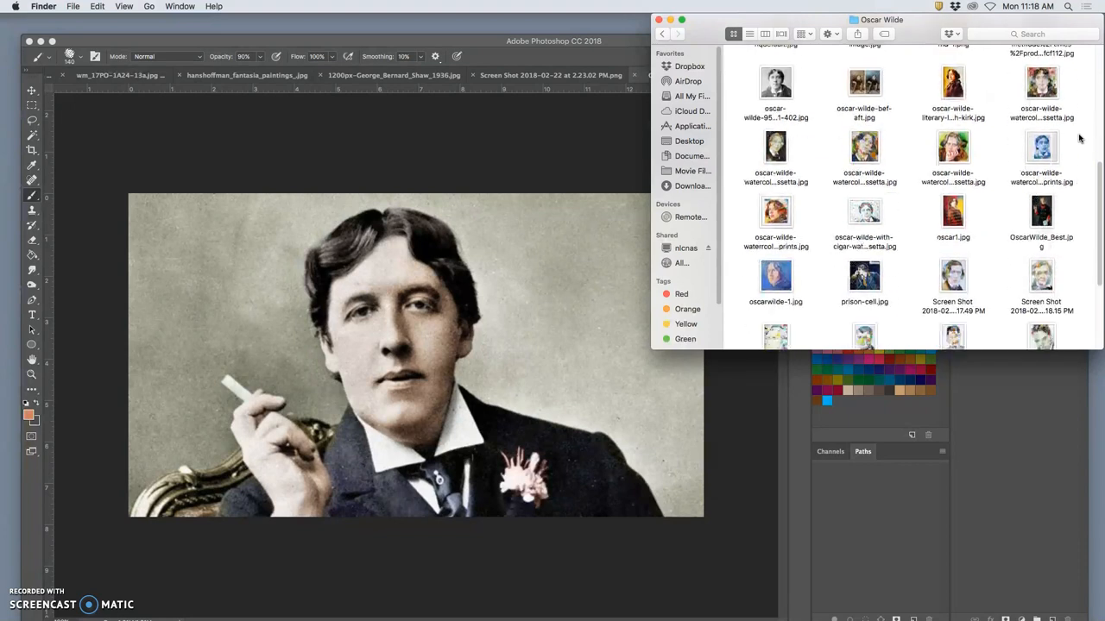
scroll(down, 3)
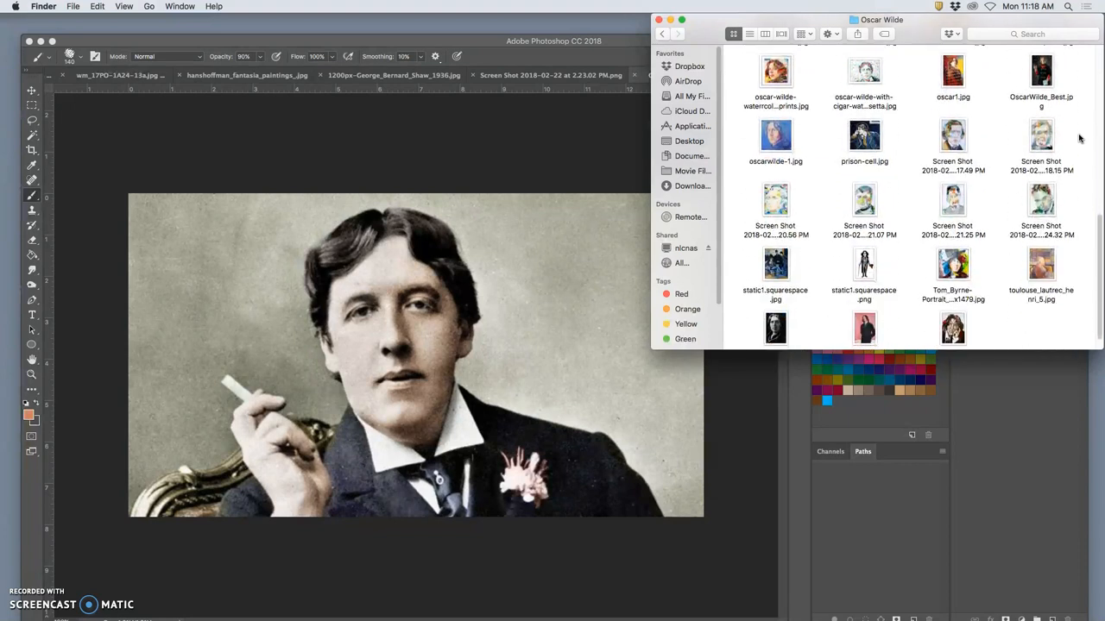
scroll(down, 3)
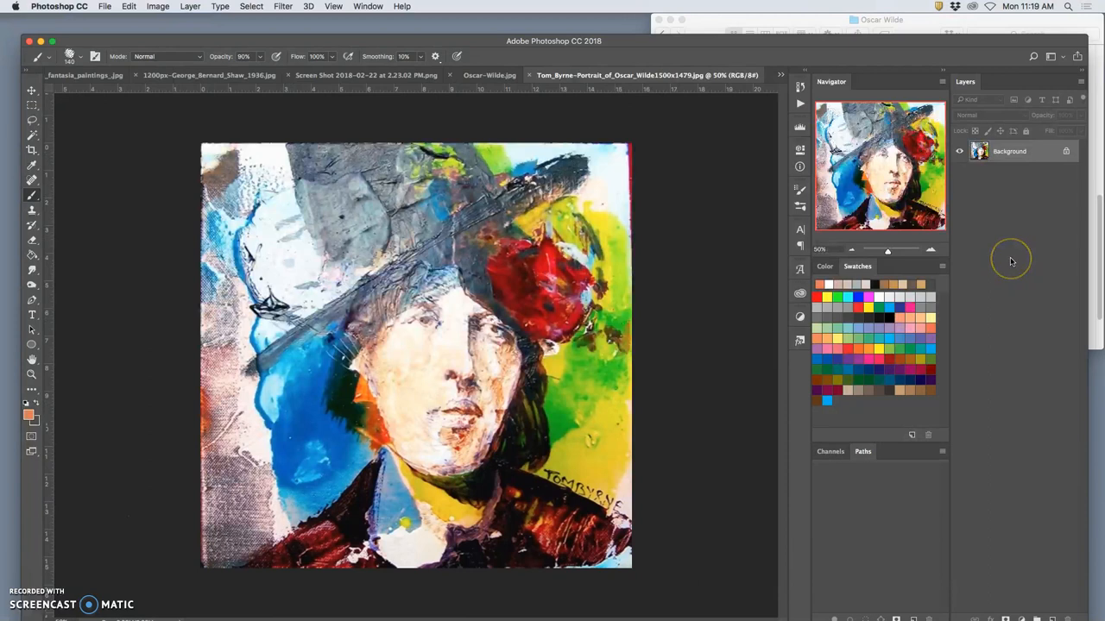
mouse_move(544, 76)
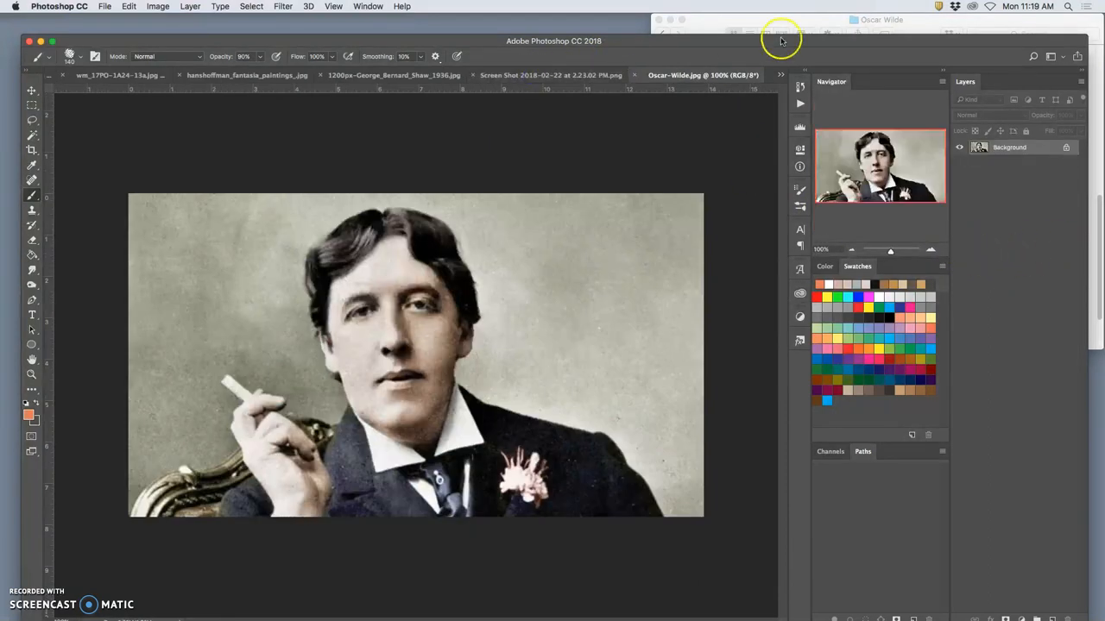
- Open the Toulouse-Lautrec painting and long-named painted portrait in Photoshop, then return to the Shaw photo
right_click(1040, 317)
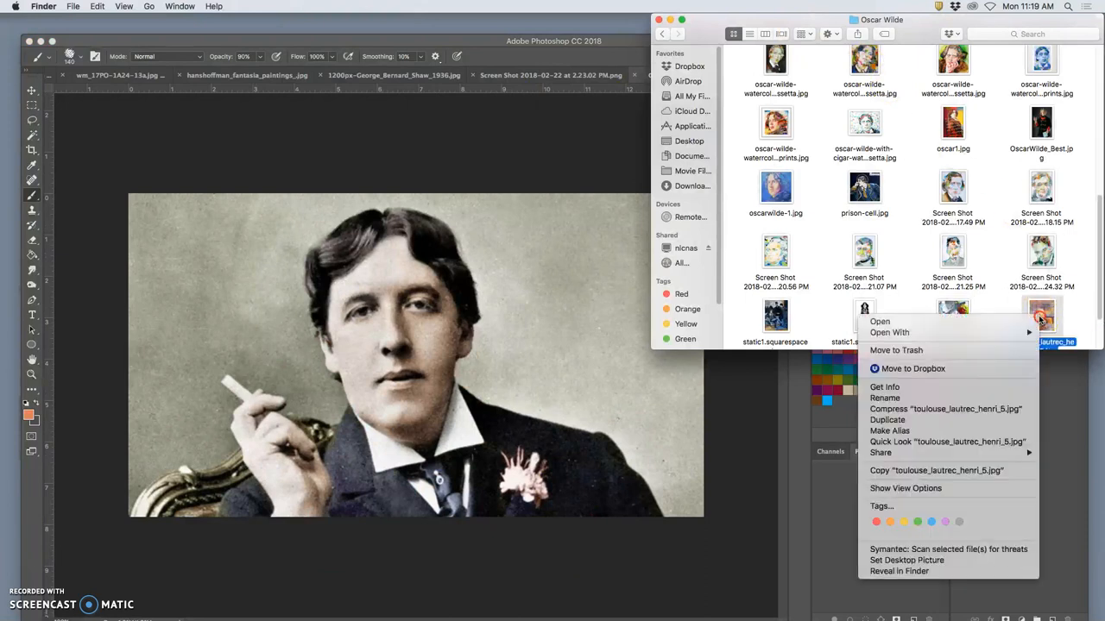
click(1010, 283)
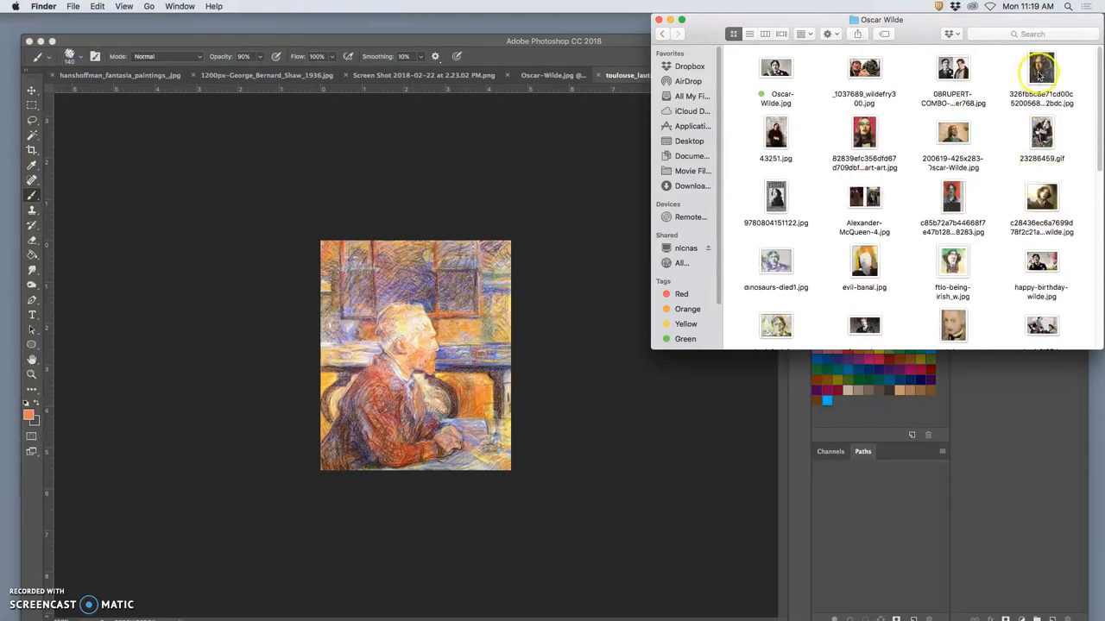
right_click(1041, 73)
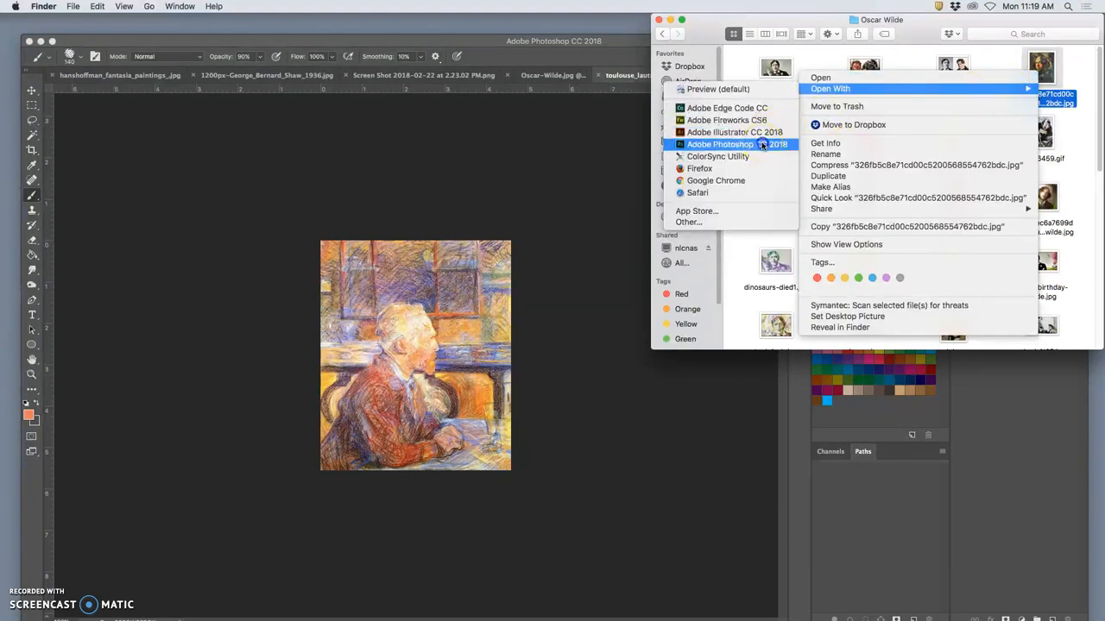
click(737, 145)
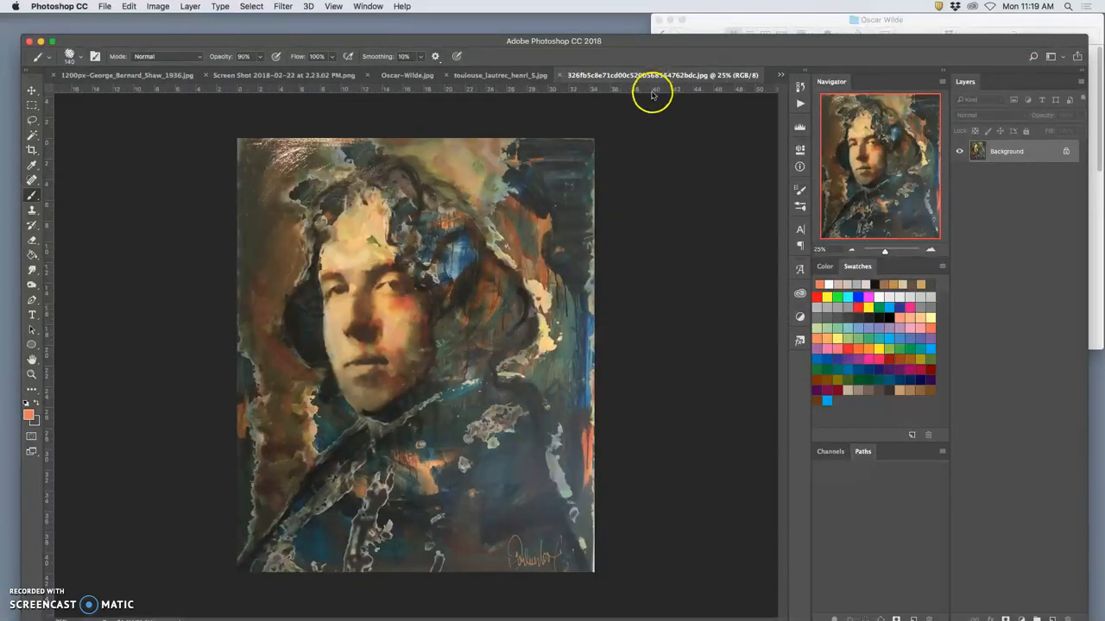
click(497, 76)
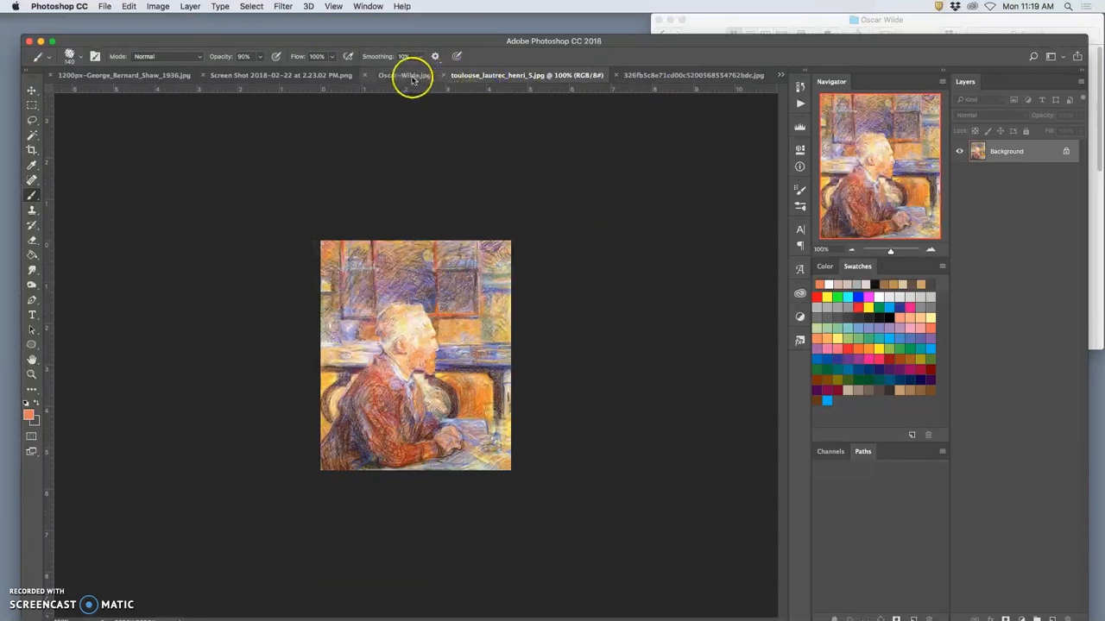
click(124, 76)
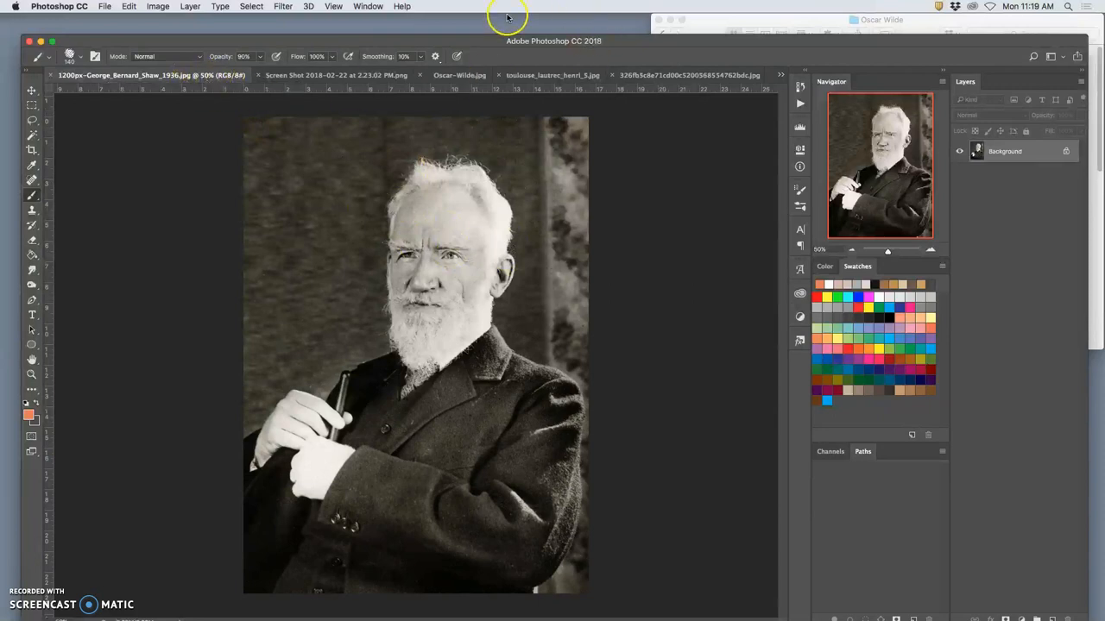
- Arrange the open reference images in a 6-up tiled grid
click(368, 7)
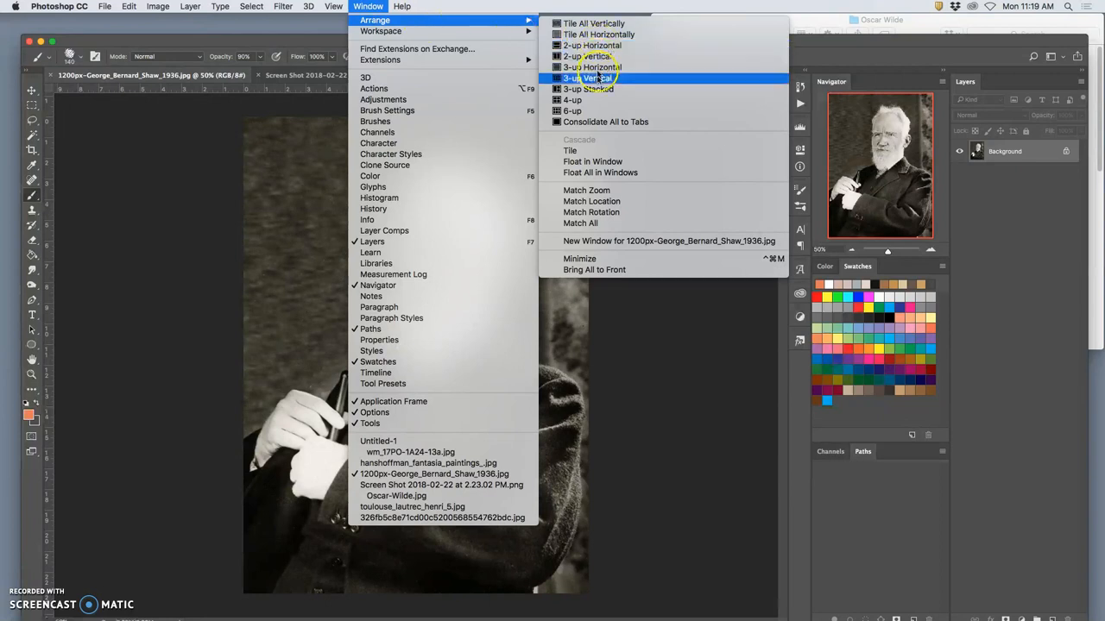
mouse_move(587, 110)
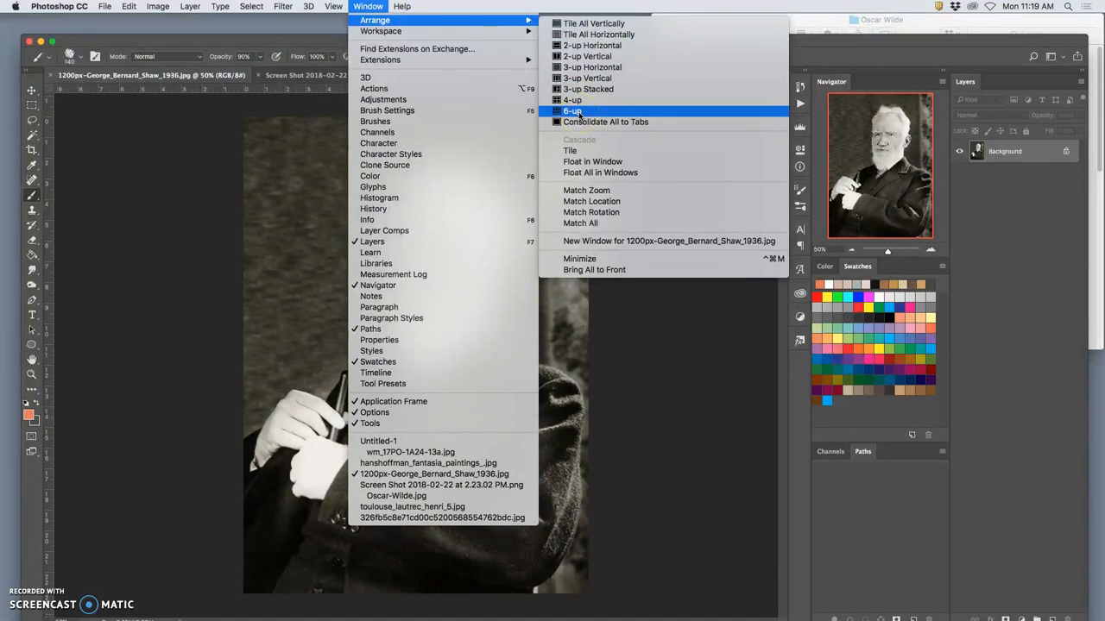
click(571, 111)
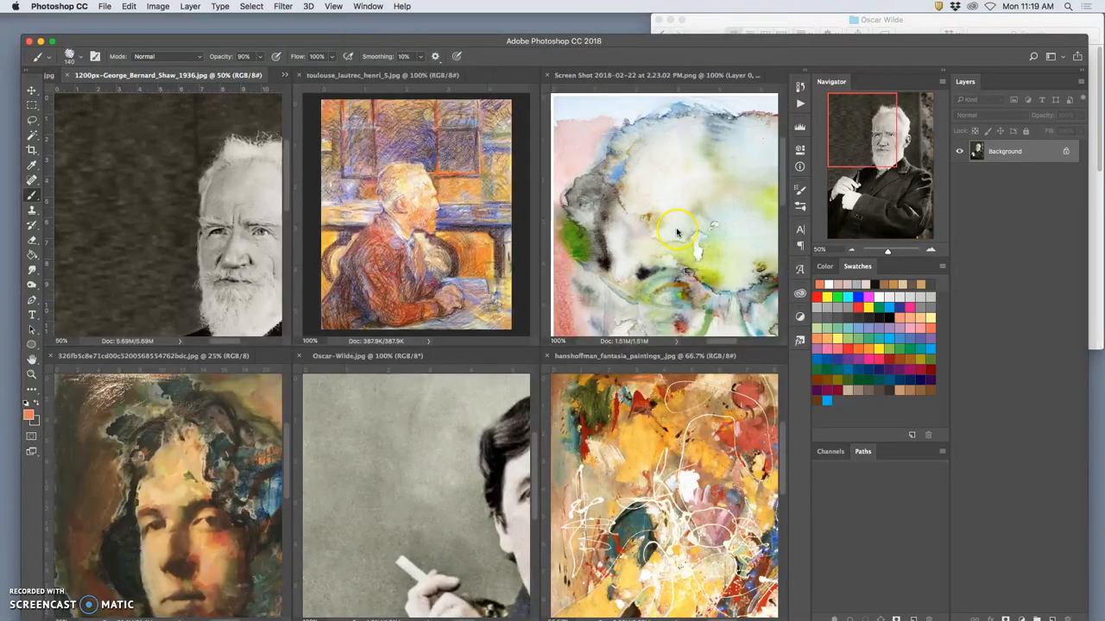
- Dismiss the background-layer warning, reframe the Shaw photo via the Navigator and select the woman-in-hat panel
click(283, 76)
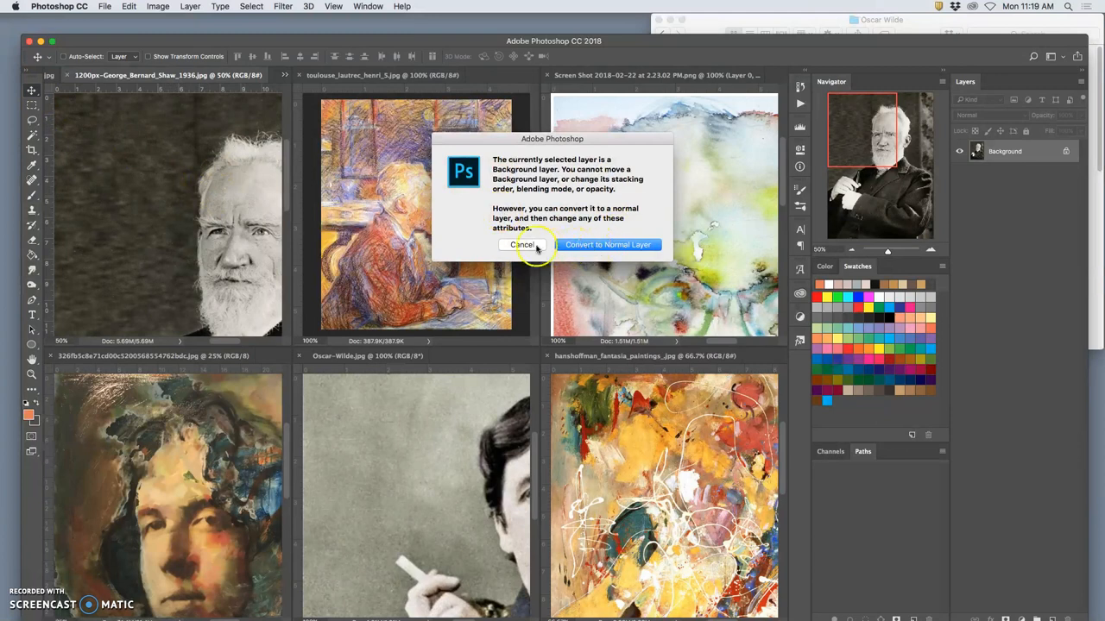
click(522, 245)
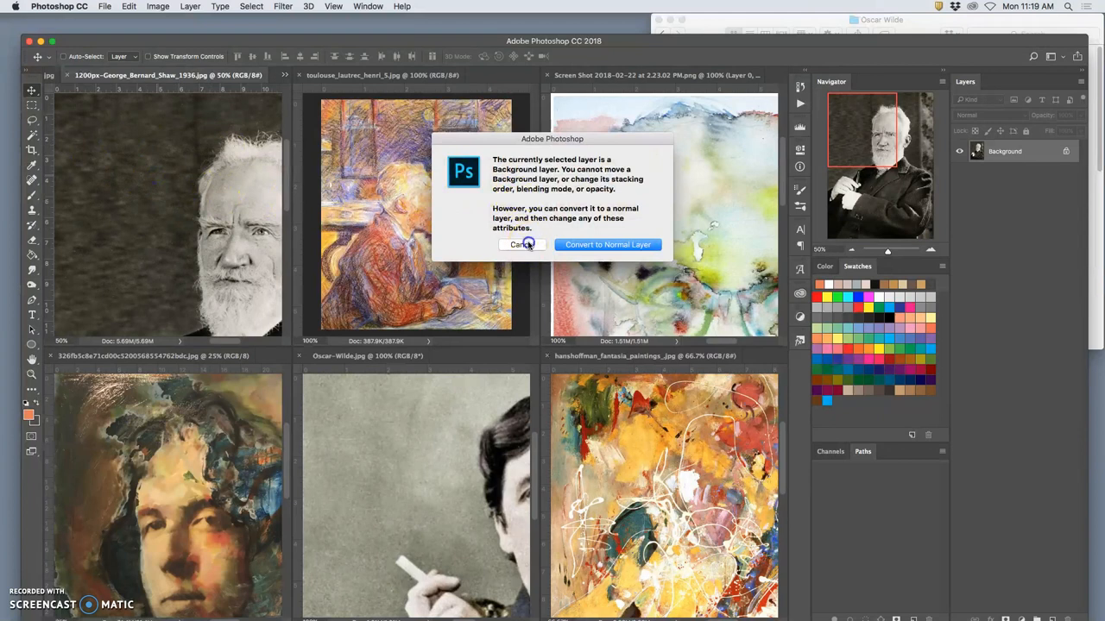
click(521, 245)
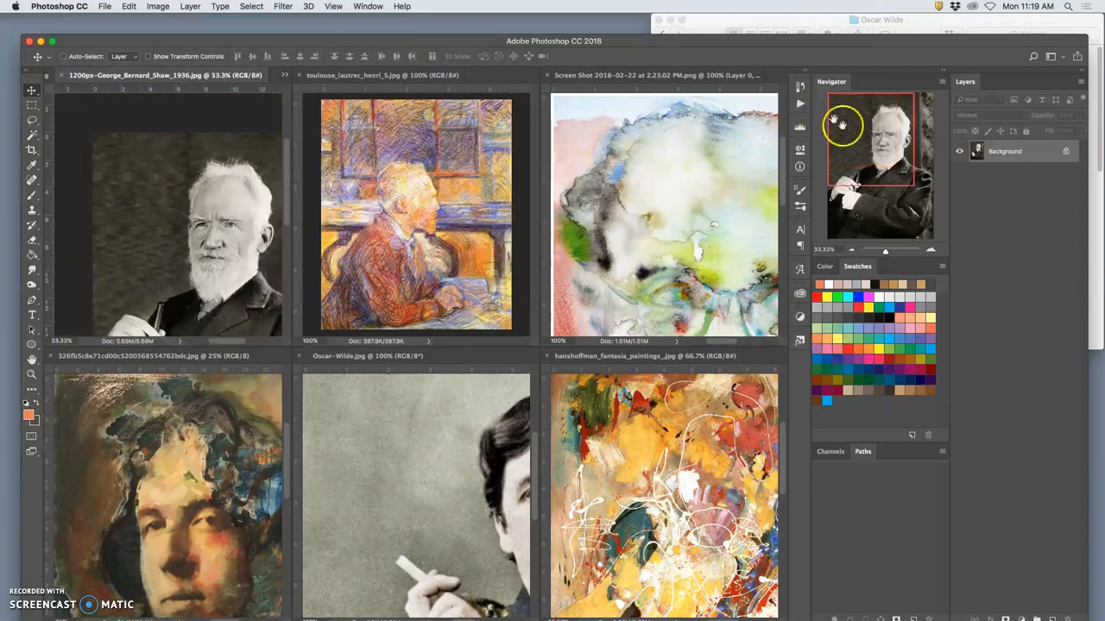
drag(842, 124, 880, 198)
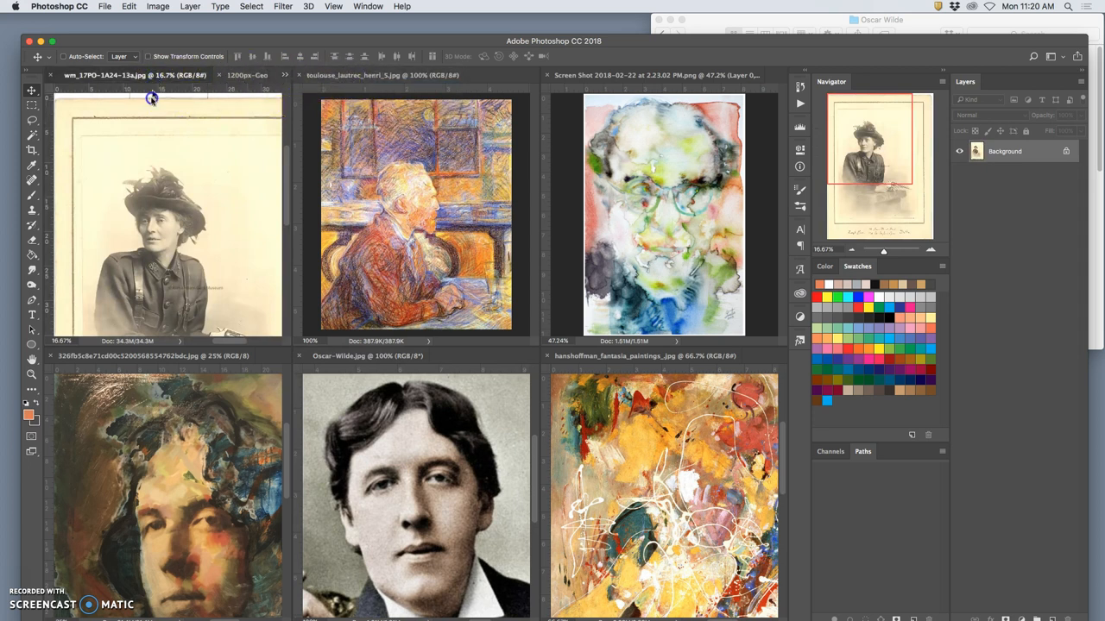
click(159, 356)
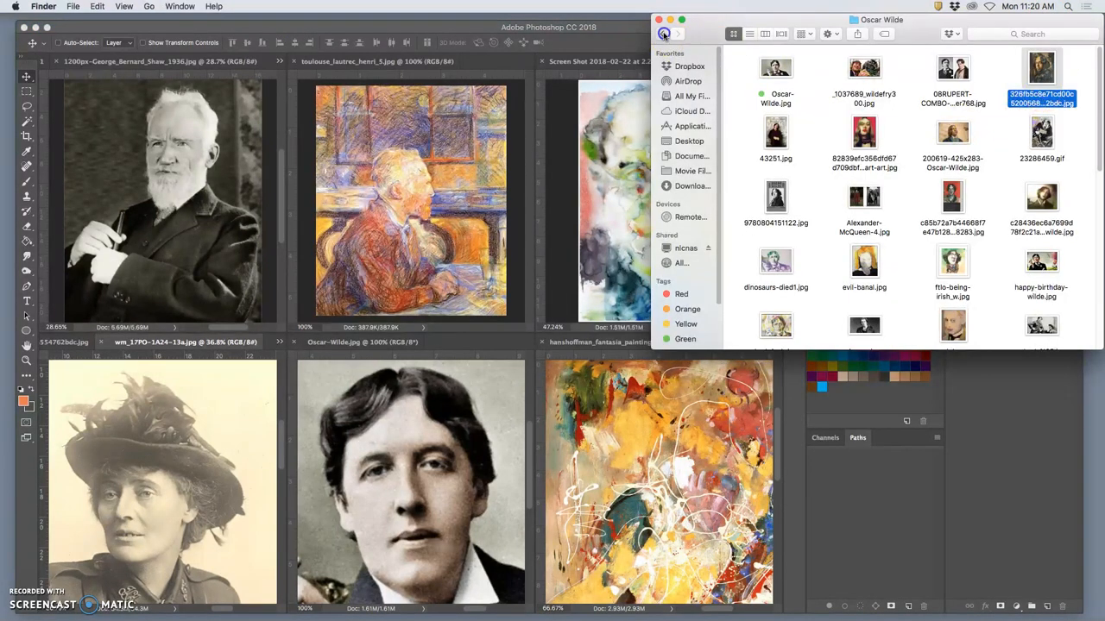
- Open the GB Shaw Sketch from the Irish Notables folder in Photoshop CC 2018
click(662, 34)
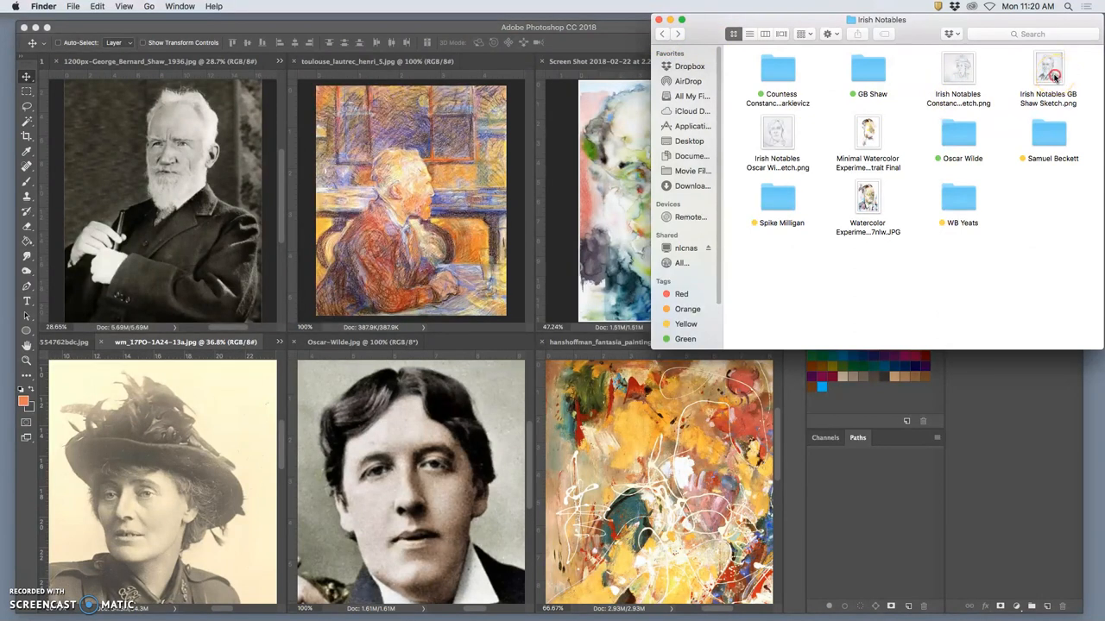
right_click(1048, 73)
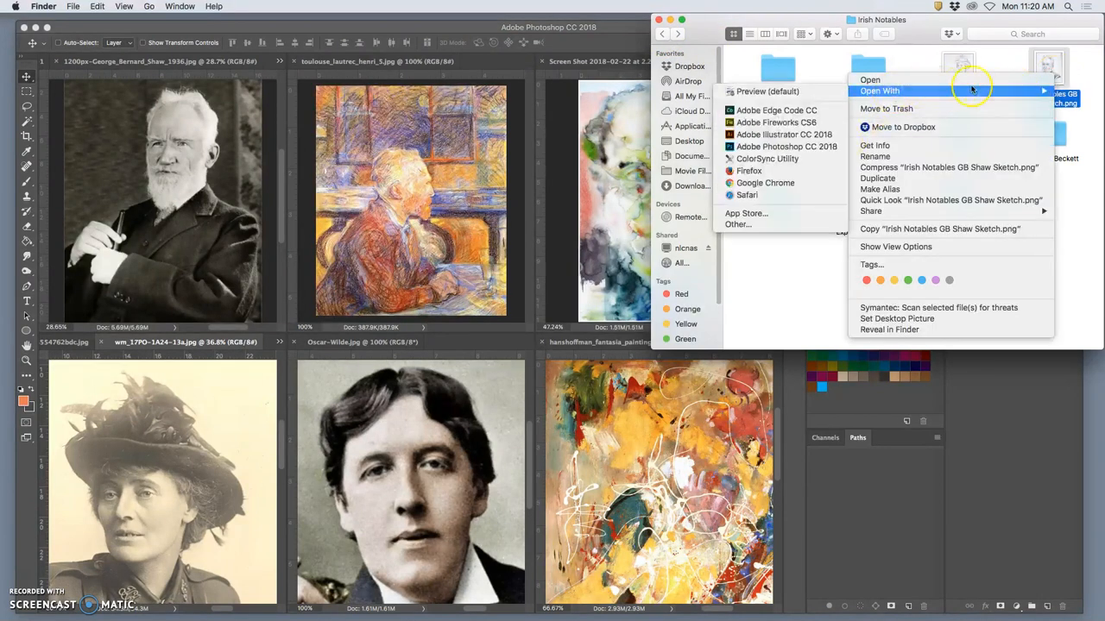
mouse_move(785, 145)
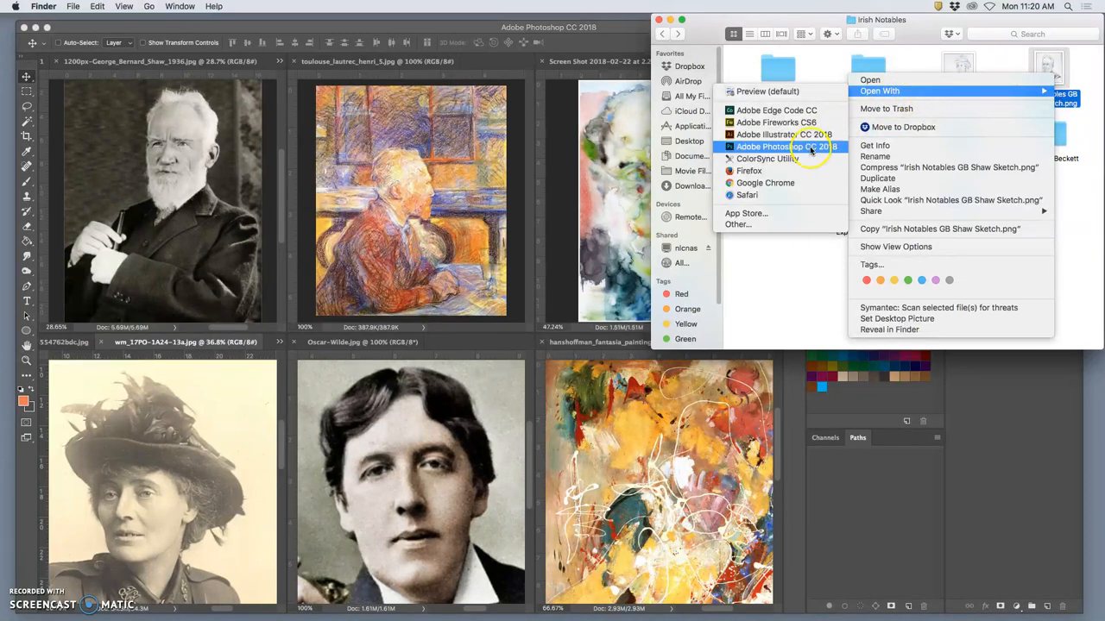
click(784, 145)
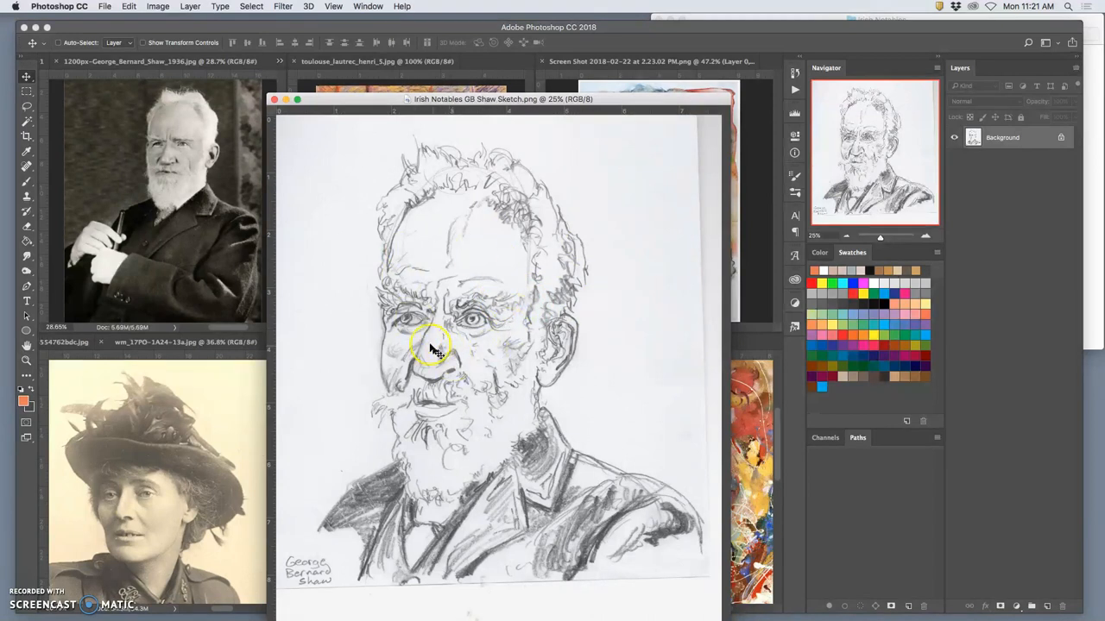
mouse_move(497, 397)
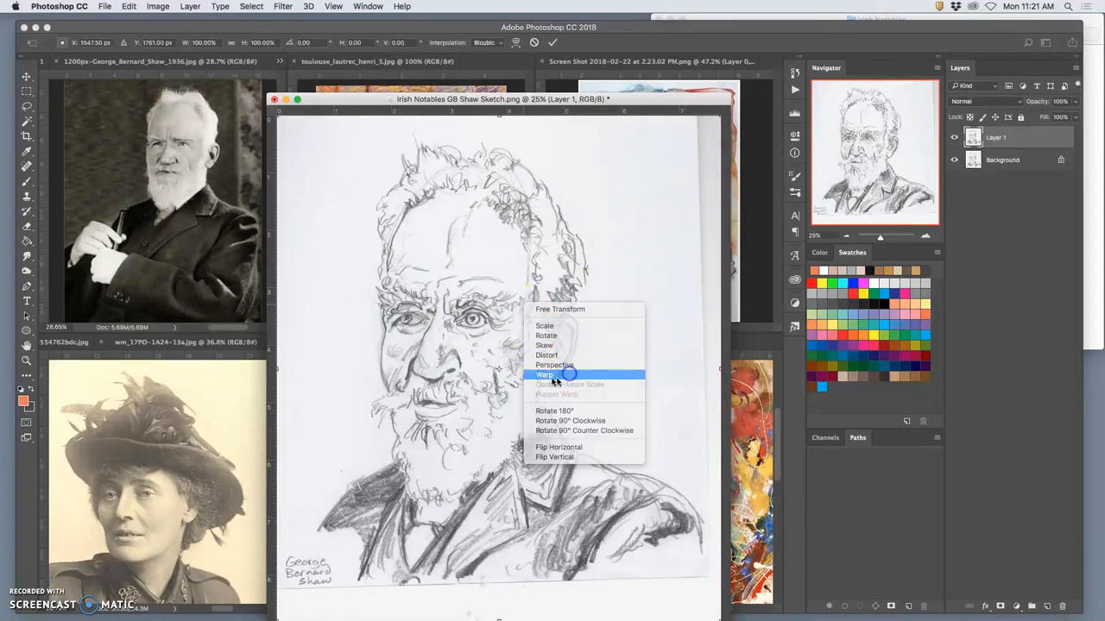
- Warp-transform the duplicated Shaw sketch layer so the drawing sits squarely
click(546, 374)
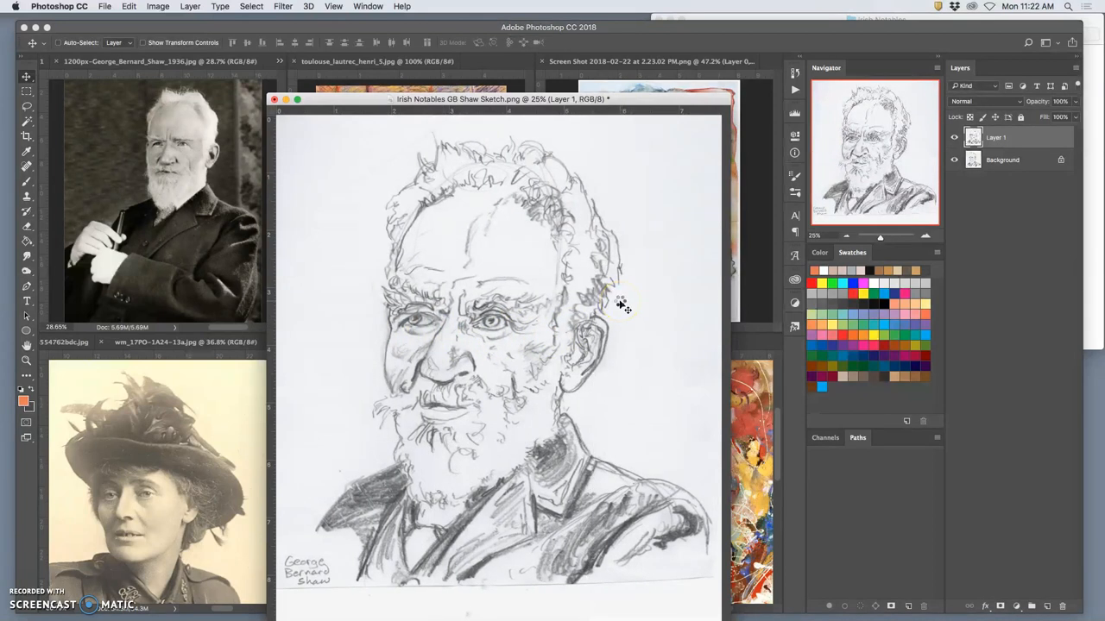
- On a new layer, draw orange centre line plus eye, nose, mouth and chin guides over Shaw's face
click(26, 183)
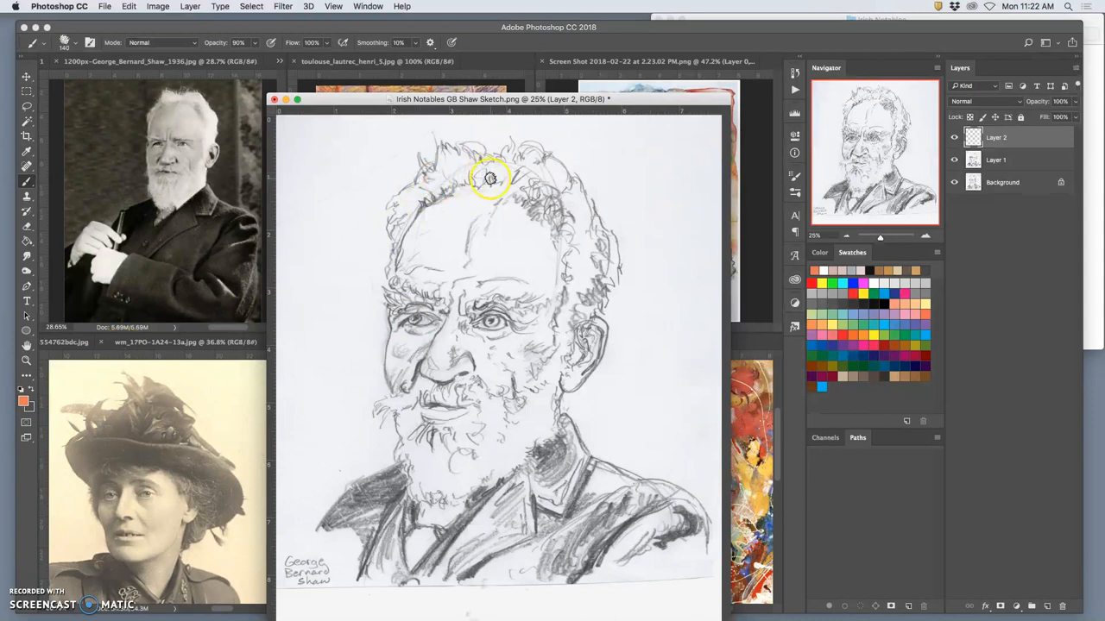
drag(491, 178, 447, 422)
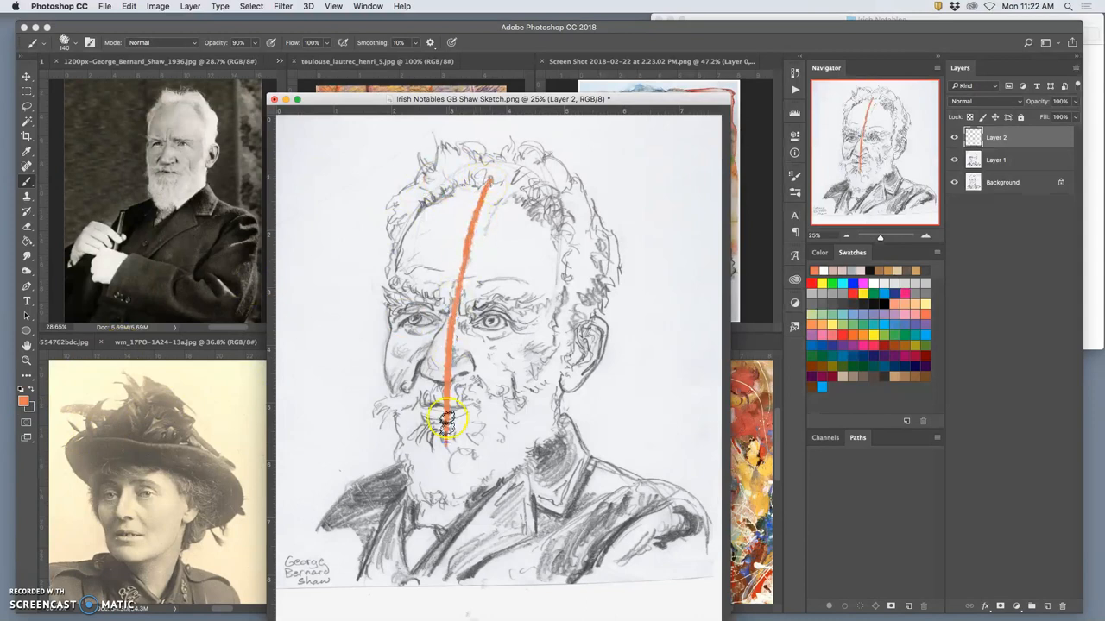
drag(448, 423, 487, 297)
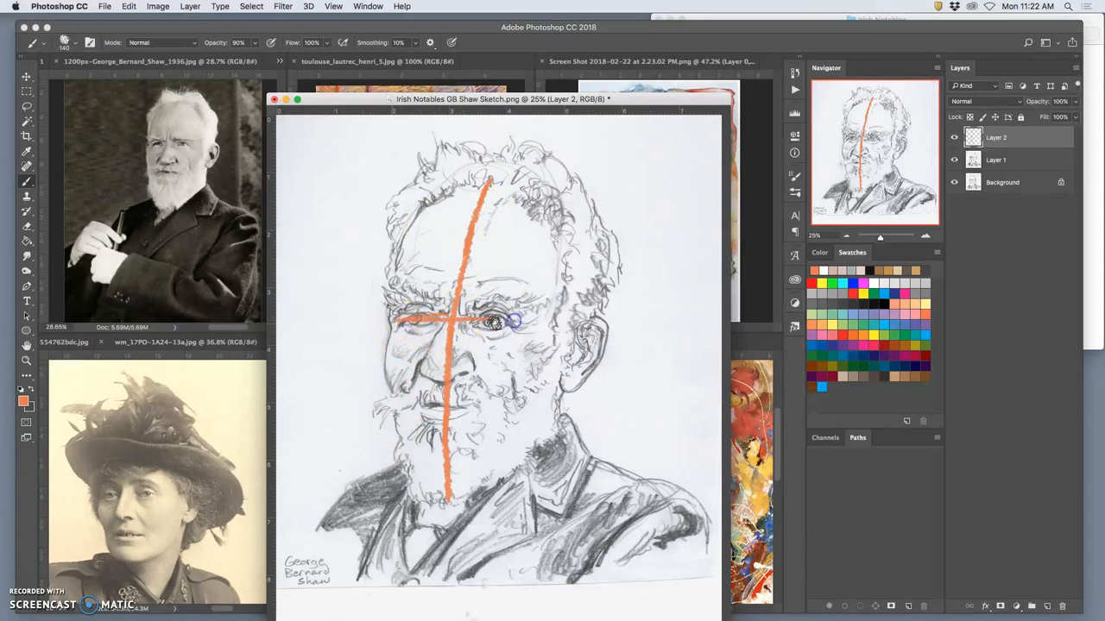
drag(497, 324, 497, 181)
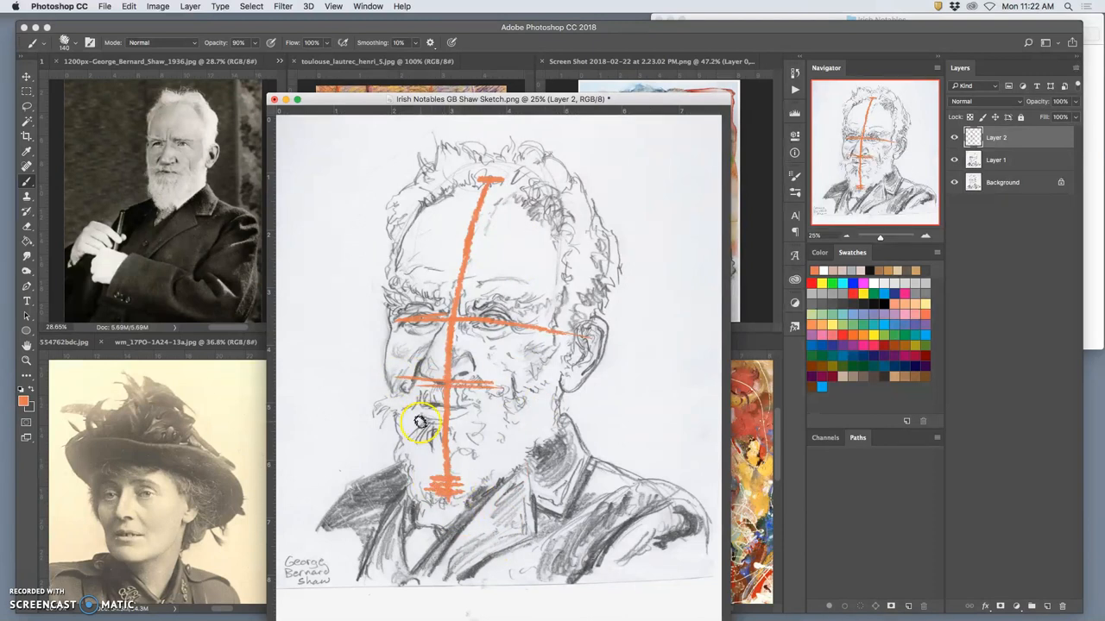
drag(423, 423, 440, 445)
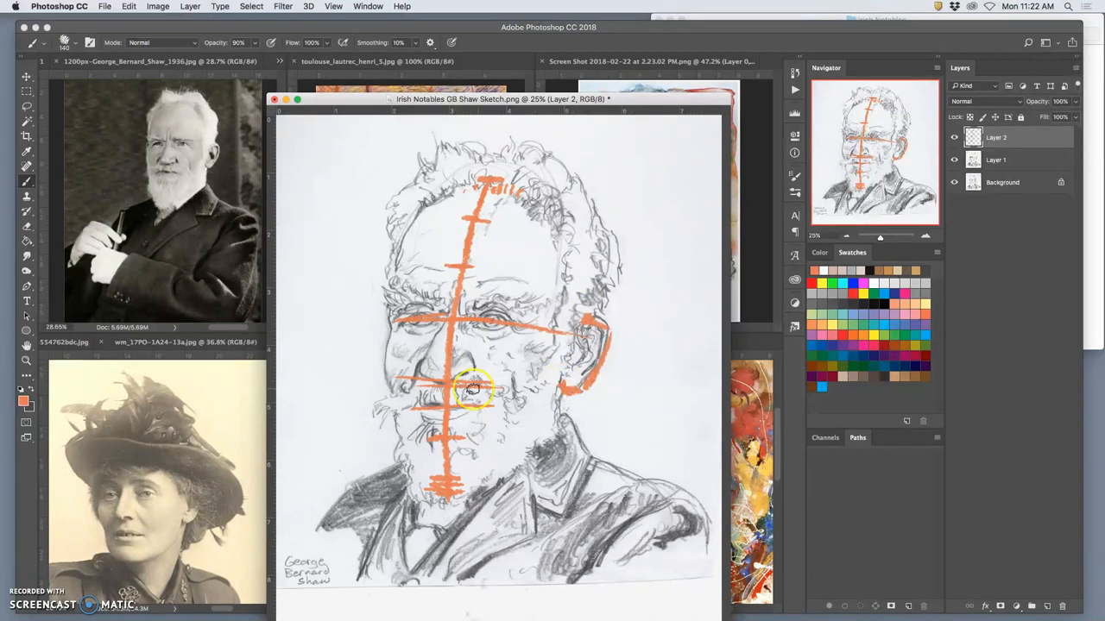
- Add the cranium oval, head-top mark and further orange construction strokes around the face
drag(475, 388, 583, 393)
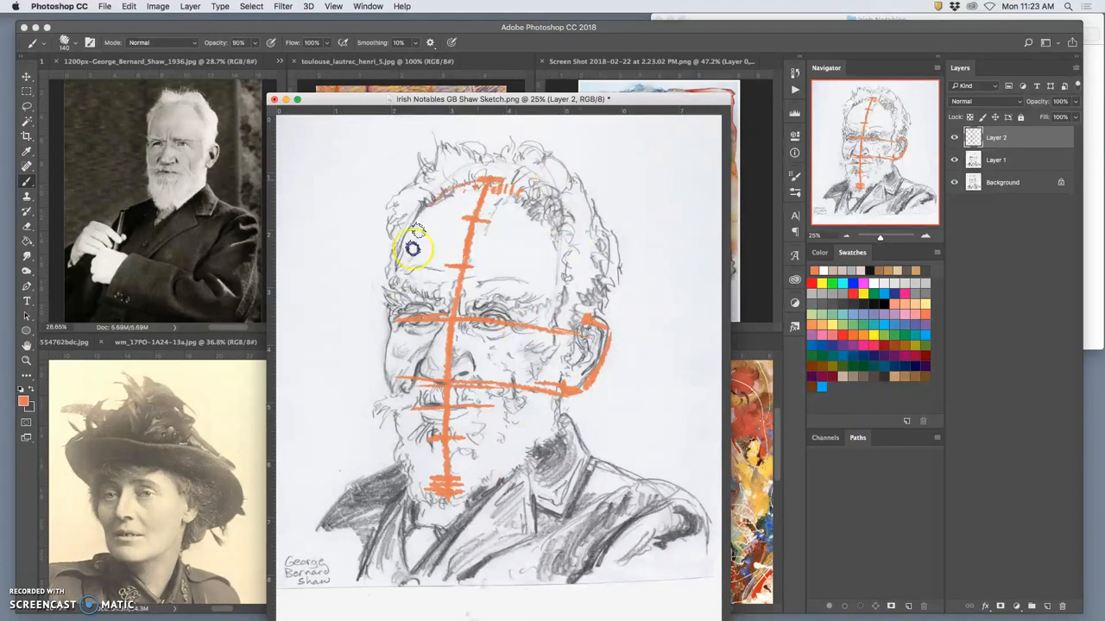
drag(414, 245, 492, 336)
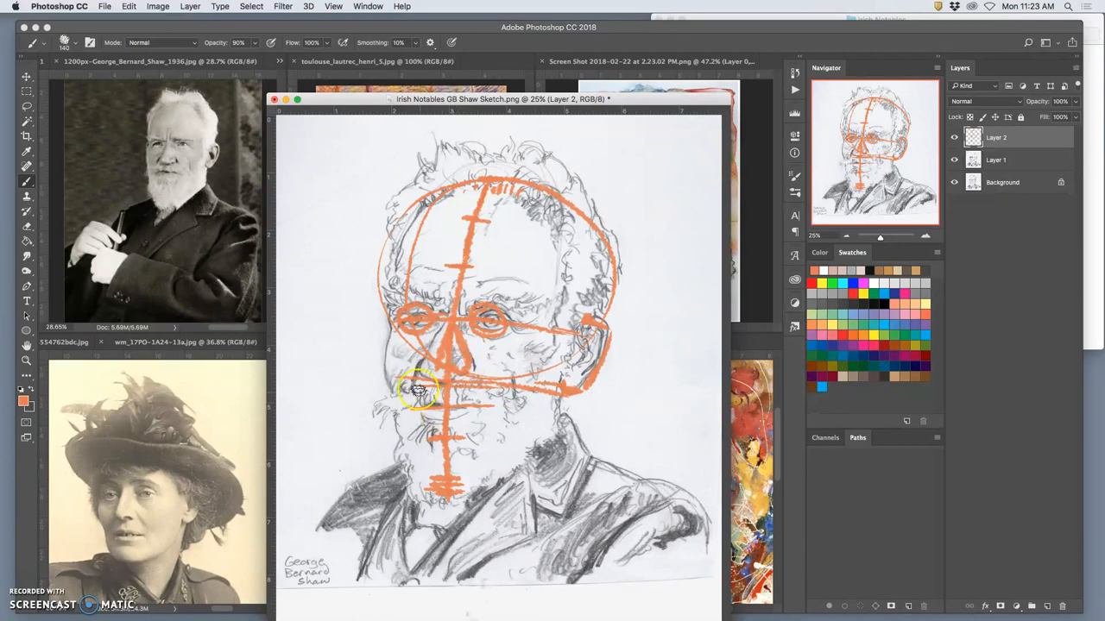
drag(418, 388, 507, 383)
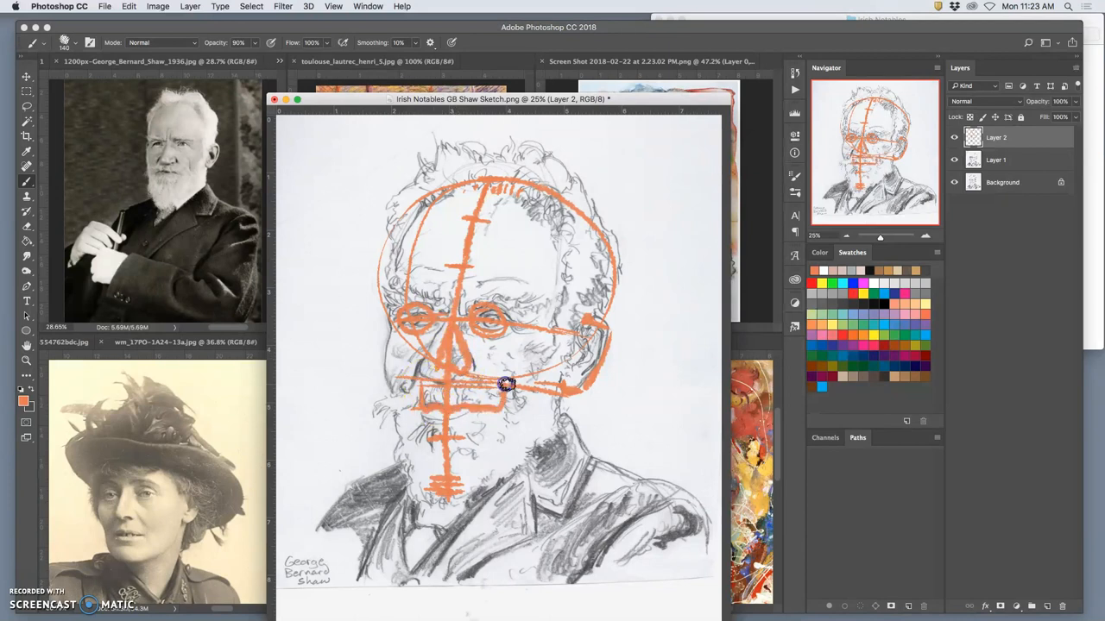
drag(508, 387, 555, 345)
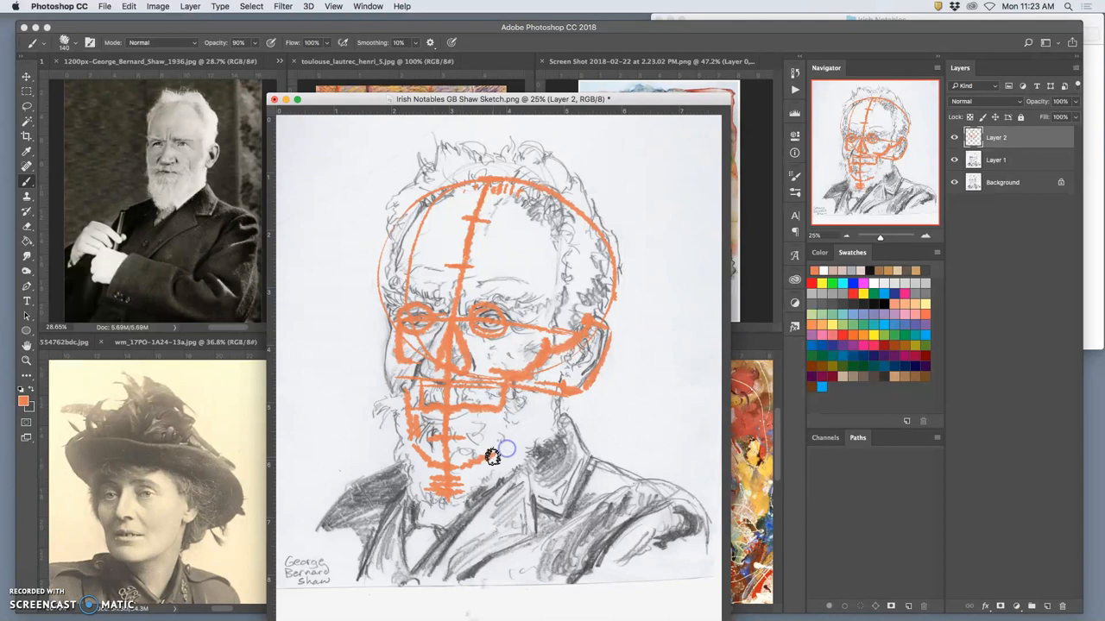
drag(492, 457, 483, 411)
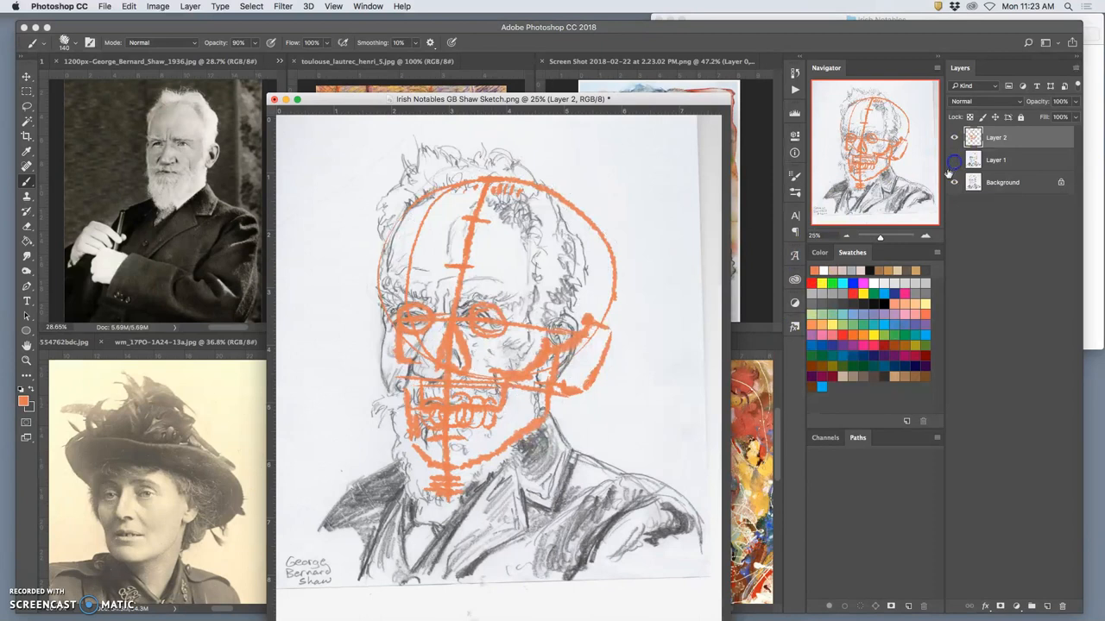
- Compare the construction alone against the sketch, then make the pencil sketch layer active
click(953, 159)
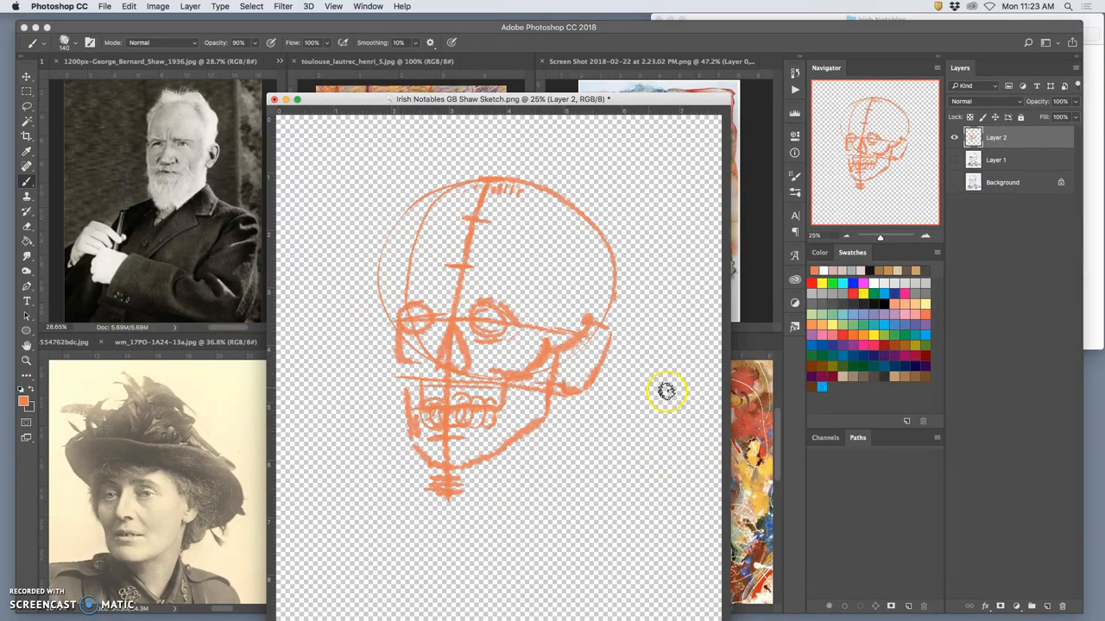
click(954, 159)
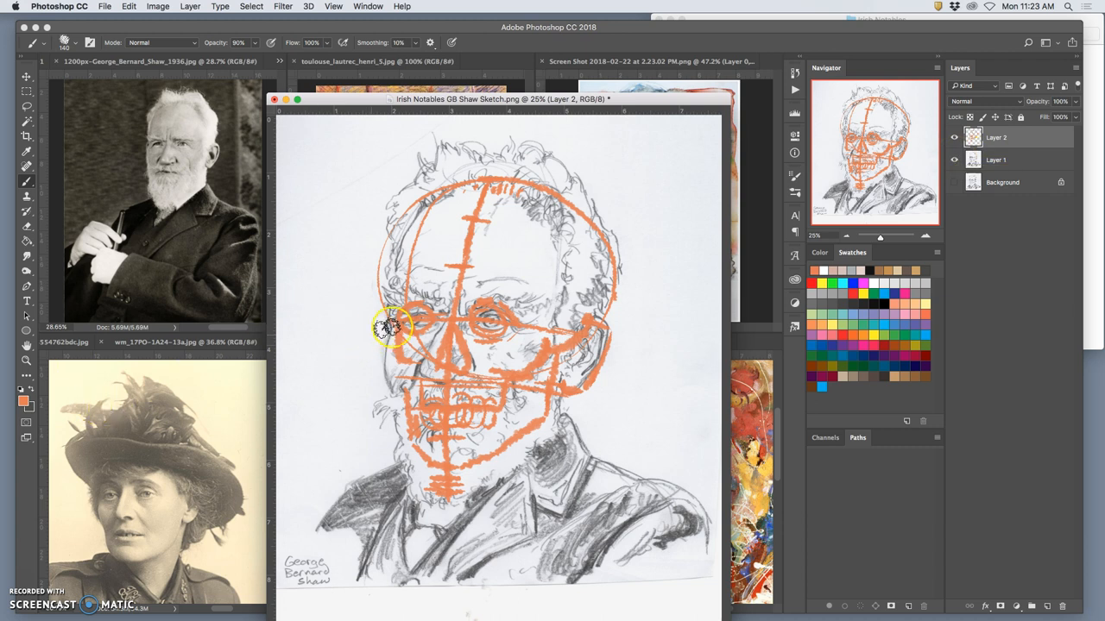
drag(394, 327, 494, 425)
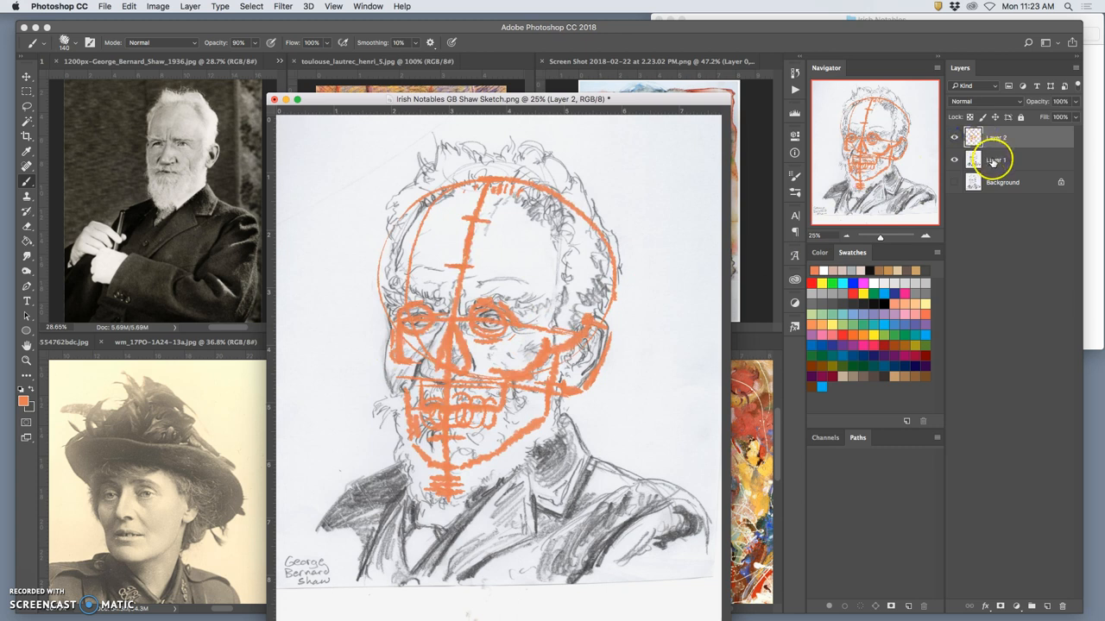
click(994, 159)
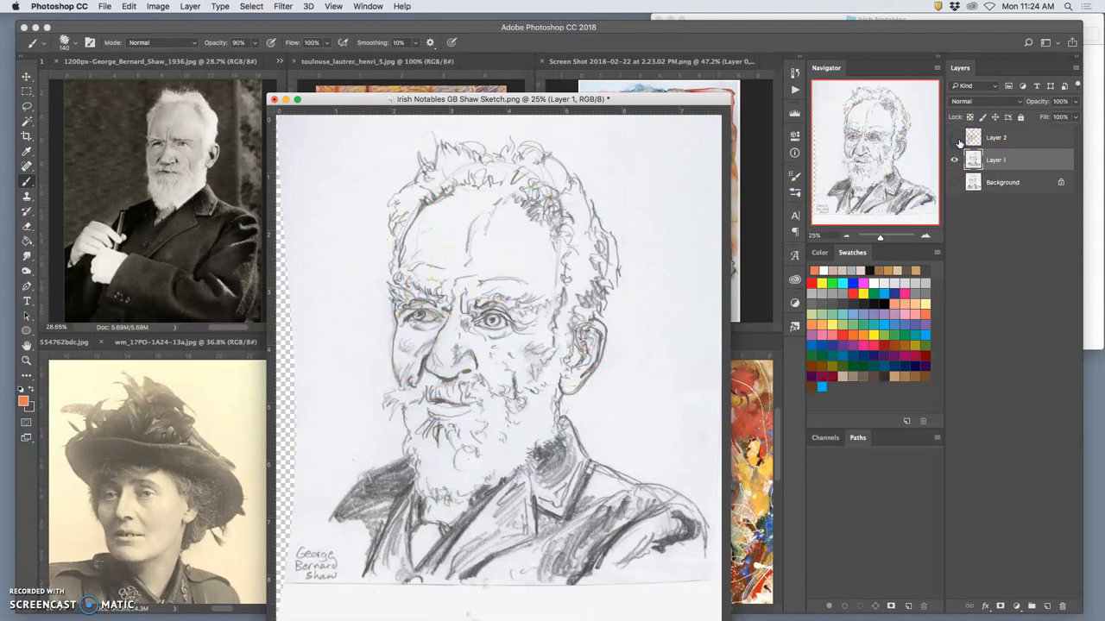
- Hide the orange skull construction so only the pencil sketch of Shaw shows
click(954, 138)
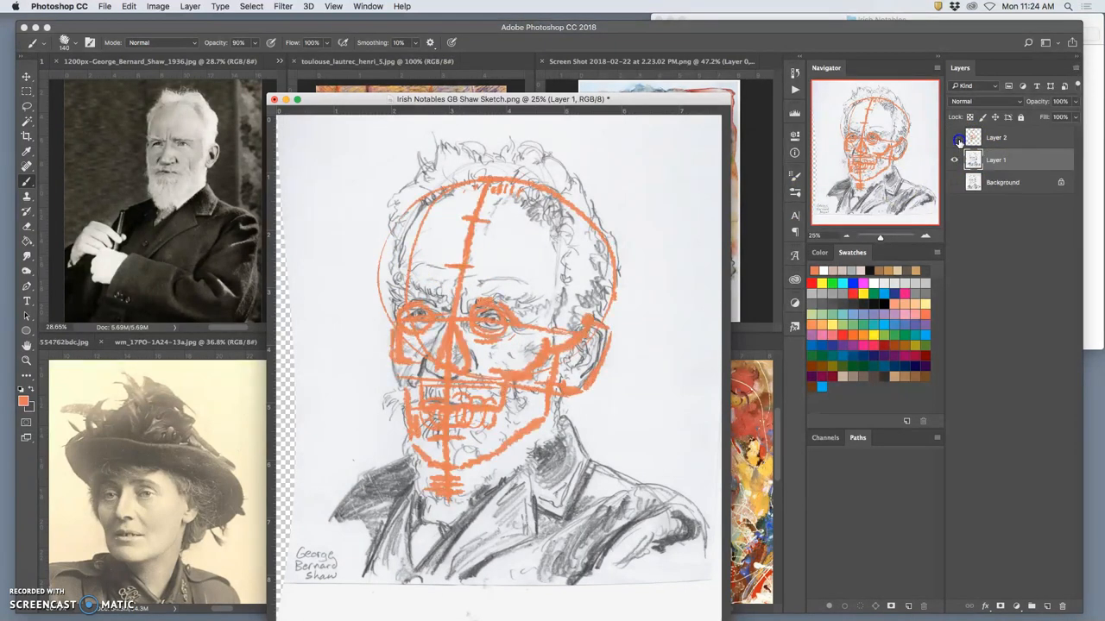
click(954, 139)
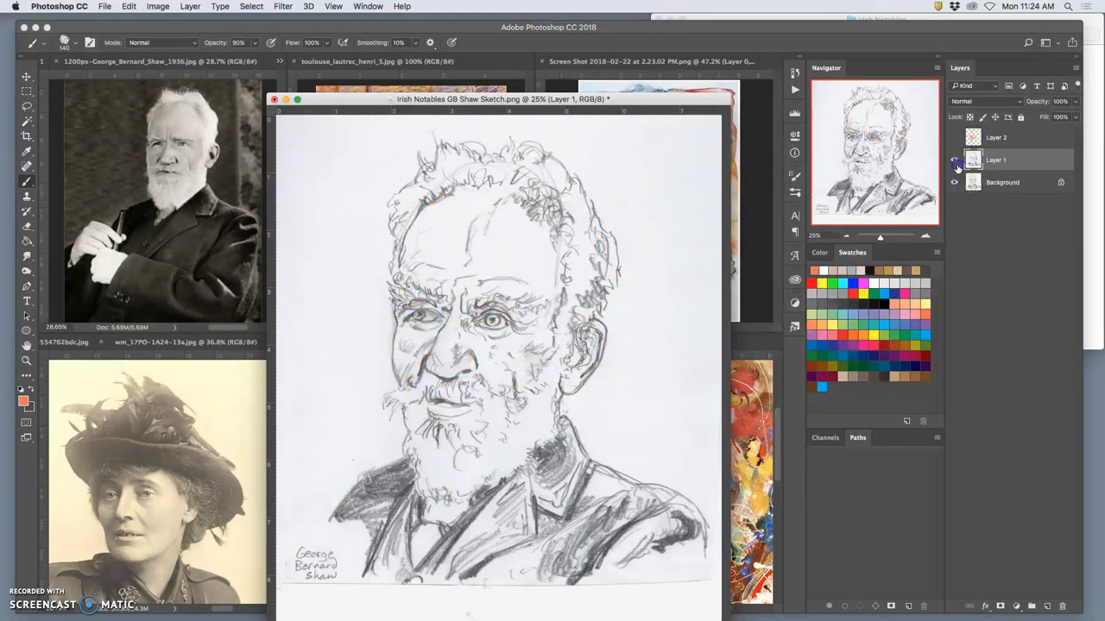
click(955, 159)
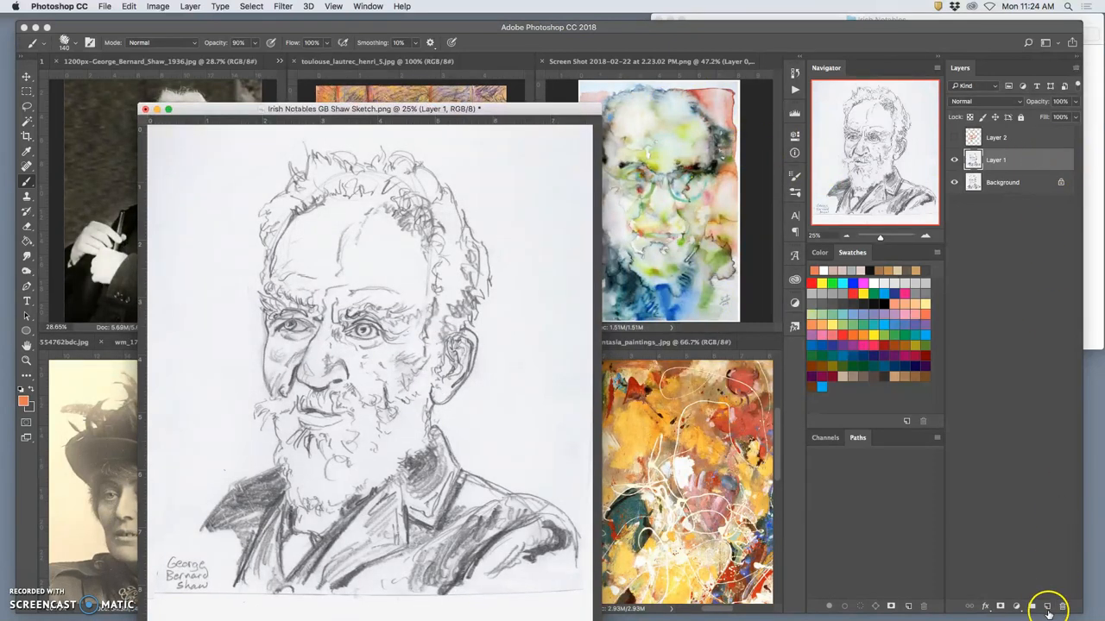
- Add empty Layer 3 above the sketch, then start a new document from the File menu
click(1047, 606)
text(Base Color)
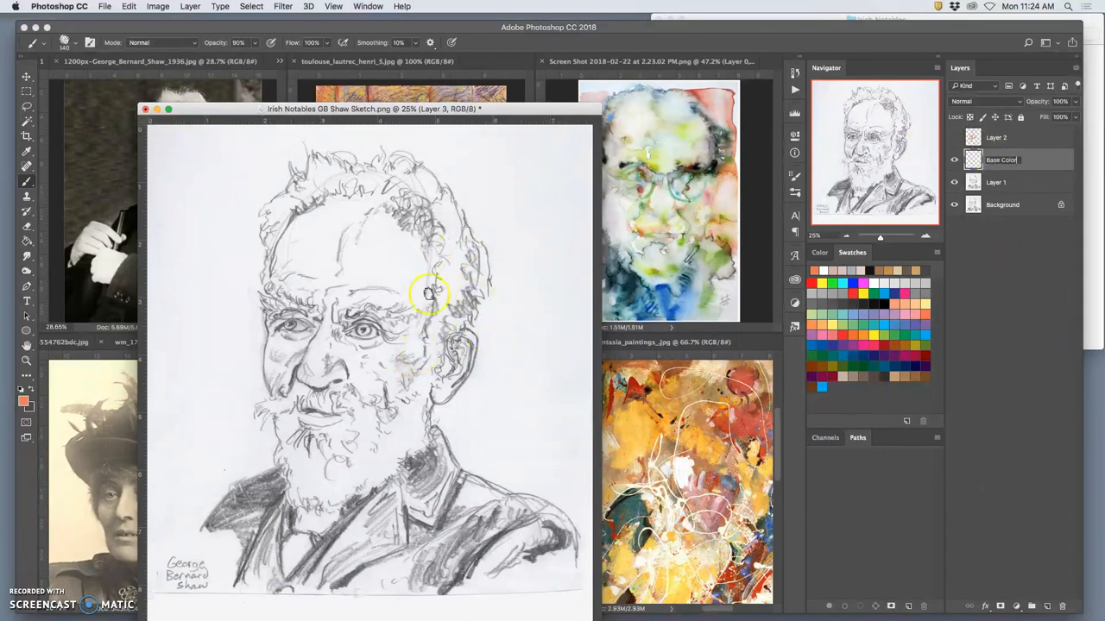
mouse_move(475, 288)
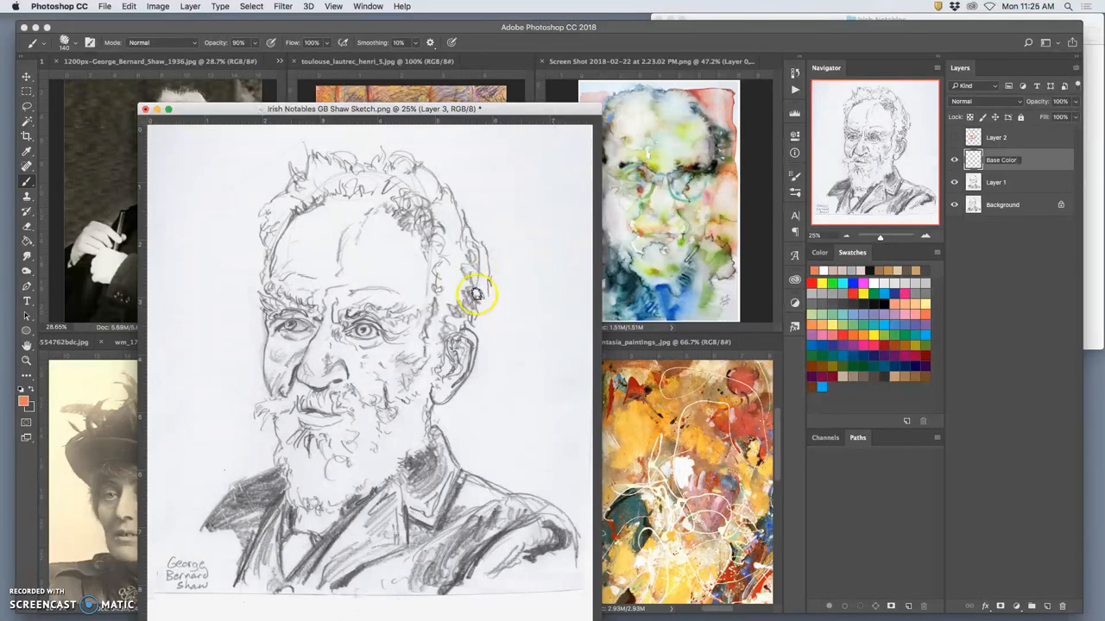
click(1001, 159)
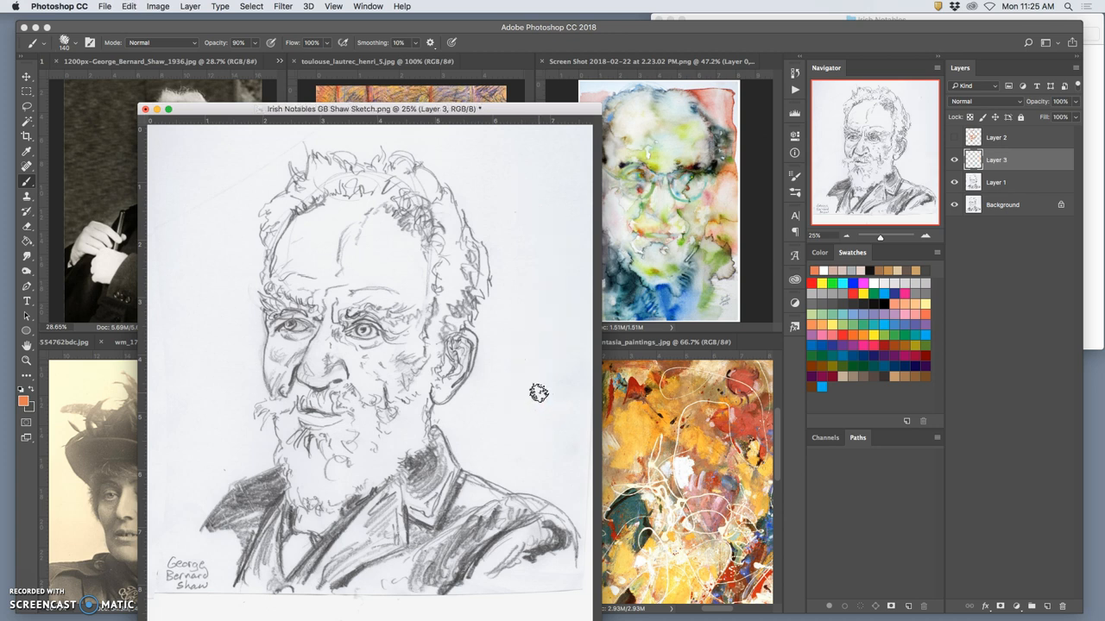
mouse_move(539, 380)
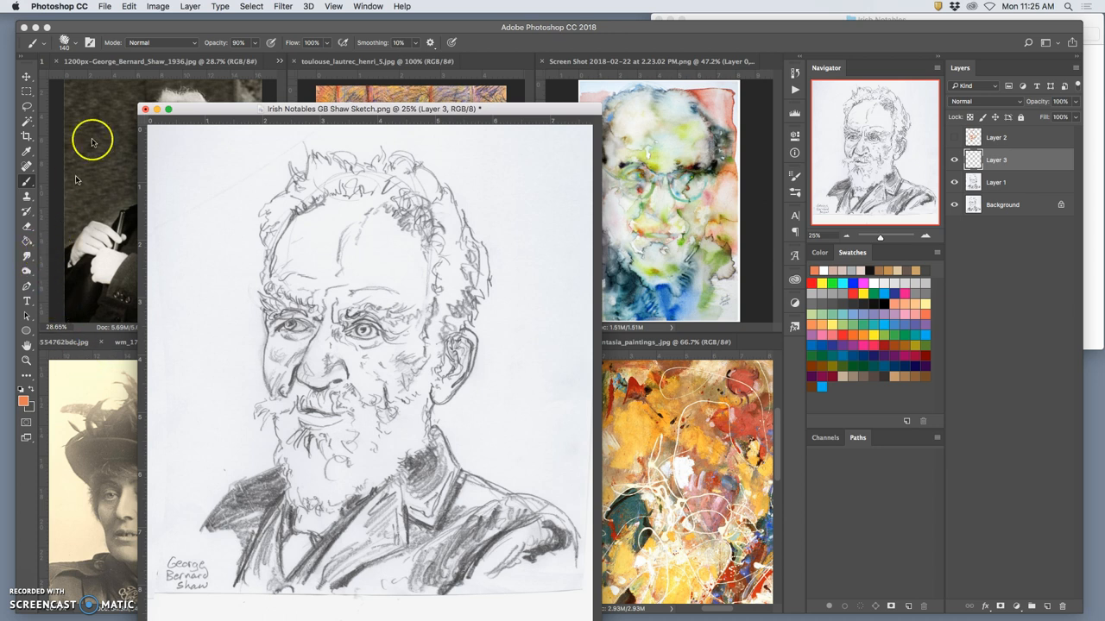
click(104, 7)
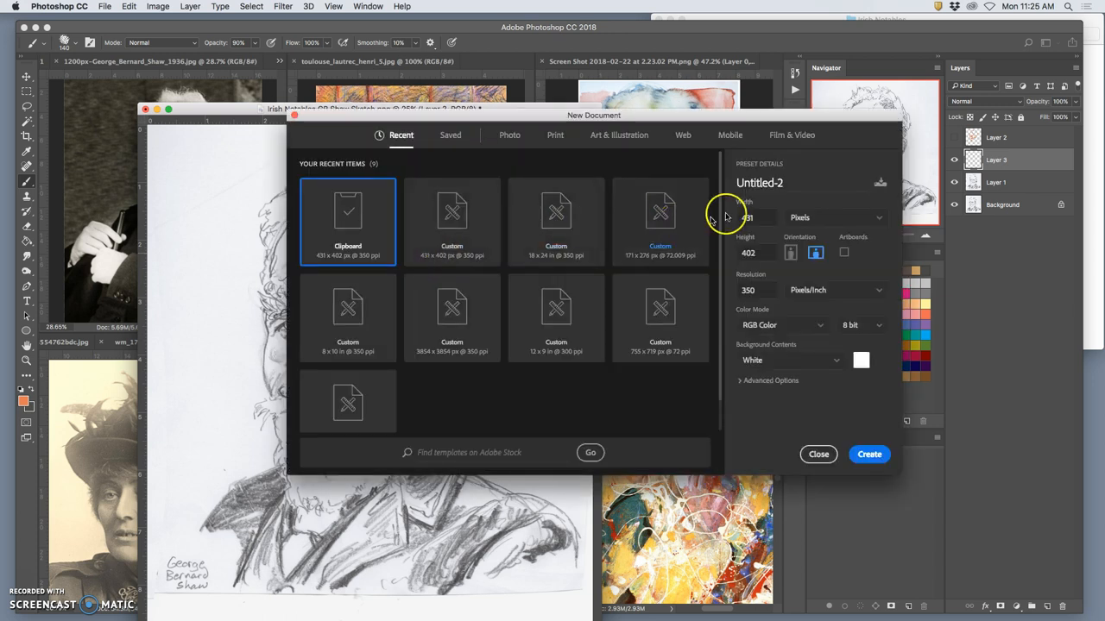
- Create a blank white 1000 by 1000 pixel document at 350 ppi (Untitled-2)
click(756, 218)
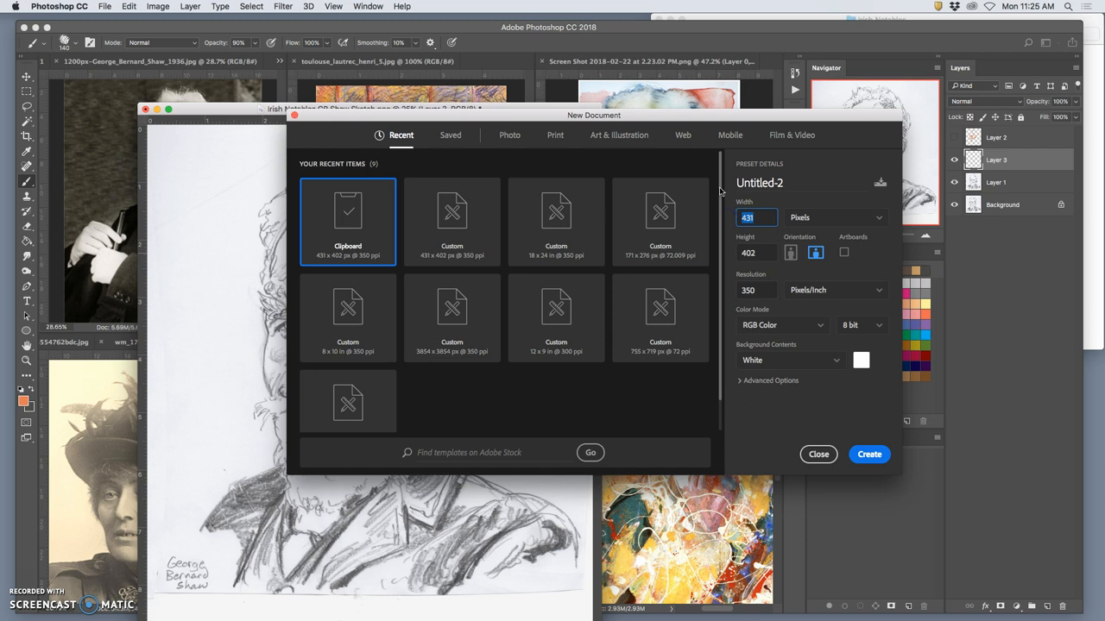
text(1000)
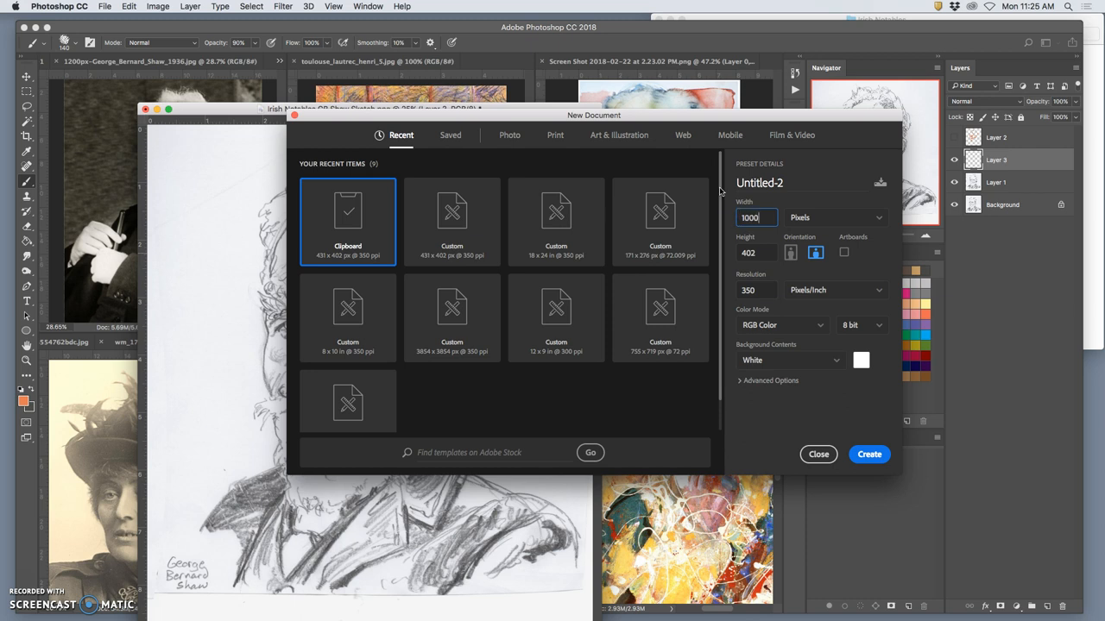
click(756, 252)
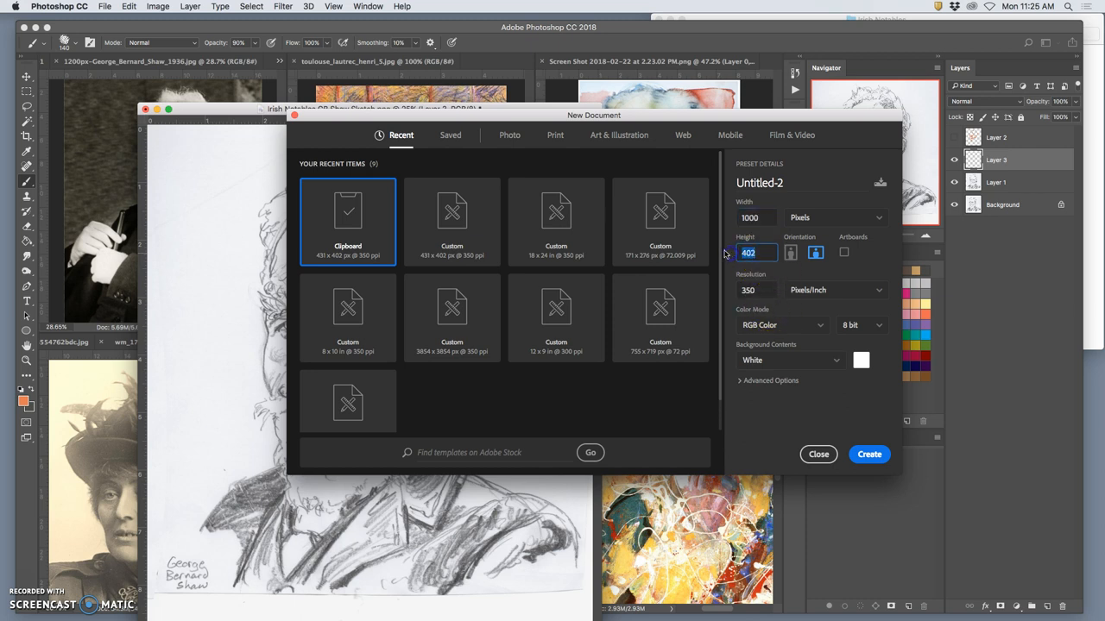
text(1000)
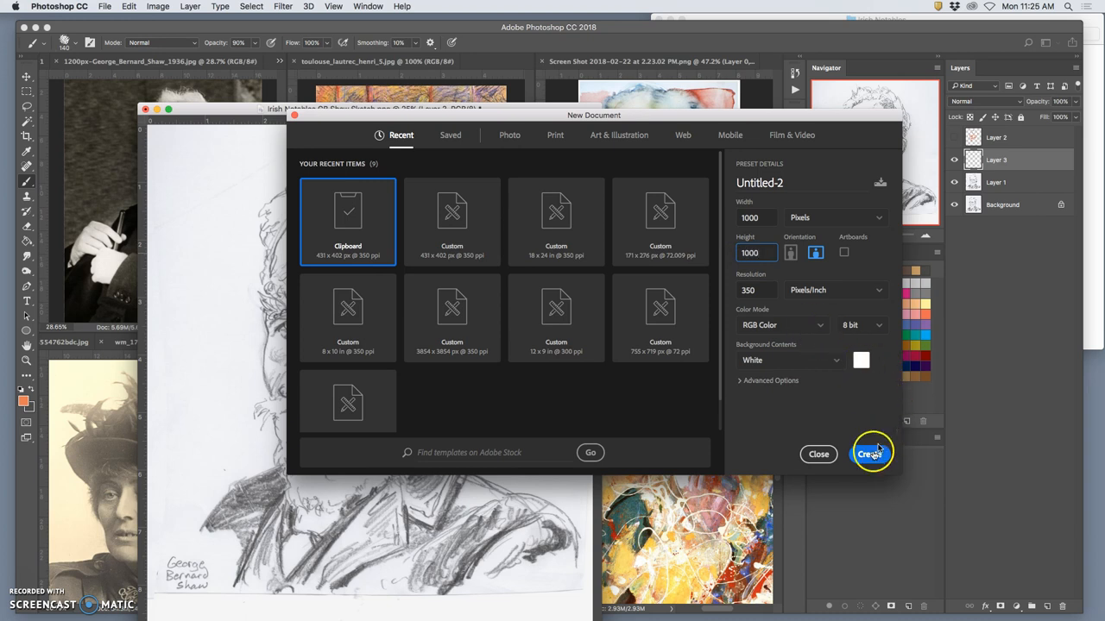
click(871, 454)
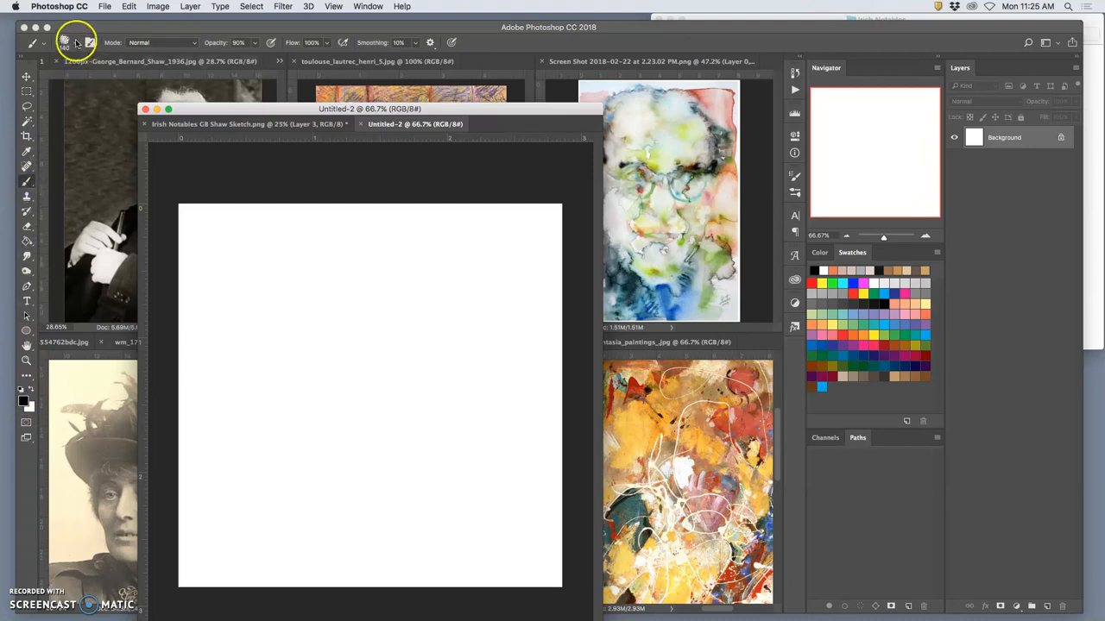
- With a textured brush, paint a rough patch of black strokes across the blank canvas
click(66, 41)
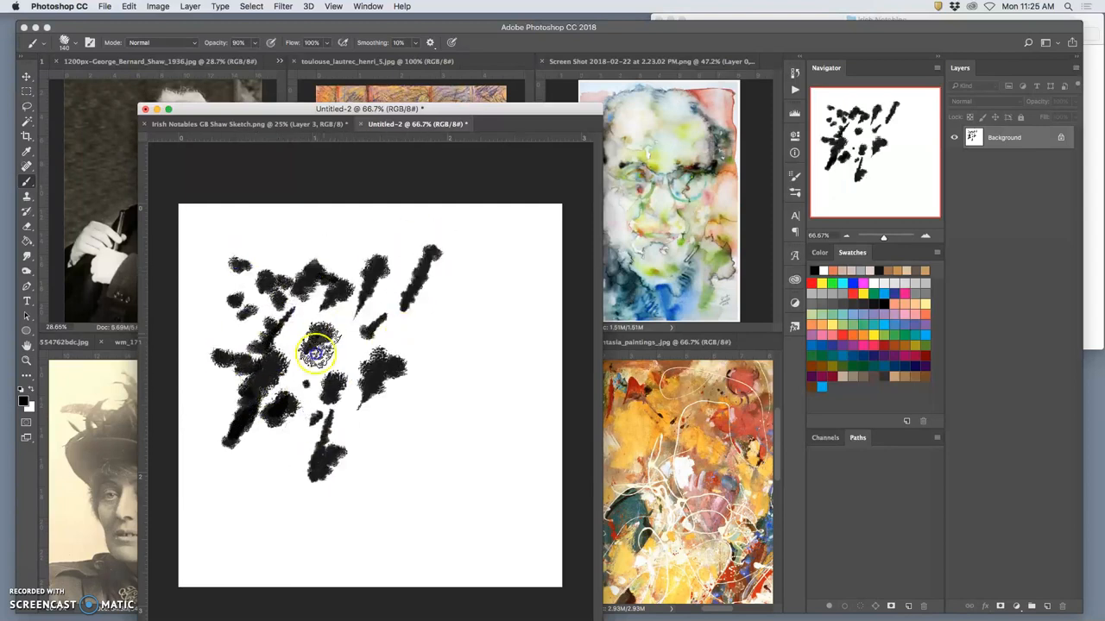
drag(320, 348, 354, 440)
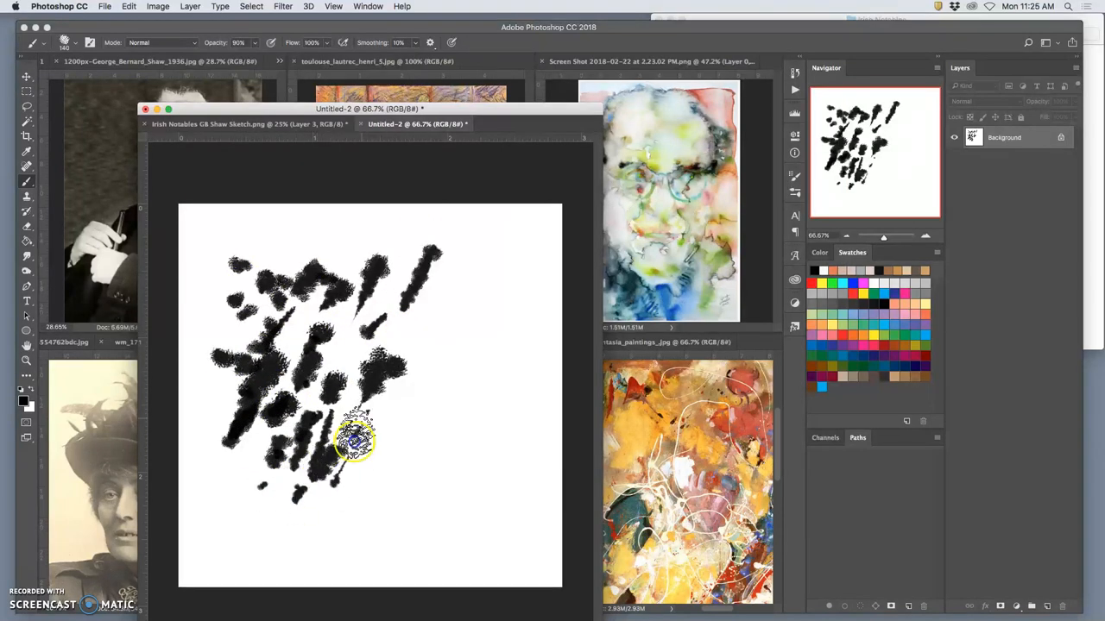
drag(359, 440, 423, 342)
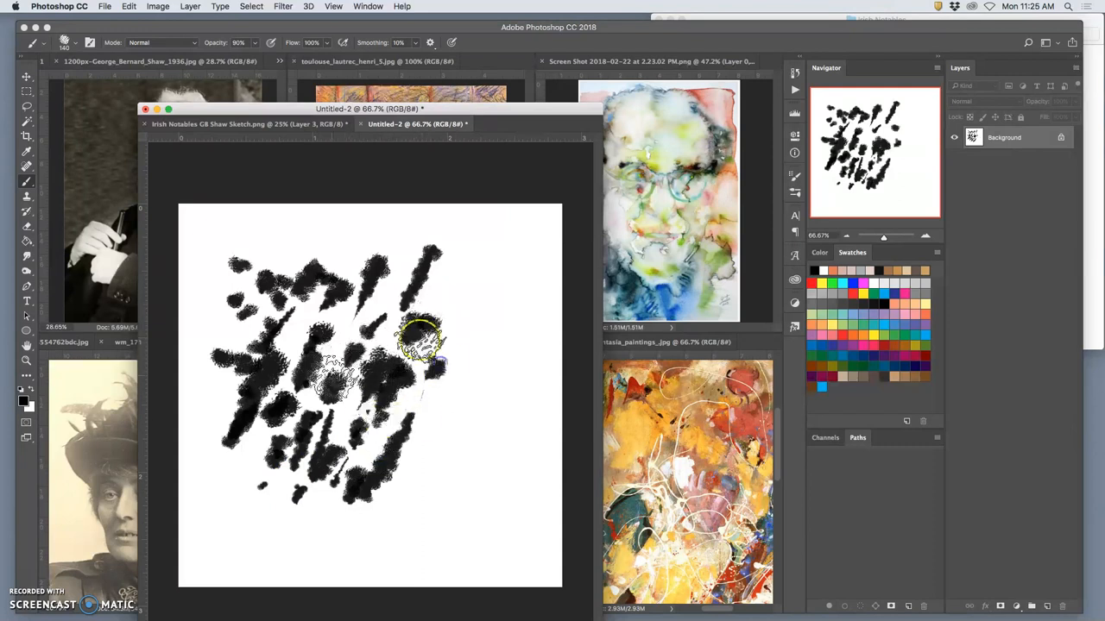
drag(422, 336, 457, 311)
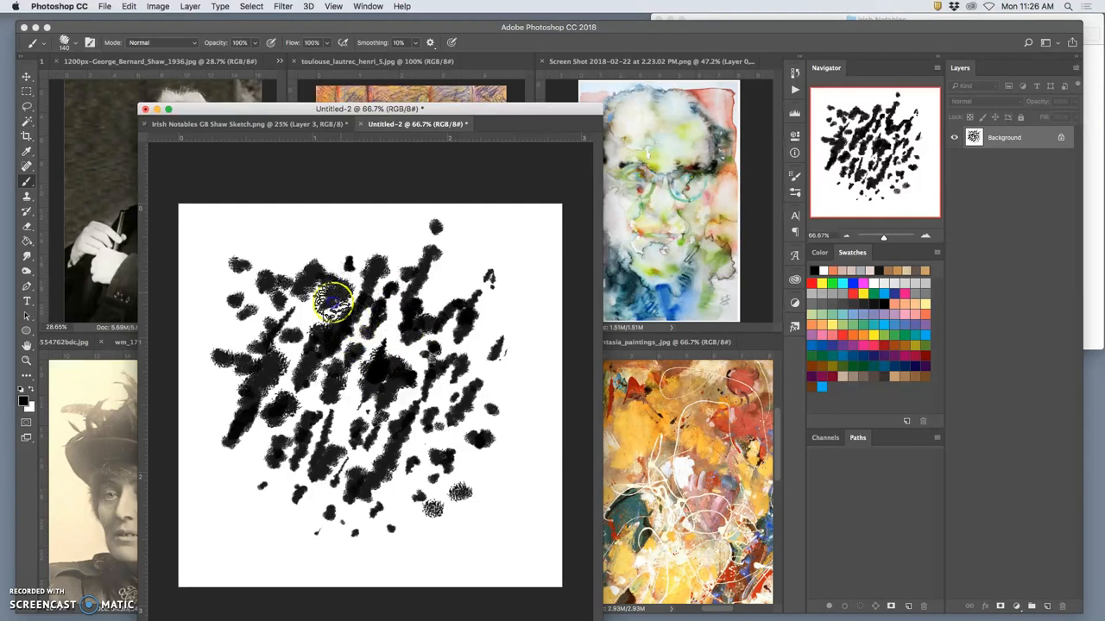
drag(336, 302, 259, 362)
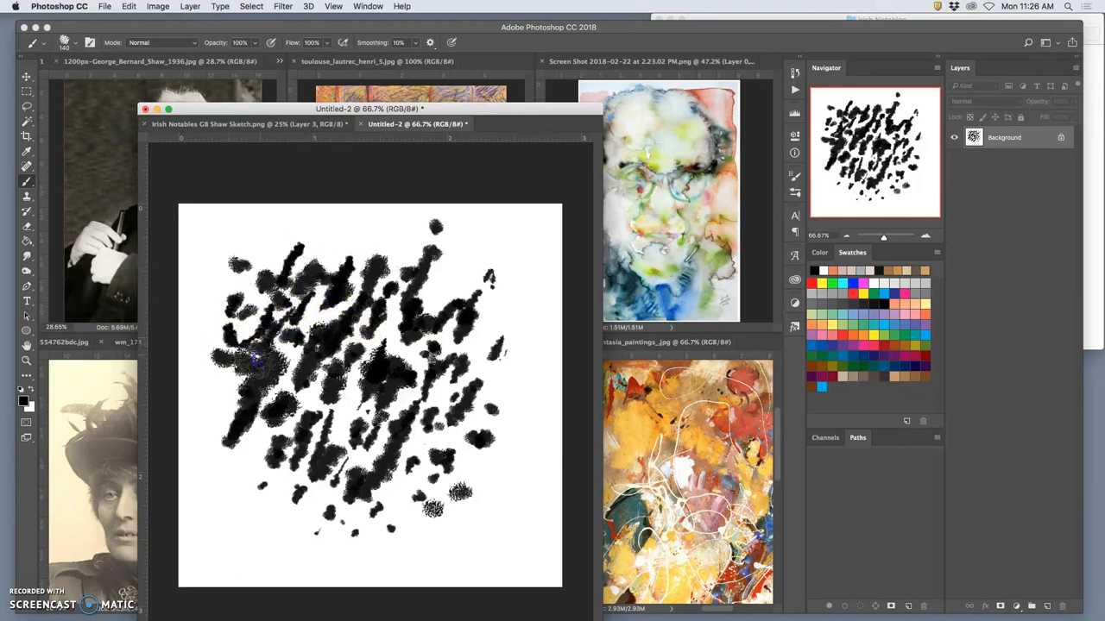
drag(256, 357, 354, 440)
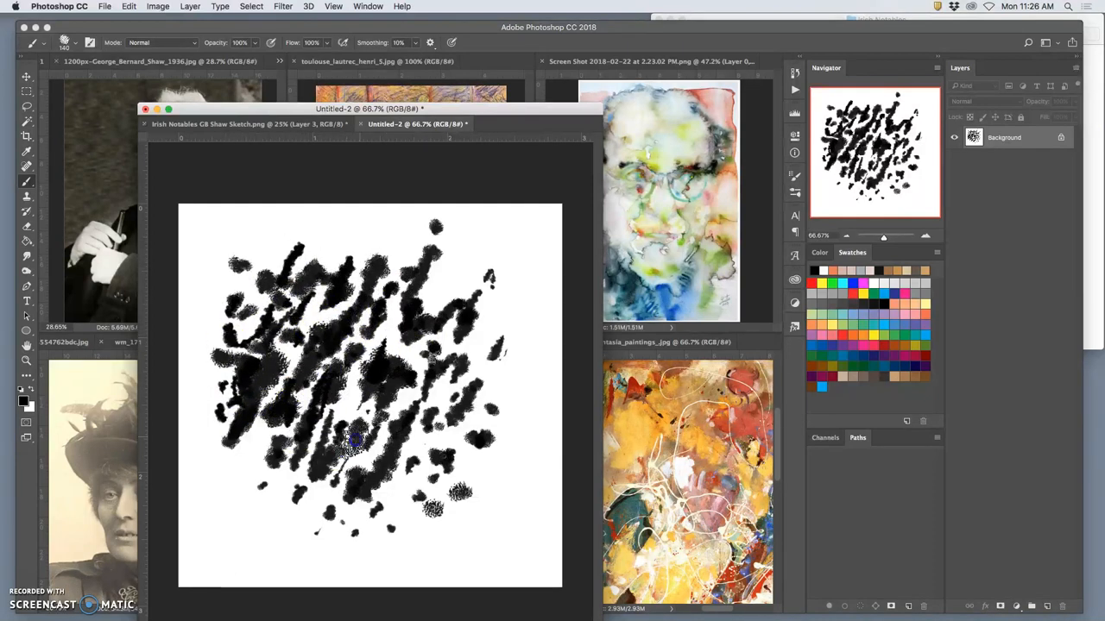
drag(354, 440, 431, 388)
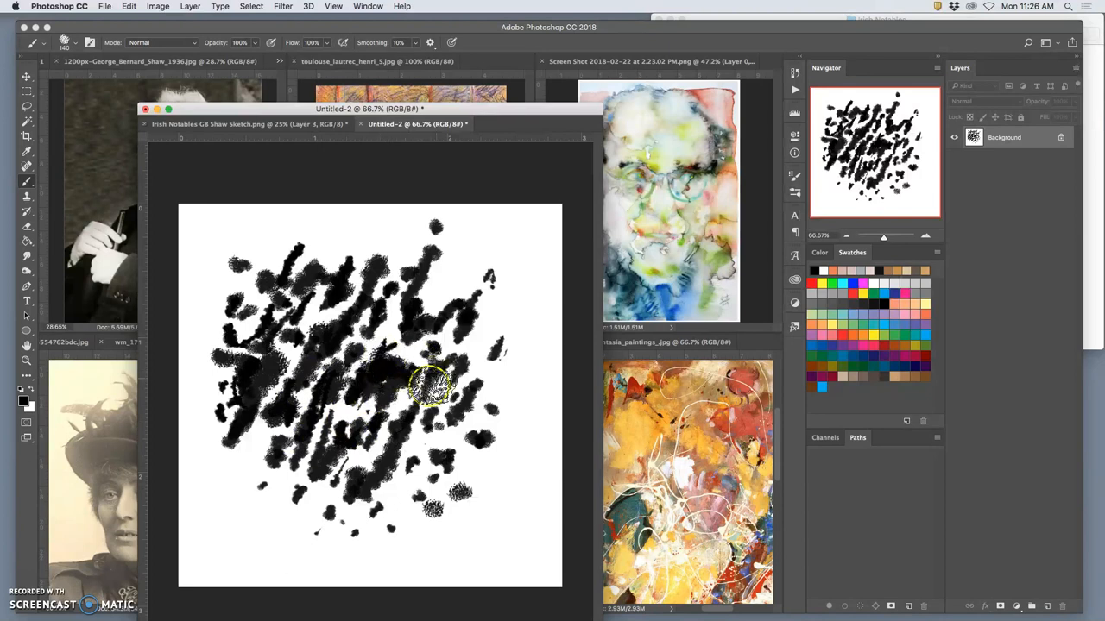
drag(431, 388, 445, 432)
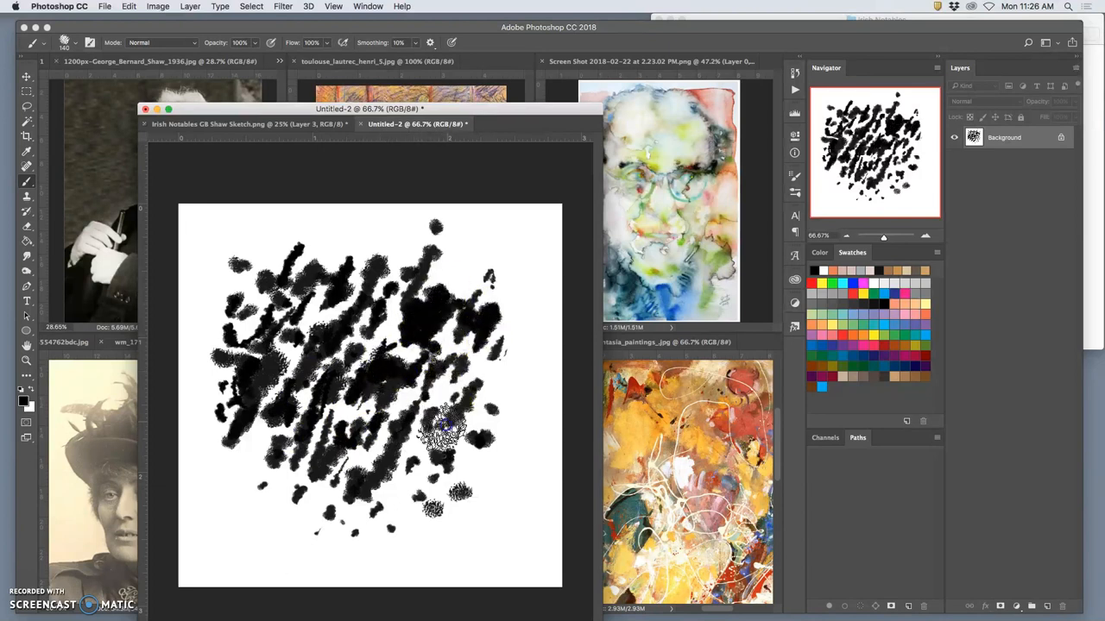
- Extend the patch into a large rounded mass of black dabs and blotches
drag(448, 431, 440, 504)
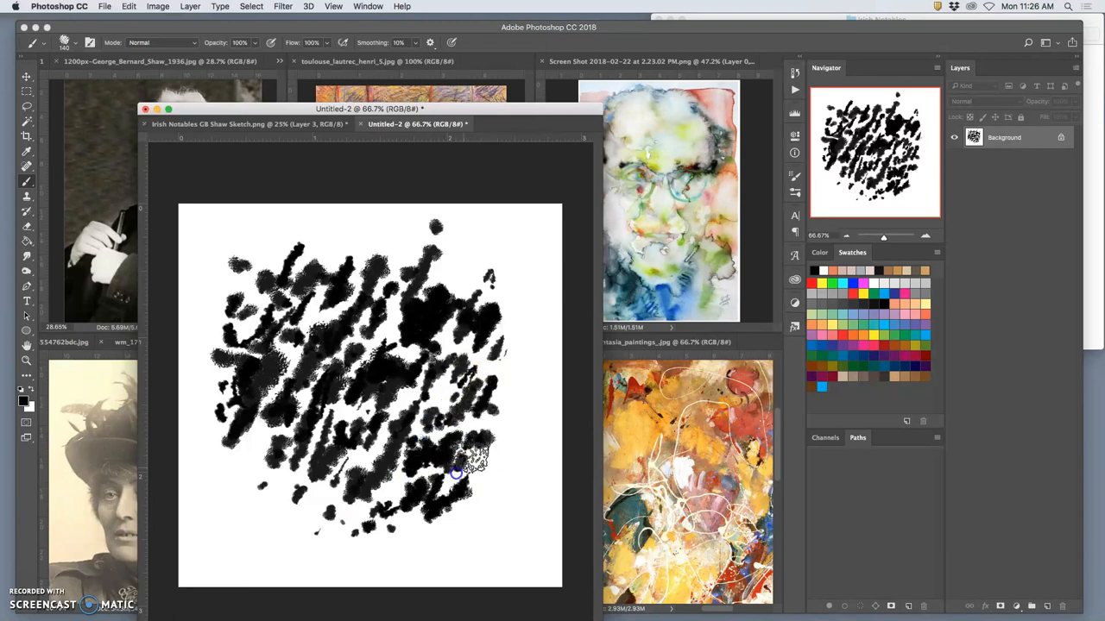
drag(457, 470, 354, 538)
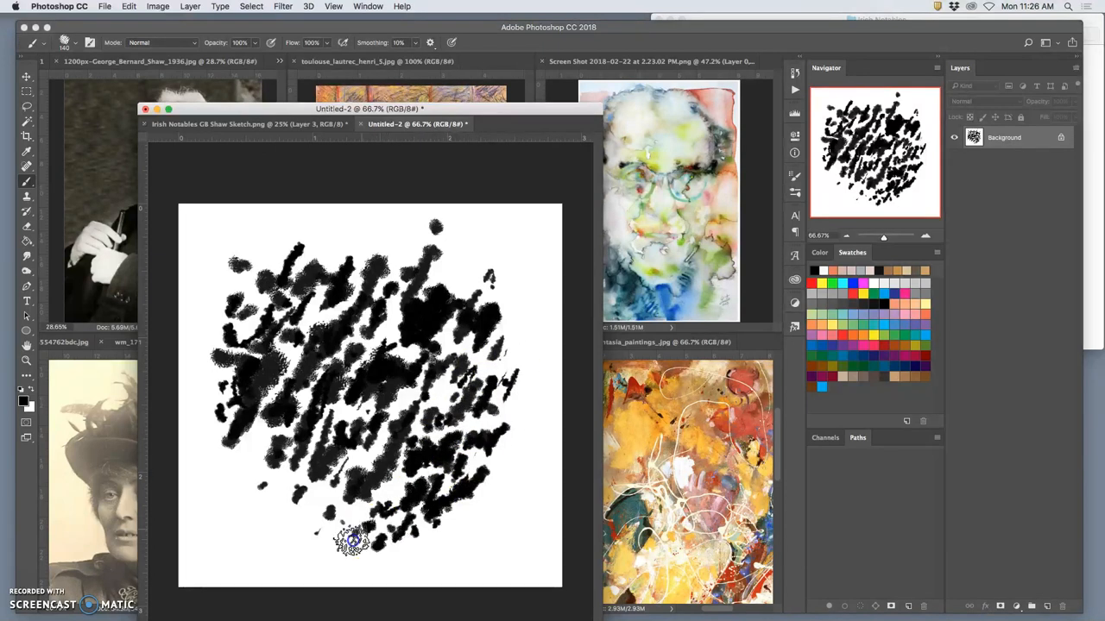
drag(352, 542, 266, 452)
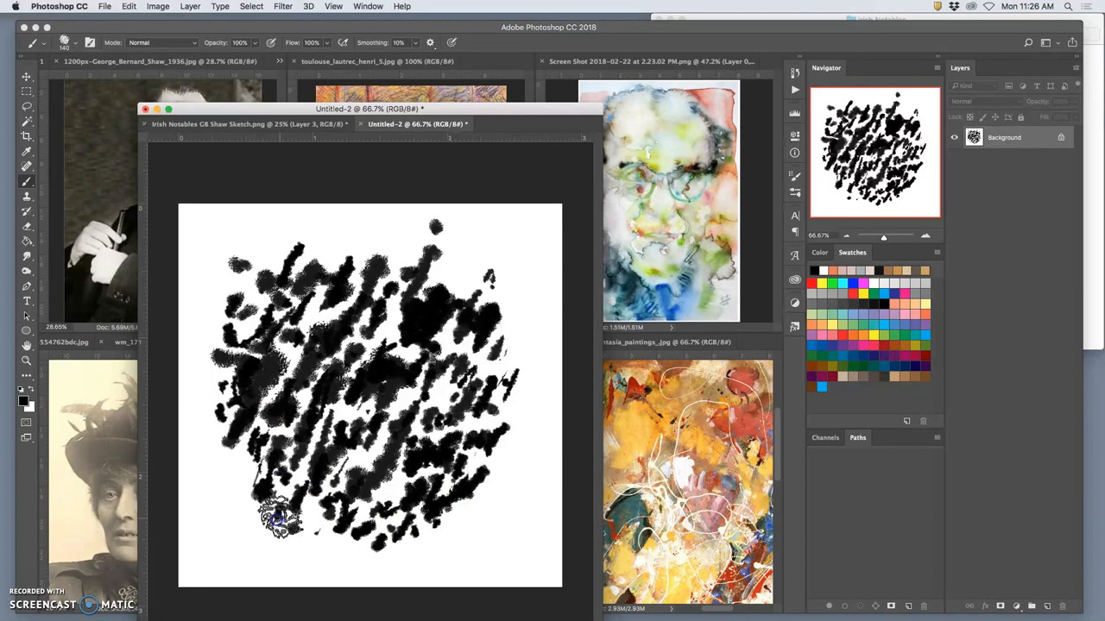
click(307, 259)
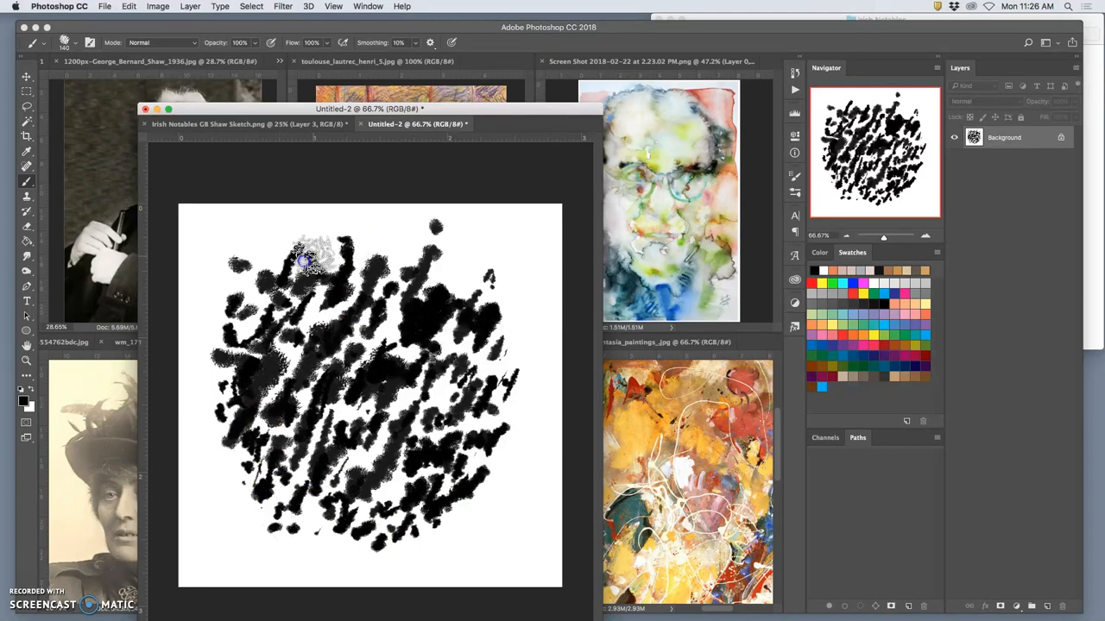
drag(307, 259, 383, 325)
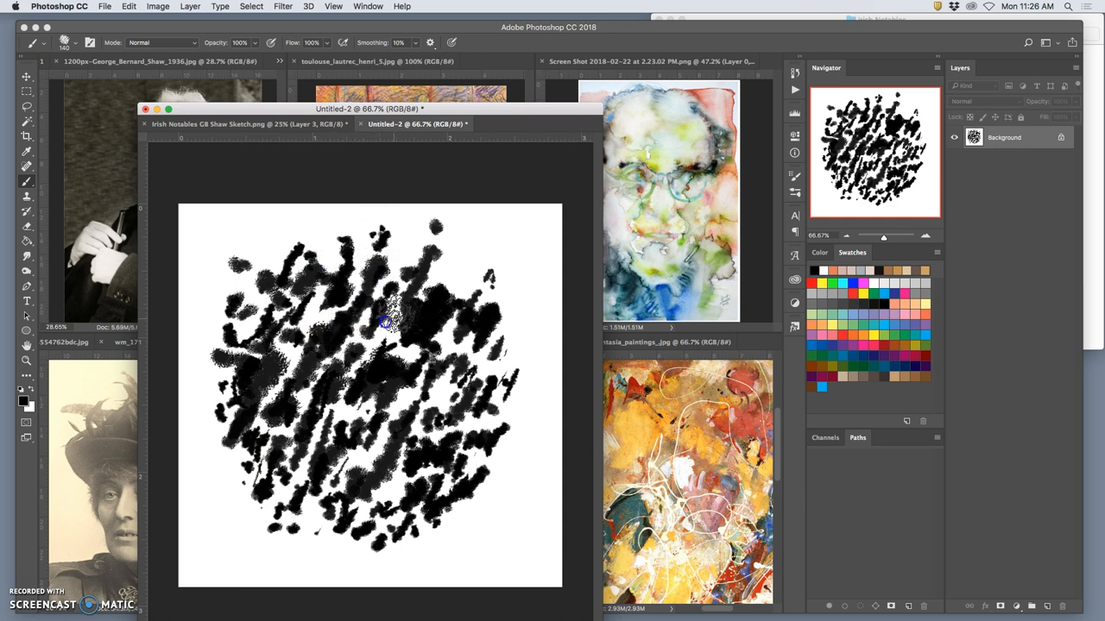
drag(383, 325, 487, 290)
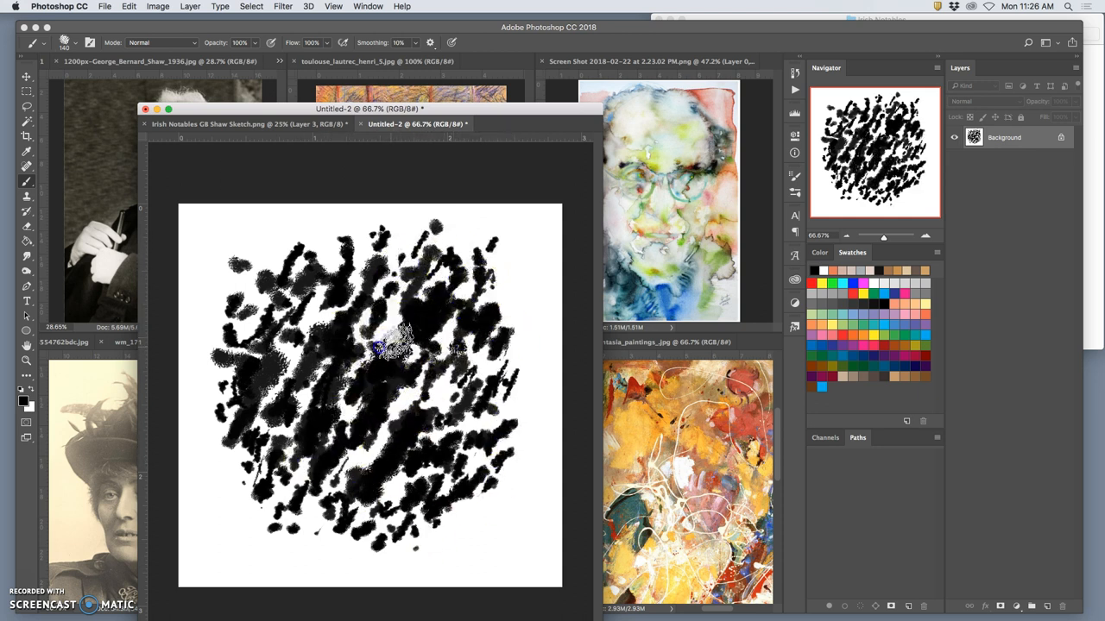
drag(388, 345, 466, 470)
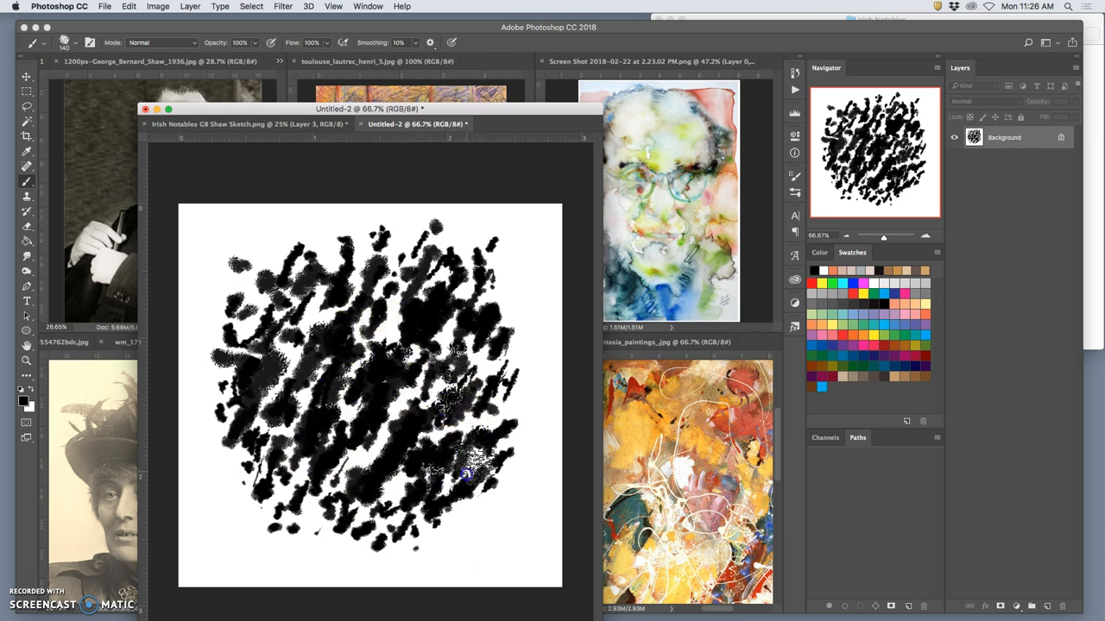
click(366, 445)
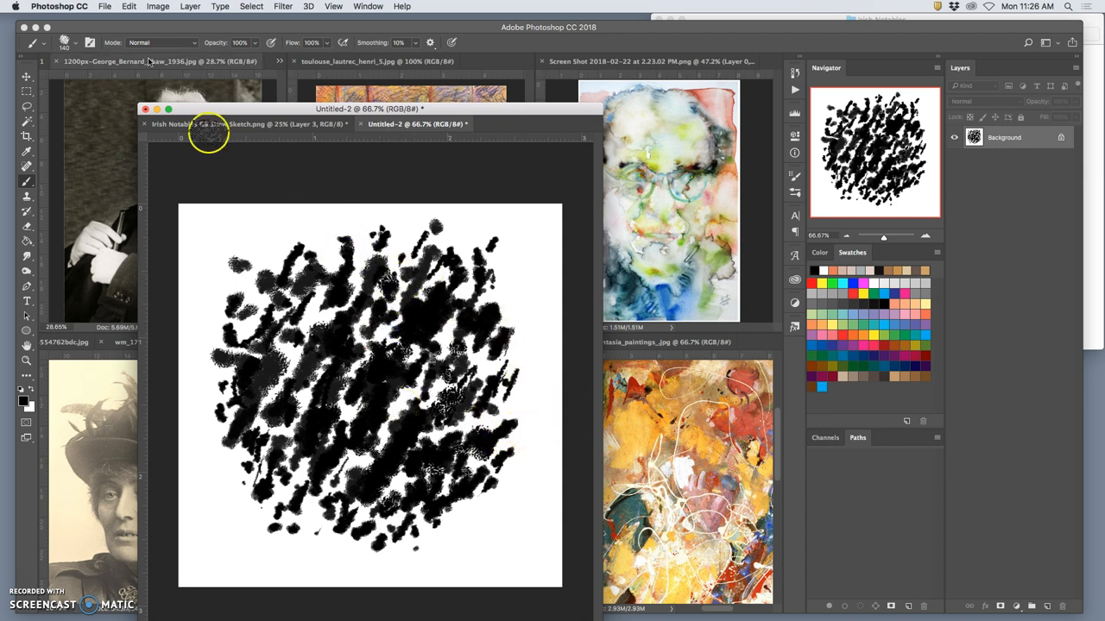
- Define the blotch pattern as a new brush preset named 'Kar'
click(128, 7)
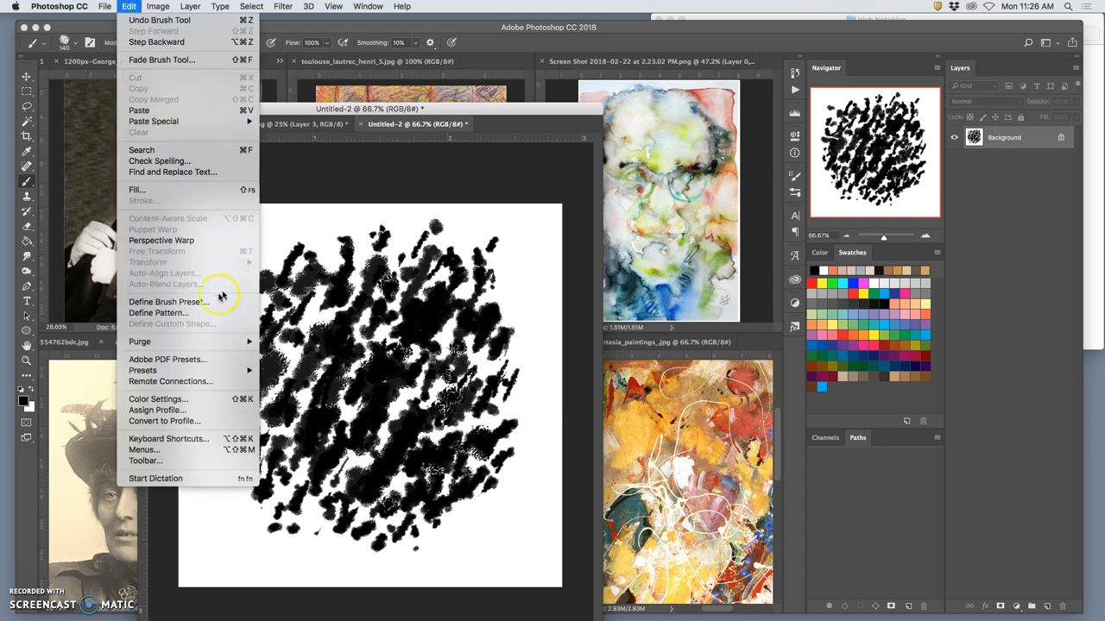
click(169, 300)
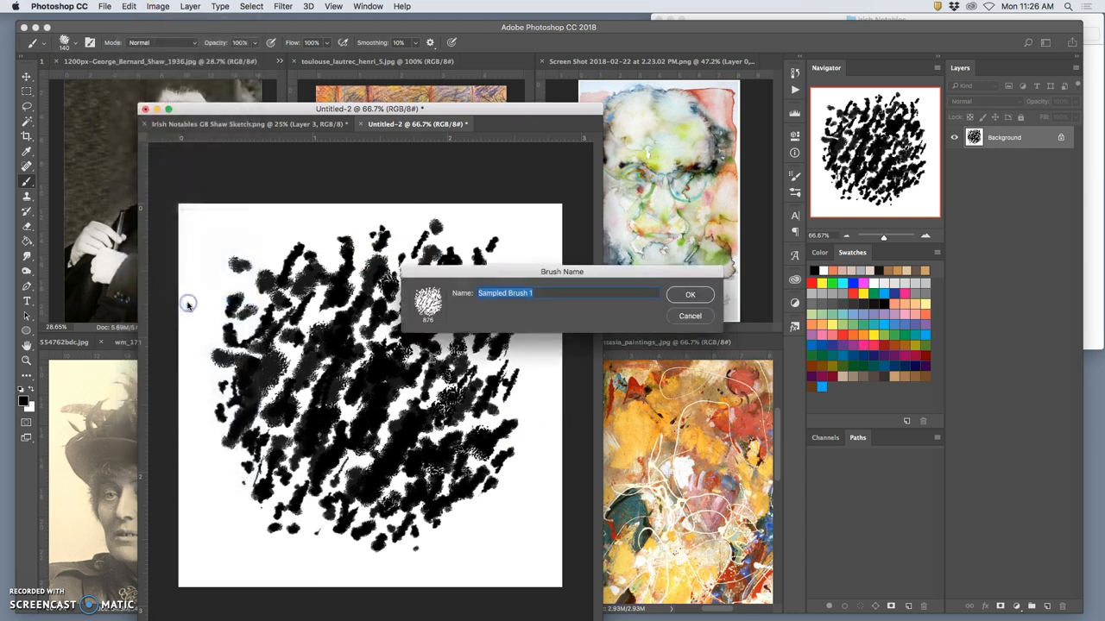
text(Karl Portrait)
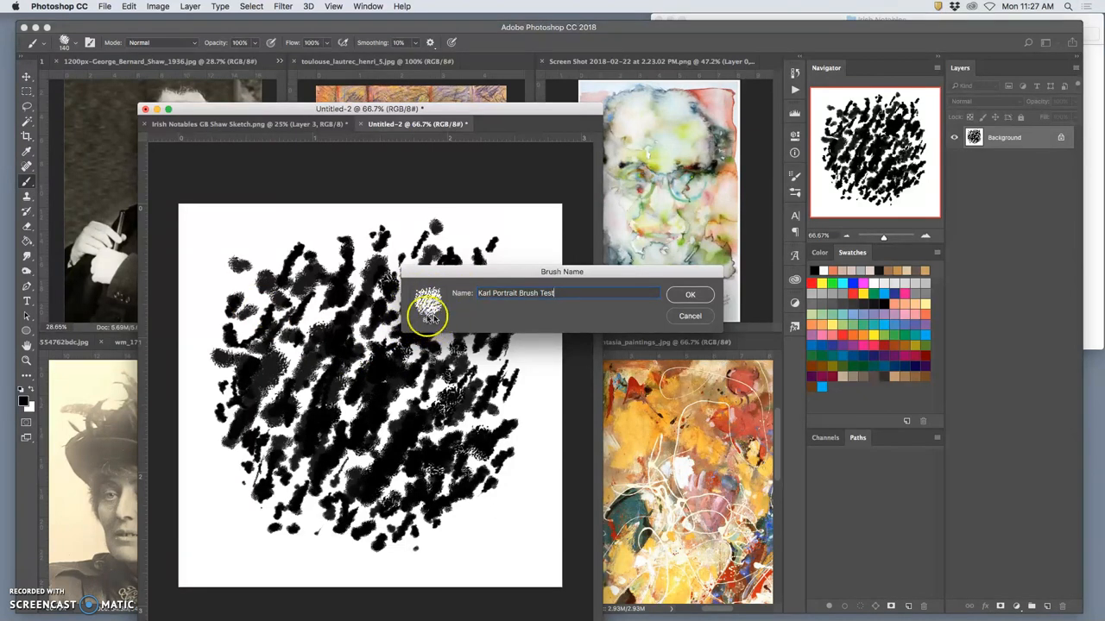
click(691, 294)
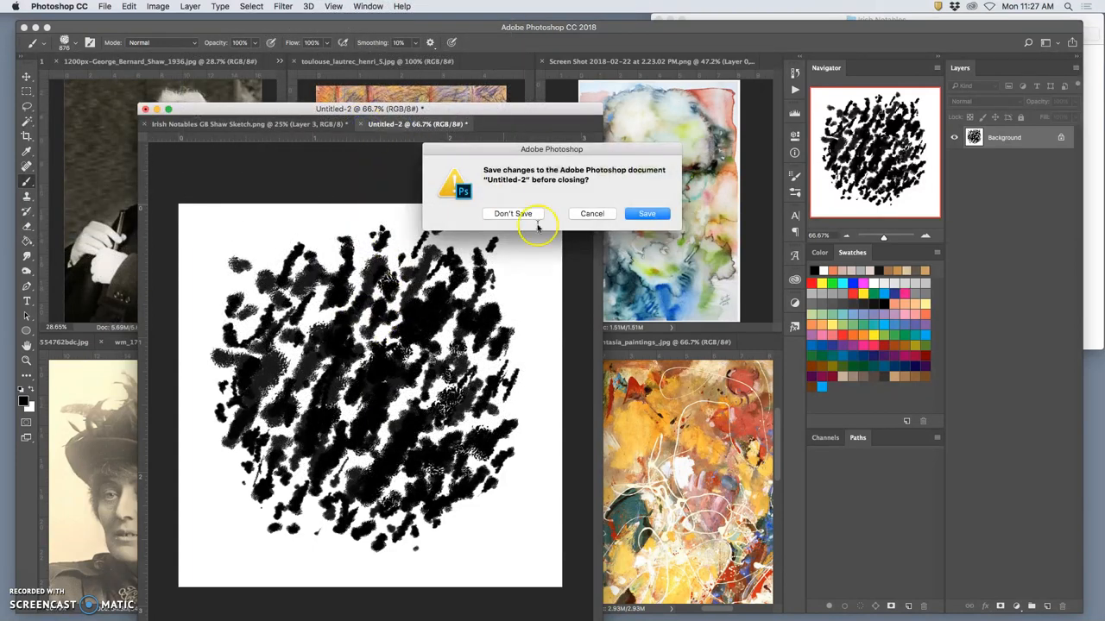
- Discard Untitled-2 without saving and paint a test stroke of the new brush beside the portrait
click(513, 214)
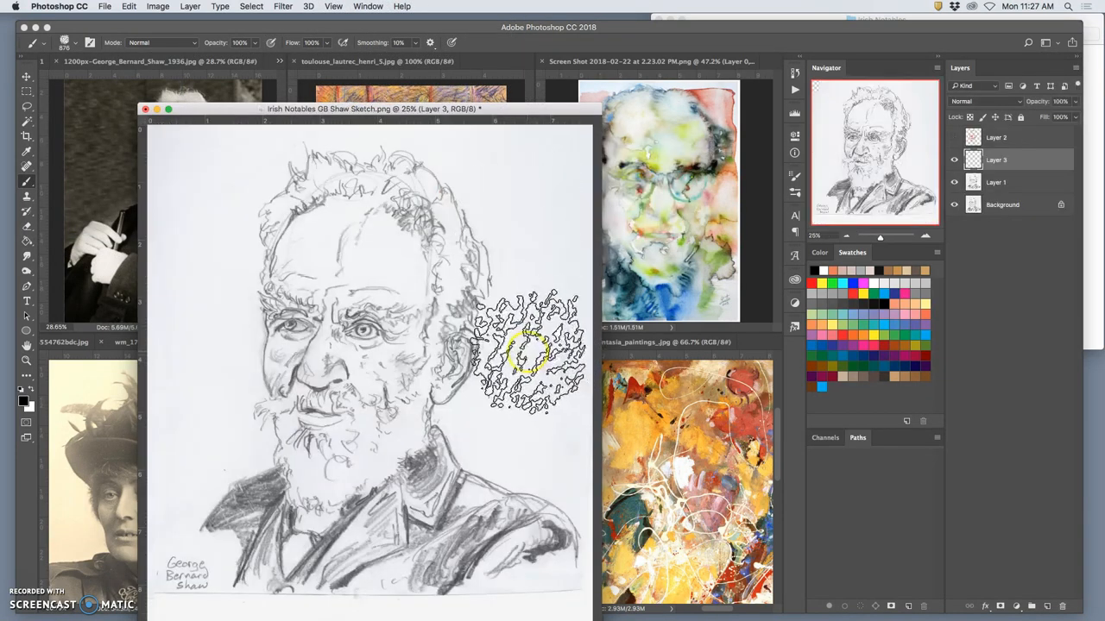
click(90, 41)
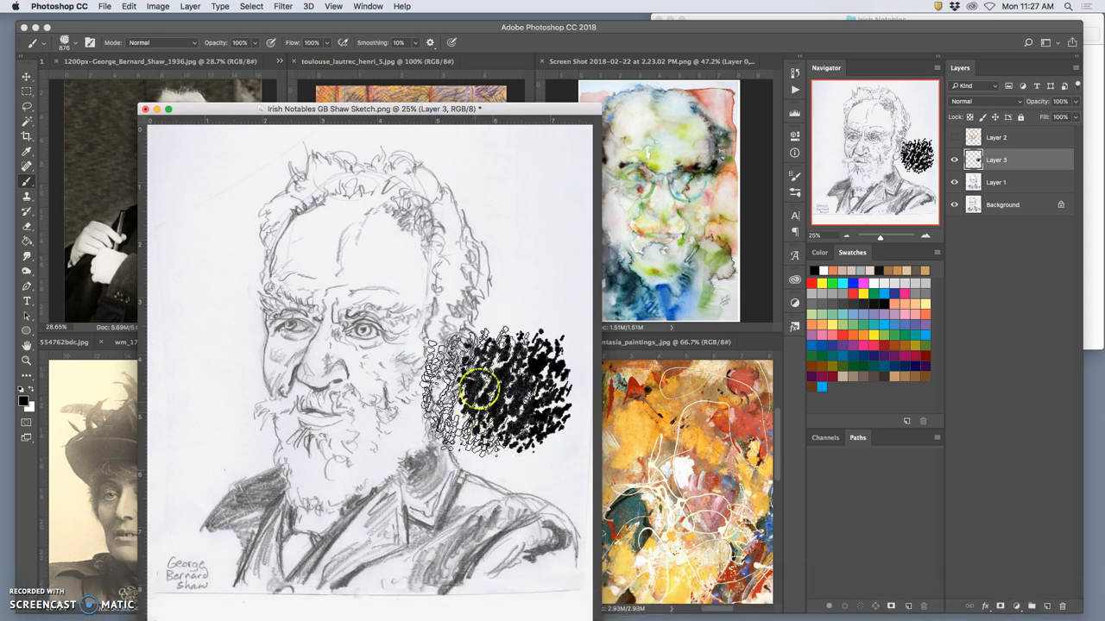
drag(483, 389, 371, 452)
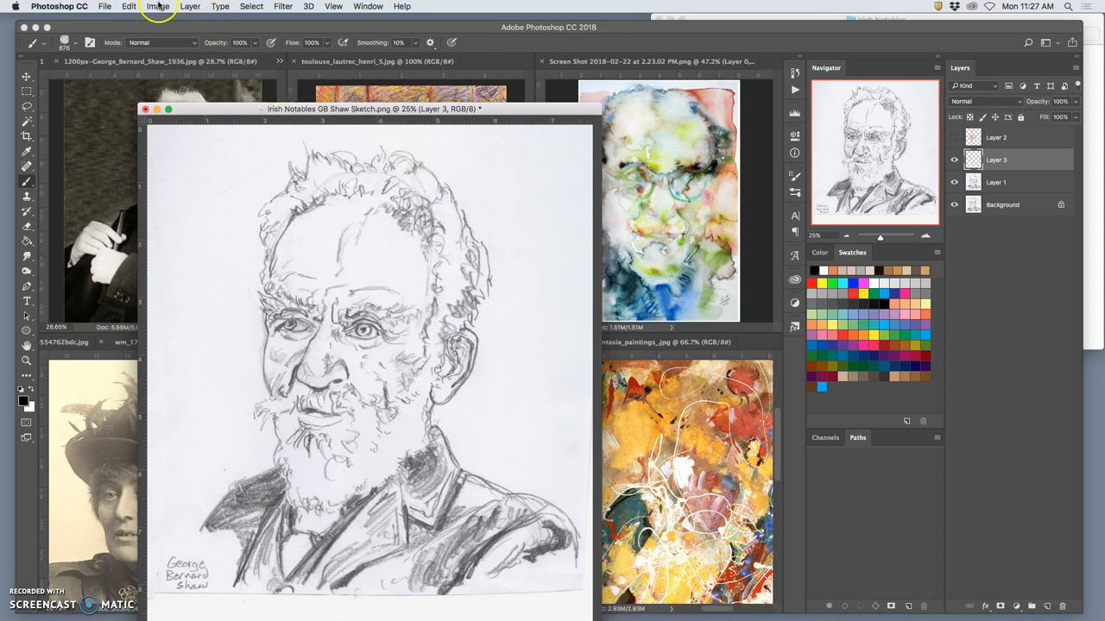
- Resize the Shaw sketch via Image Size to 16 inches wide at 350 ppi
click(158, 7)
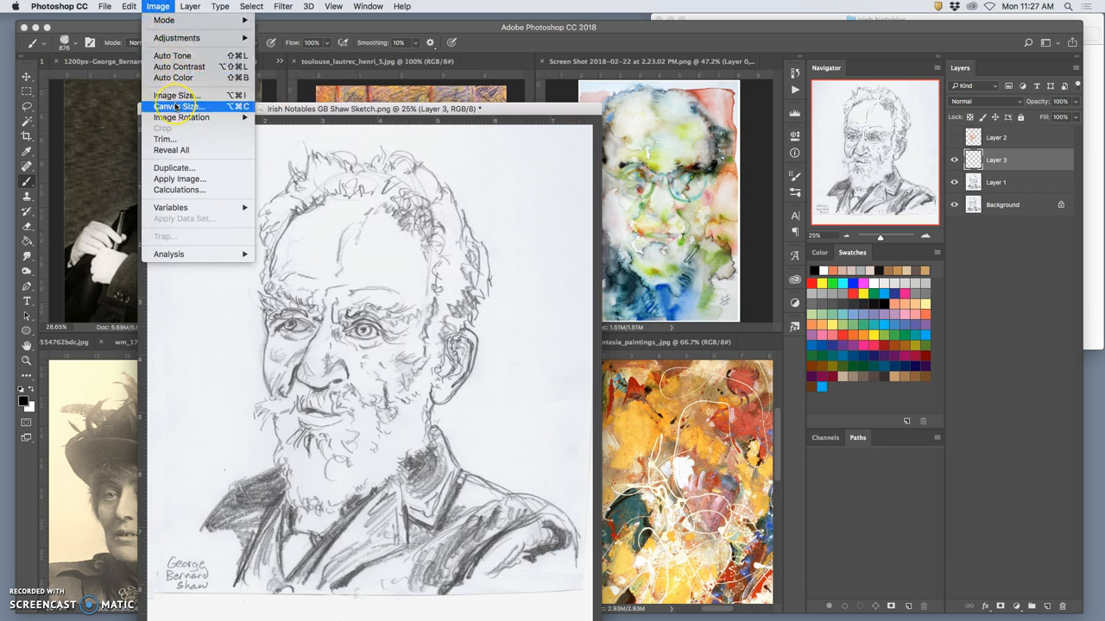
mouse_move(176, 95)
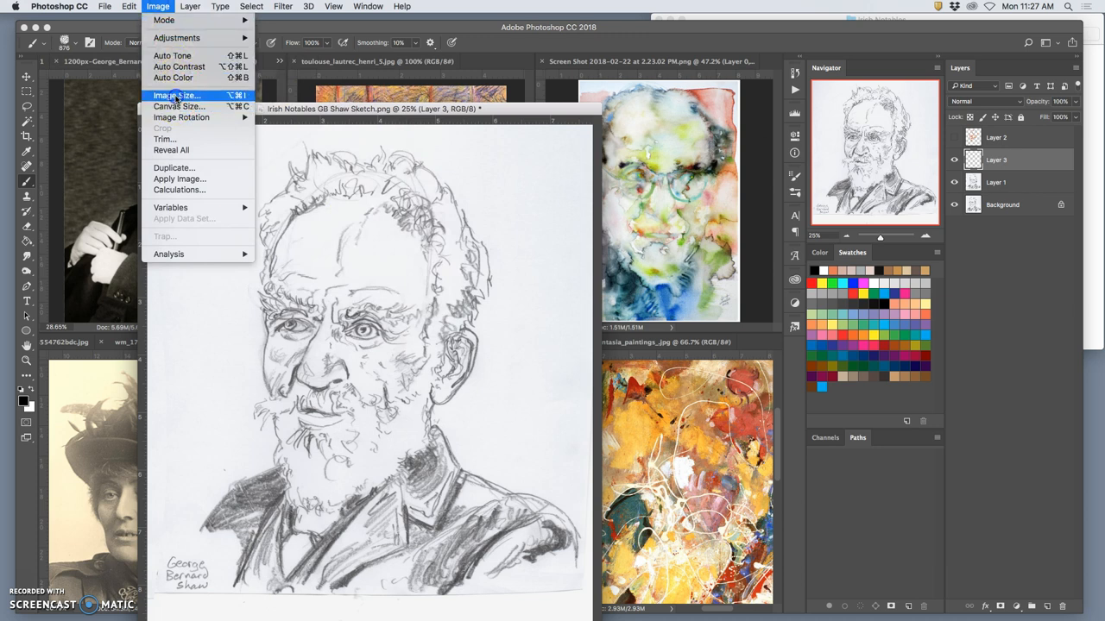
click(176, 95)
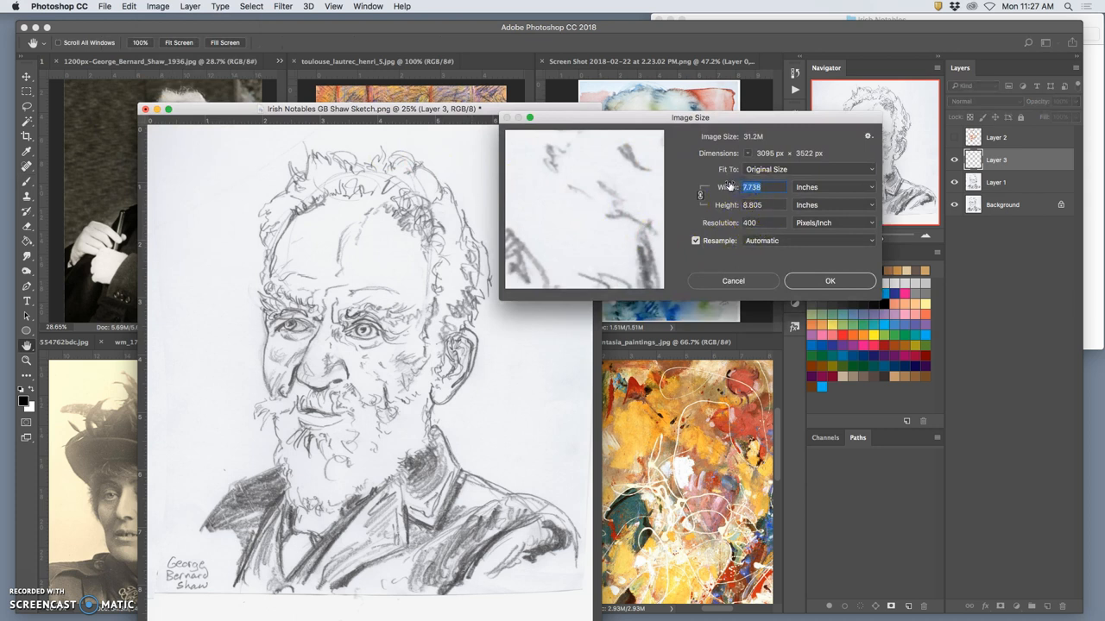
mouse_move(751, 186)
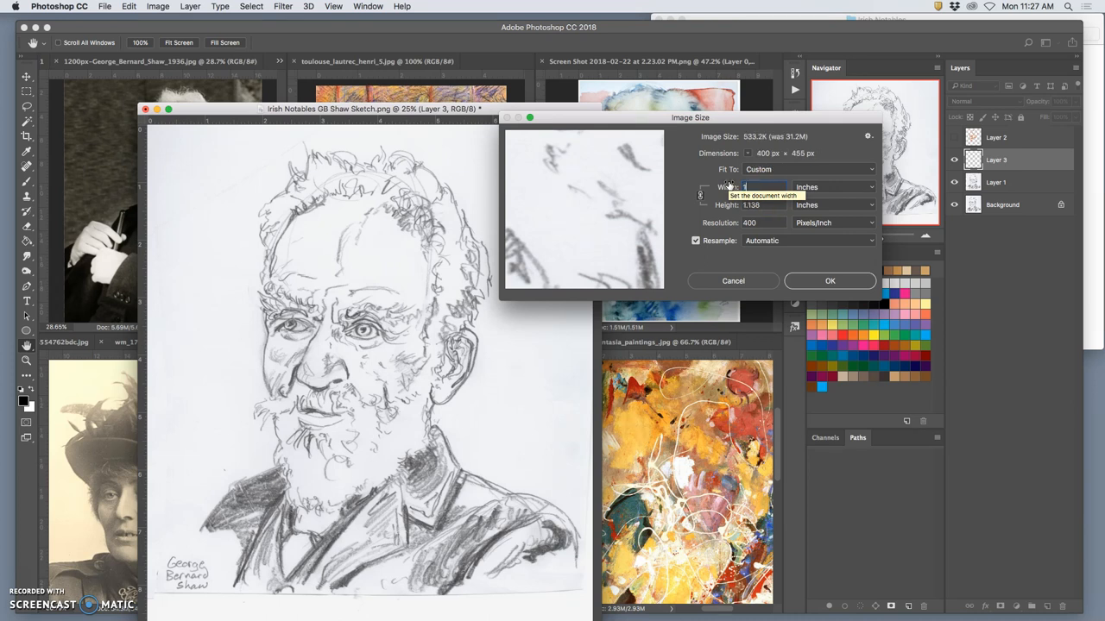
text(11)
click(762, 204)
text(14)
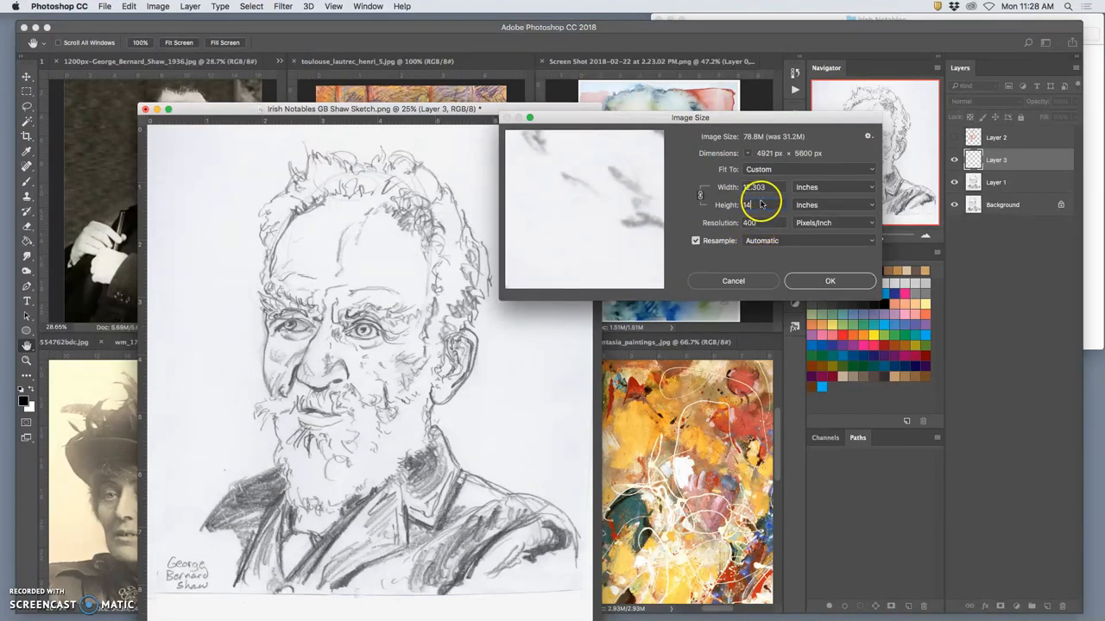
text(1)
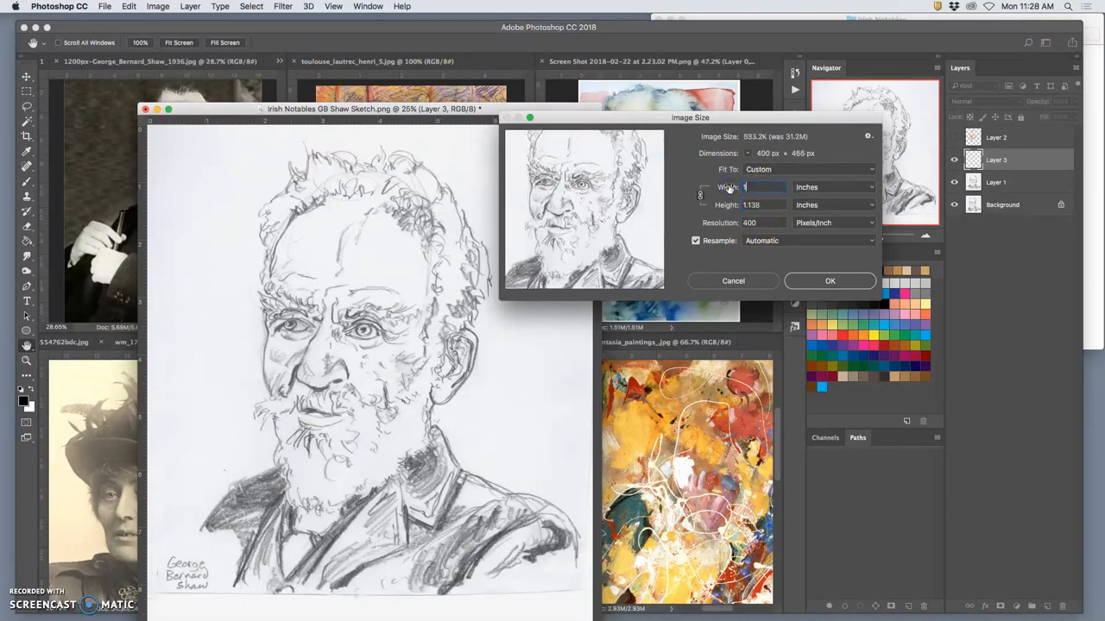
text(16)
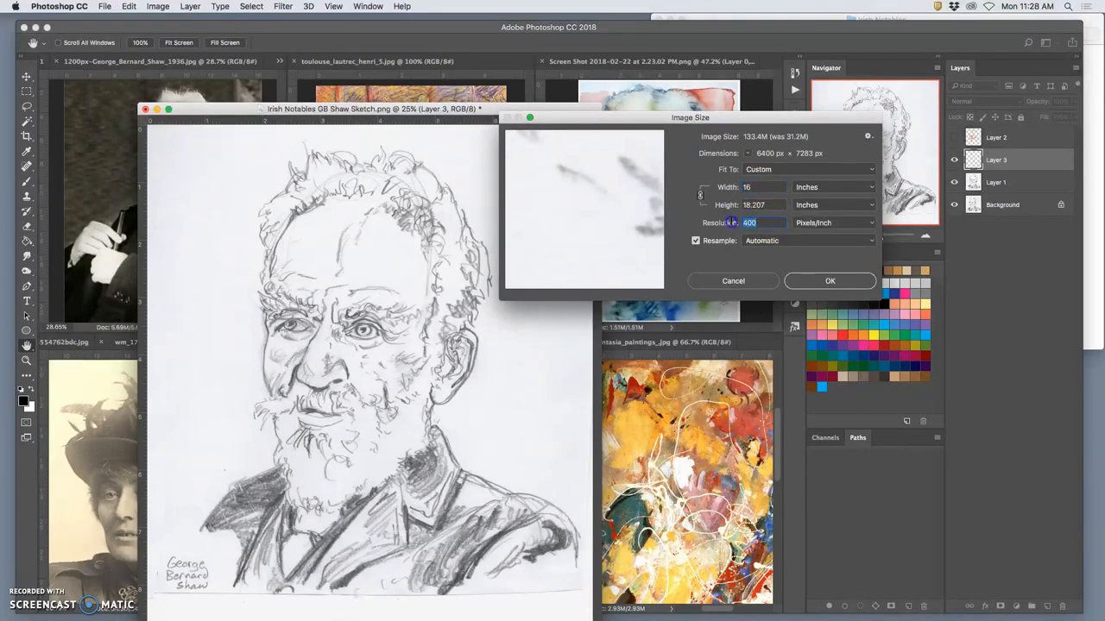
text(350)
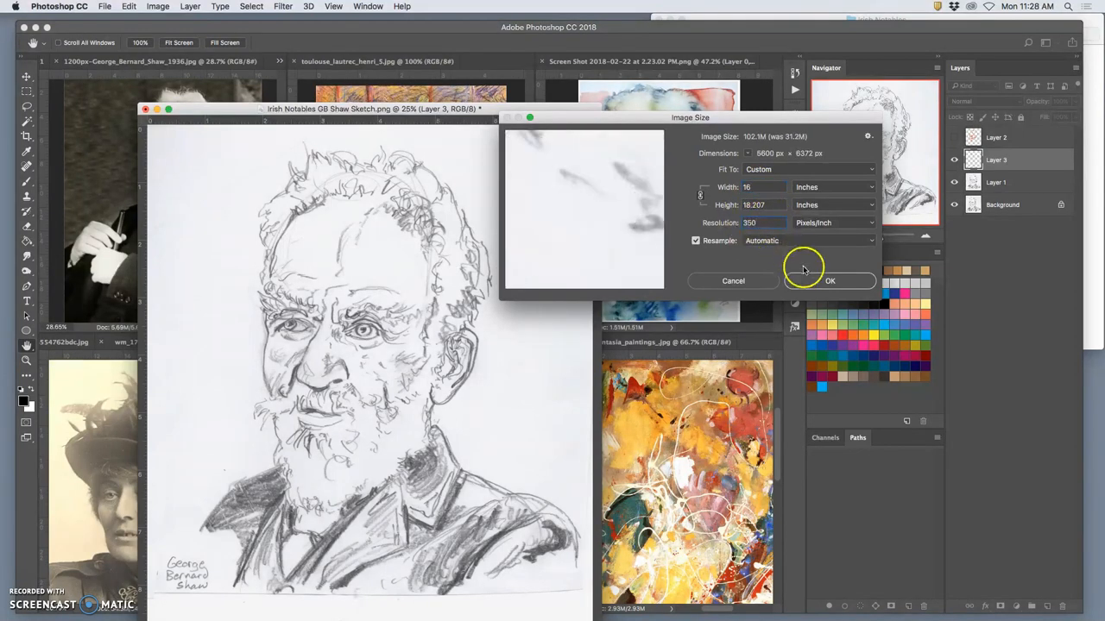
click(828, 280)
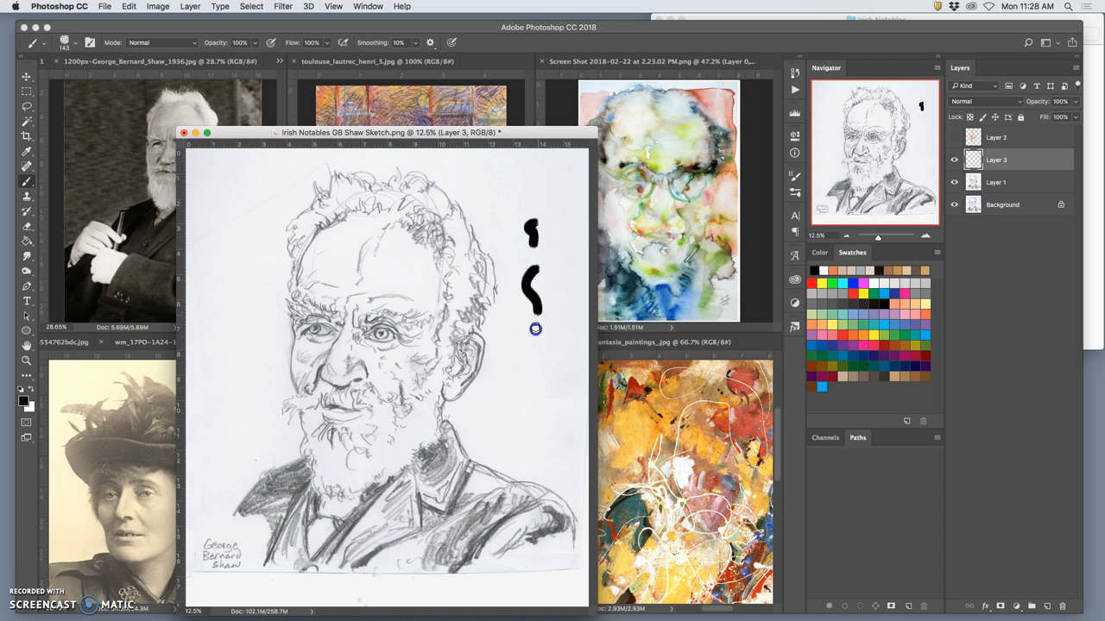
drag(531, 294, 549, 411)
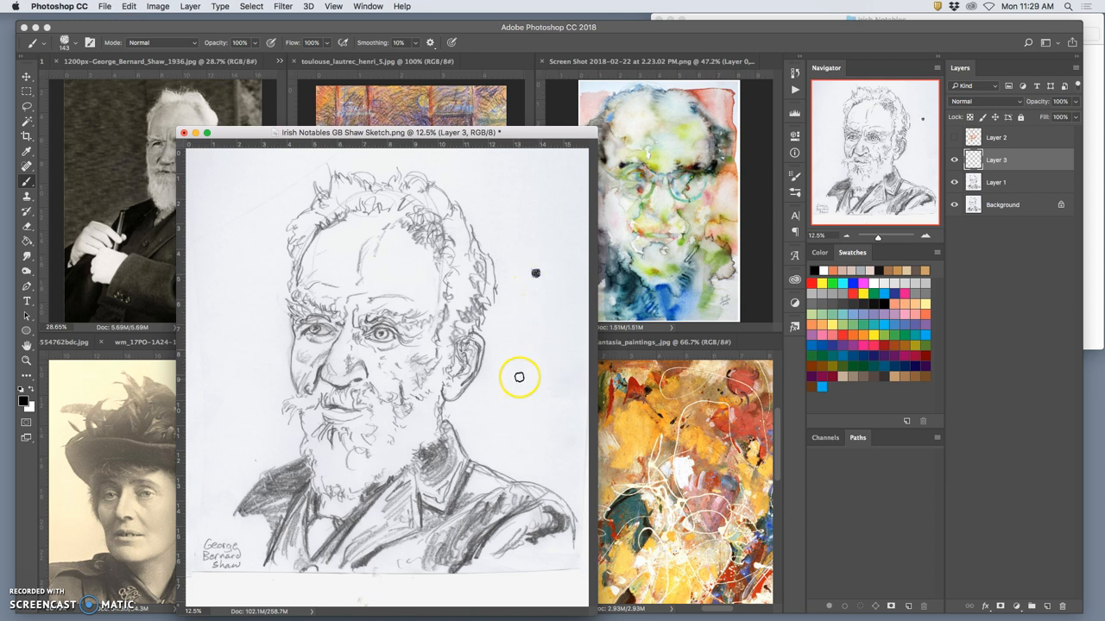
mouse_move(517, 356)
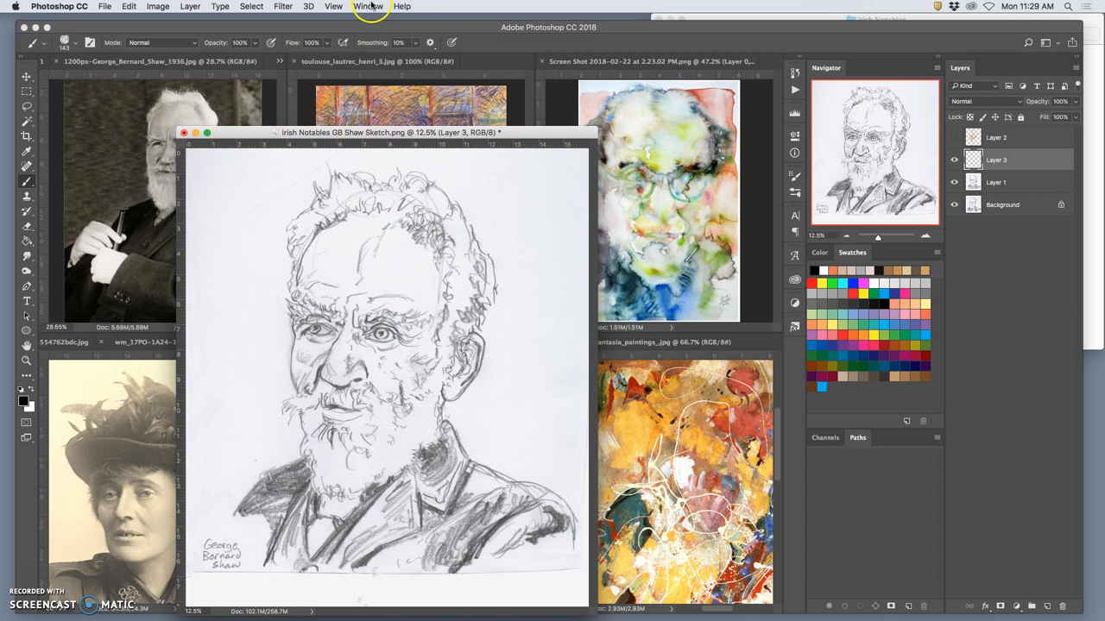
- Show Brush Settings, switch to Shape Dynamics and list the Size Jitter control choices
click(367, 7)
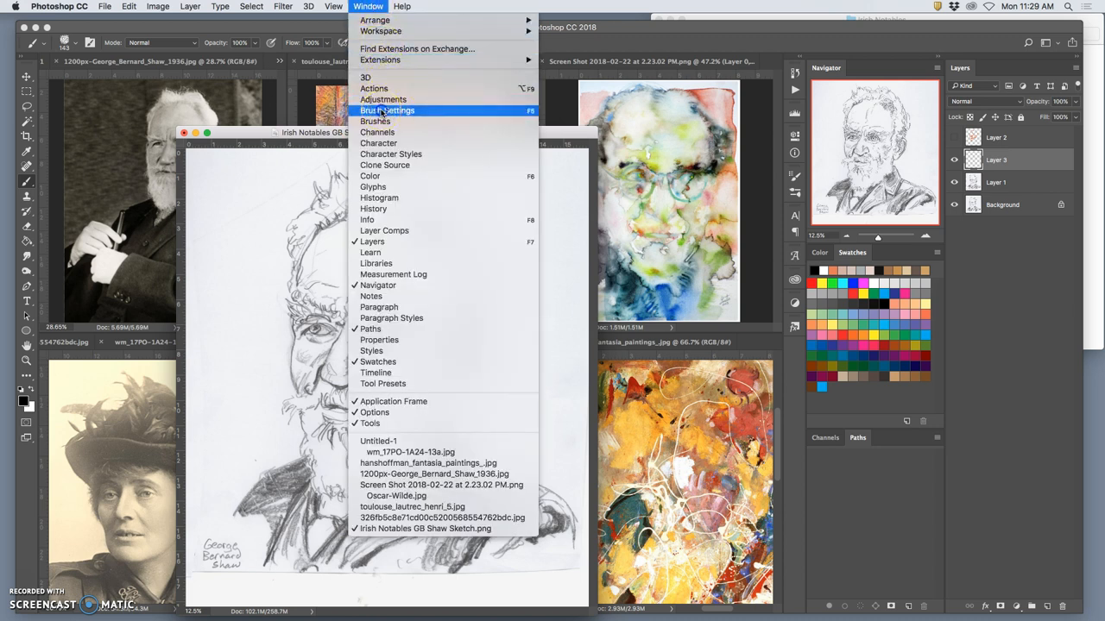
click(386, 110)
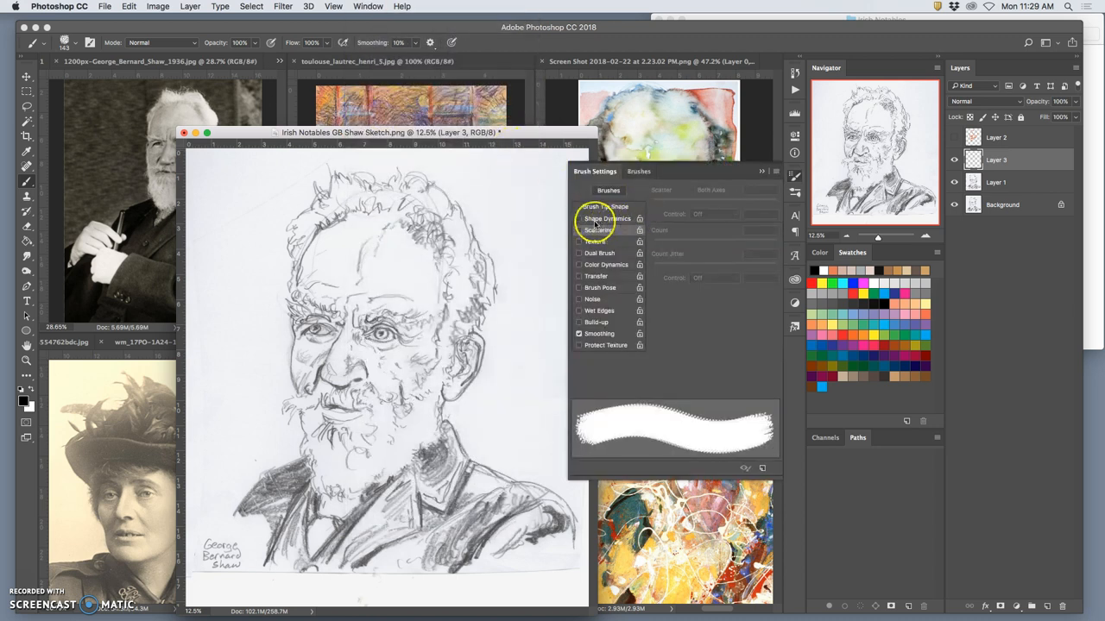
click(607, 218)
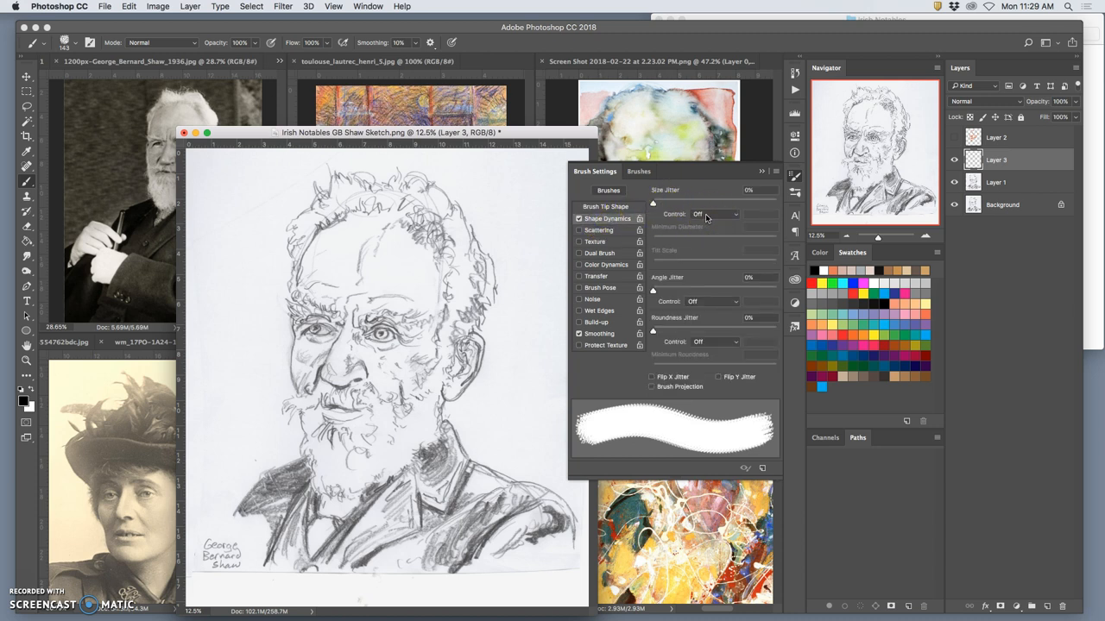
mouse_move(714, 214)
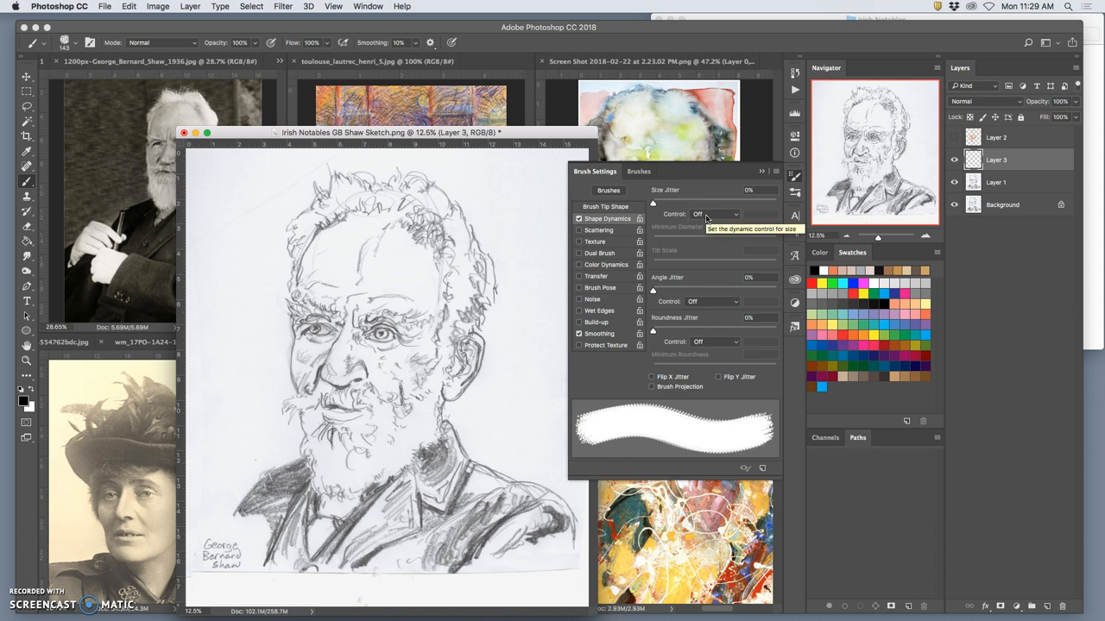
click(714, 214)
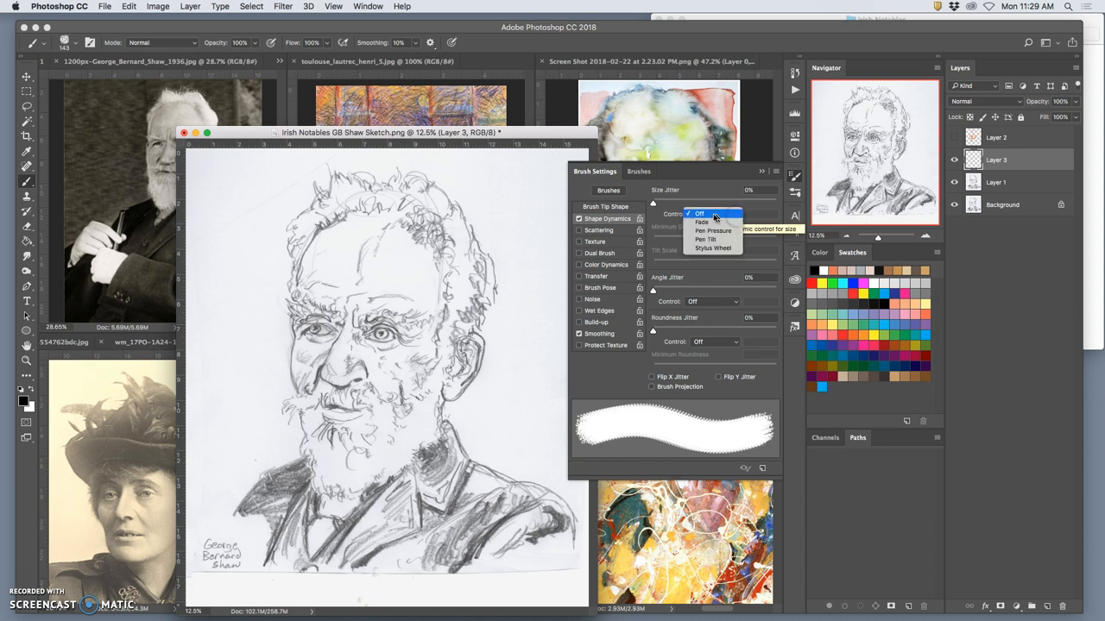